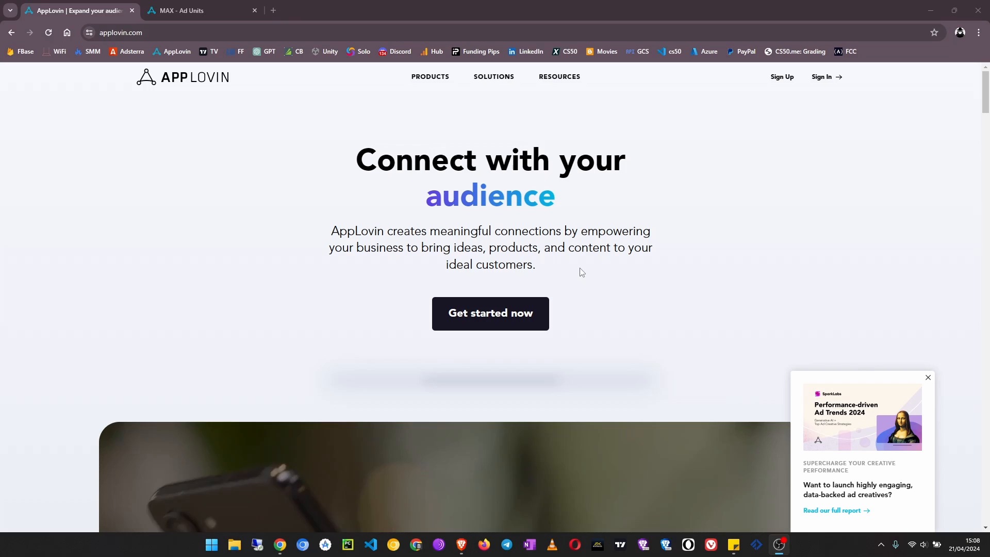
{"action": "mouse_move", "coordinate": [211, 215]}
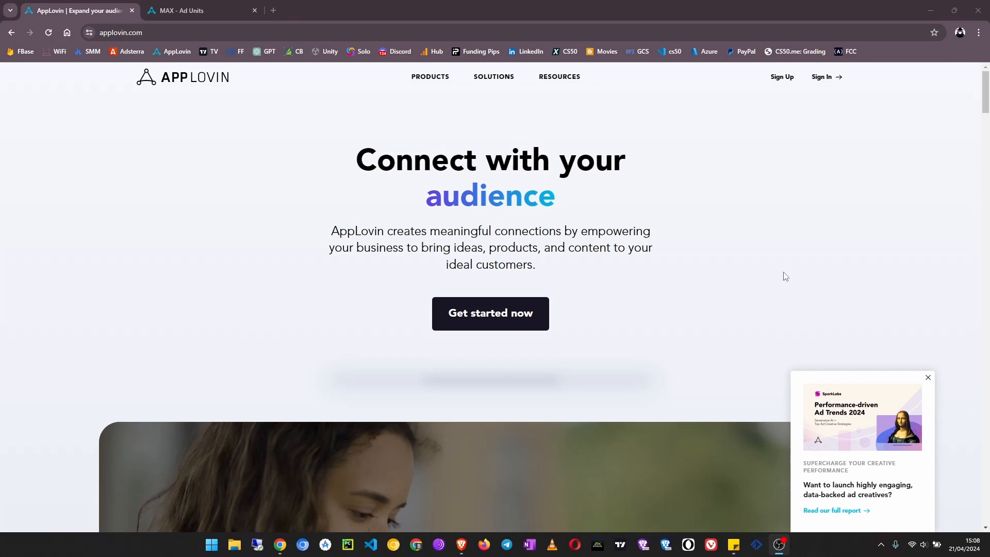
Step: Scroll through the MAX ad units table reviewing each app's units and 7-day earnings
{"action": "scroll", "scroll_direction": "down", "scroll_amount": 3}
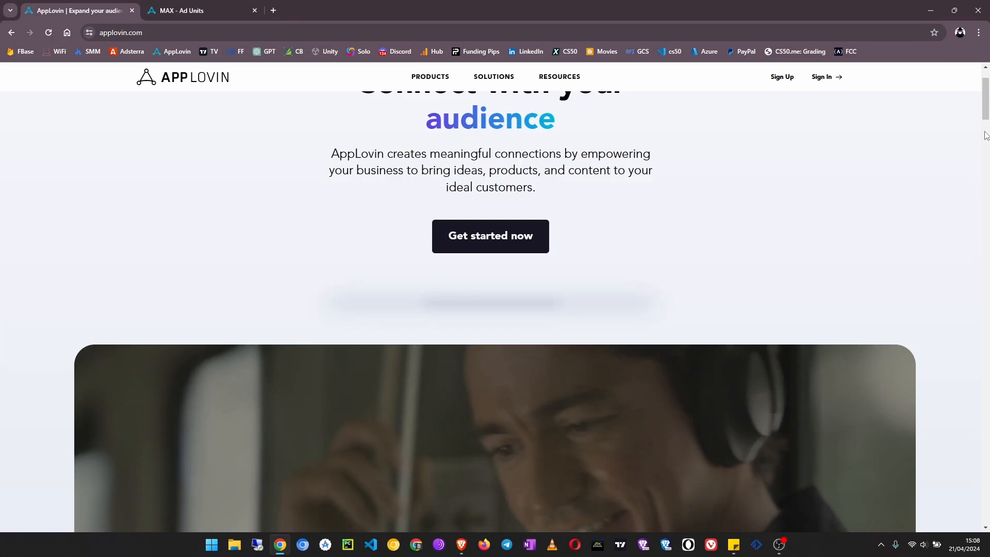
{"action": "scroll", "scroll_direction": "down", "scroll_amount": 3}
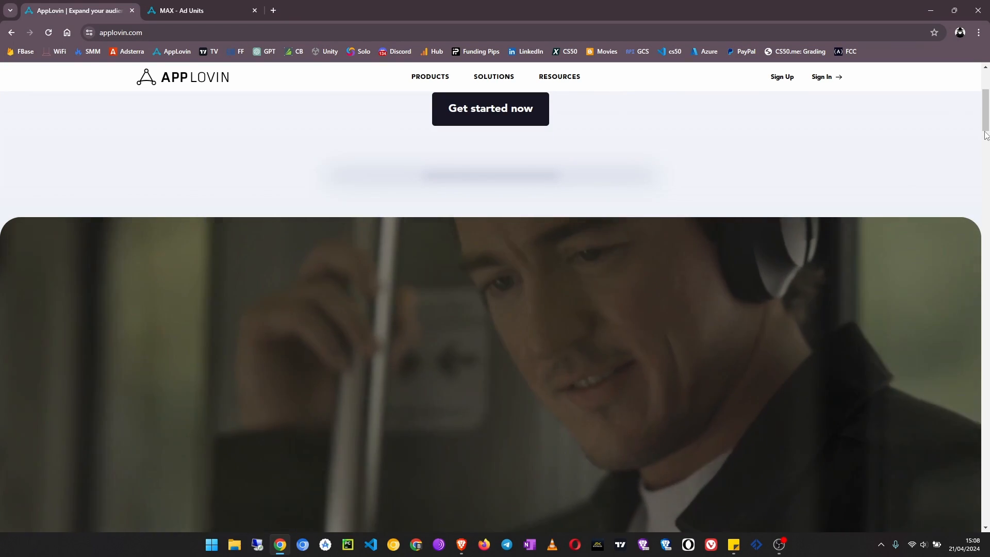
{"action": "scroll", "scroll_direction": "up", "scroll_amount": 3}
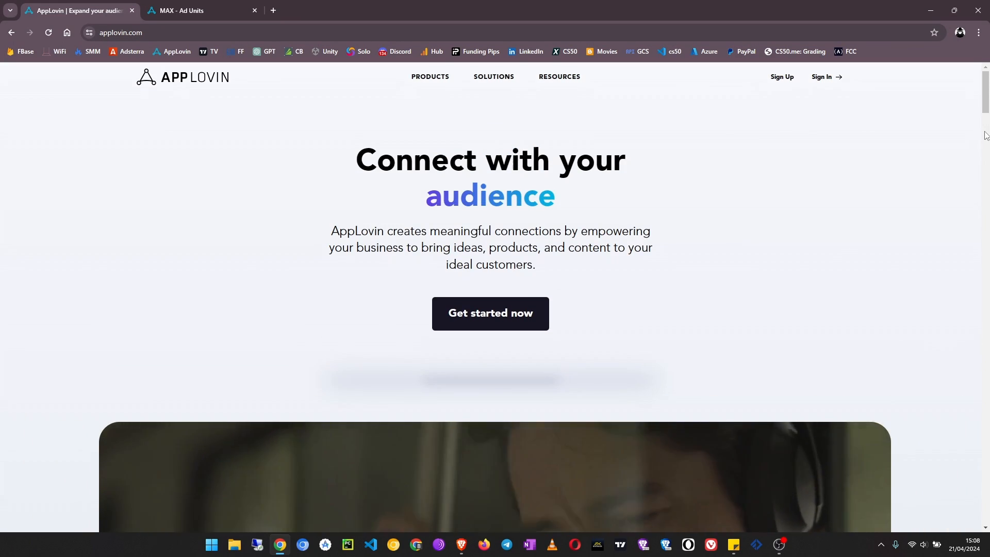
{"action": "scroll", "scroll_direction": "down", "scroll_amount": 3}
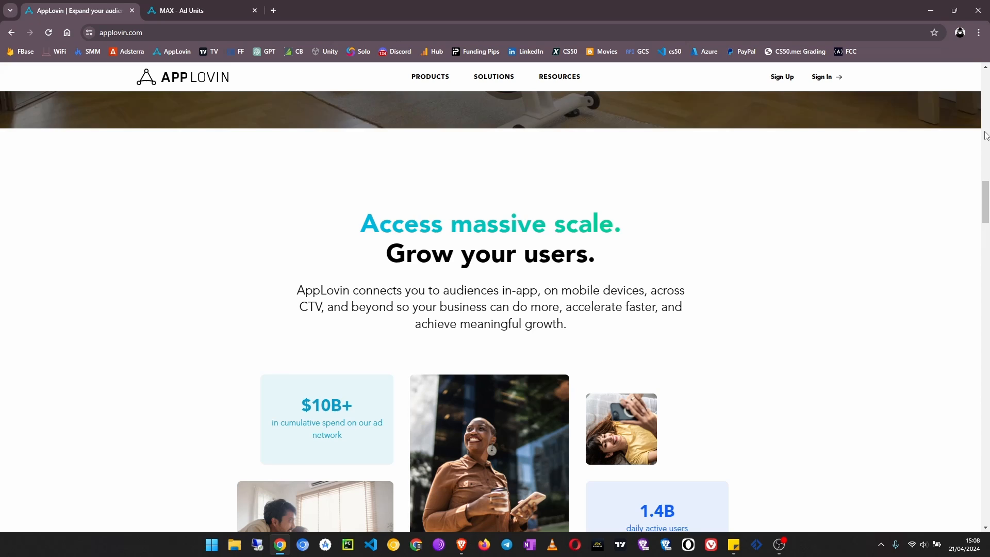
{"action": "scroll", "scroll_direction": "down", "scroll_amount": 3}
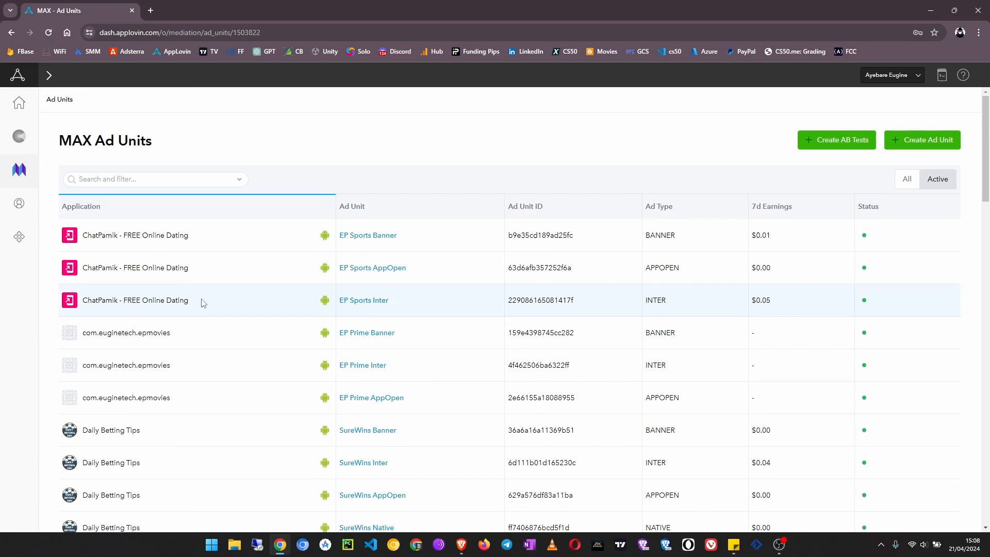
{"action": "mouse_move", "coordinate": [233, 224]}
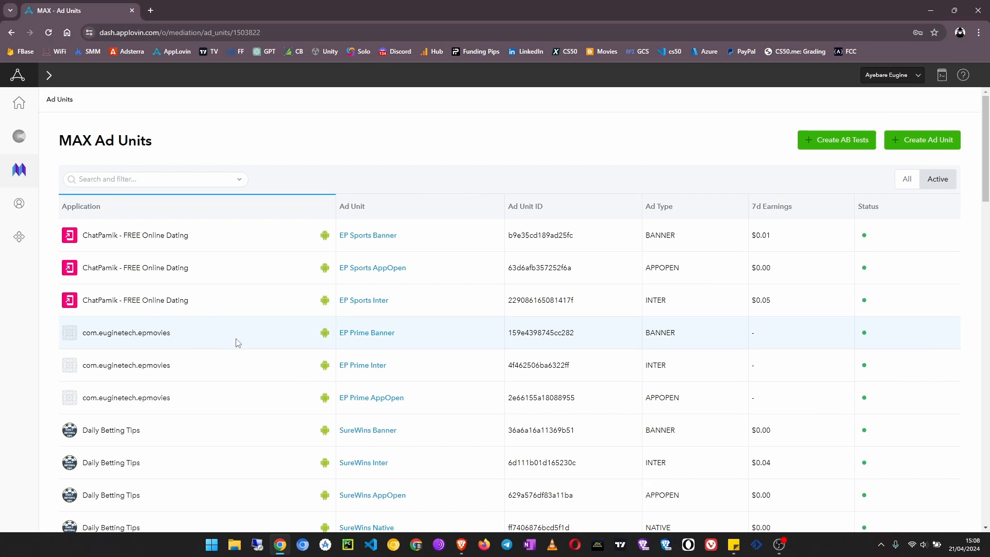
{"action": "mouse_move", "coordinate": [128, 293]}
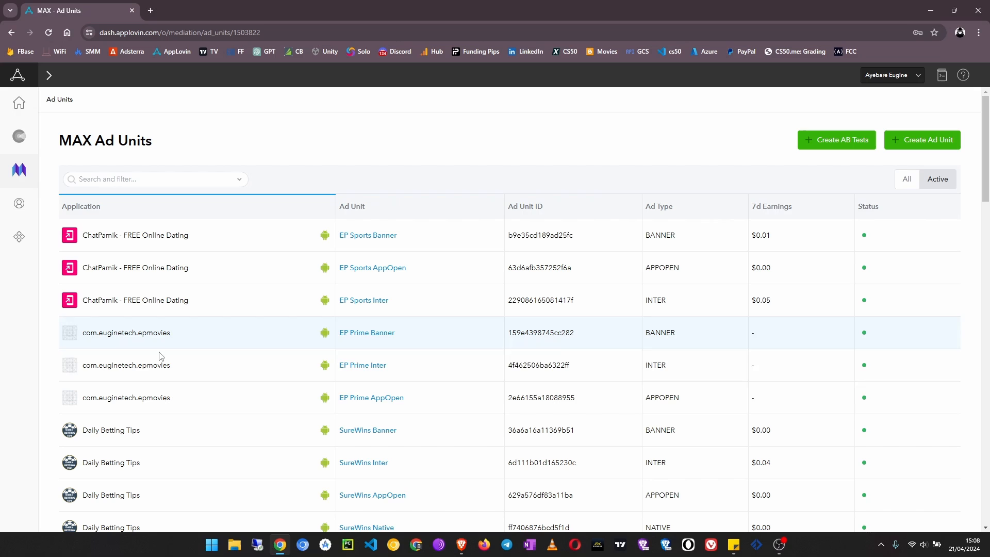
{"action": "scroll", "scroll_direction": "down", "scroll_amount": 3}
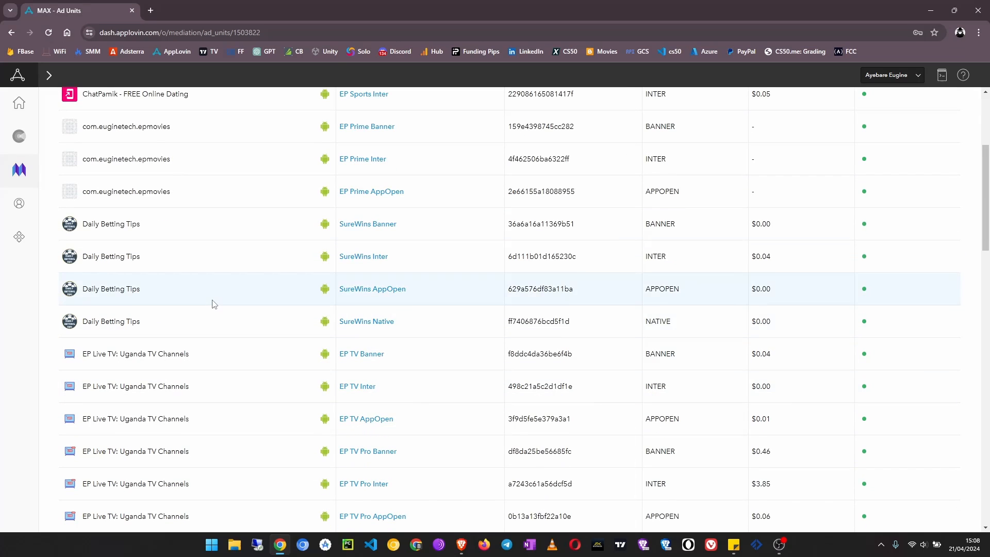
{"action": "scroll", "scroll_direction": "down", "scroll_amount": 3}
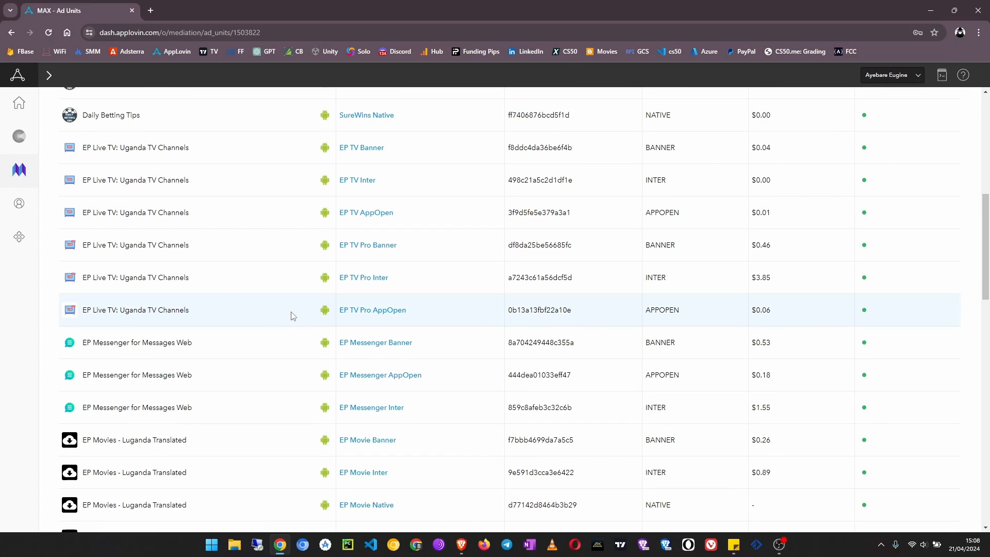
{"action": "scroll", "scroll_direction": "down", "scroll_amount": 3}
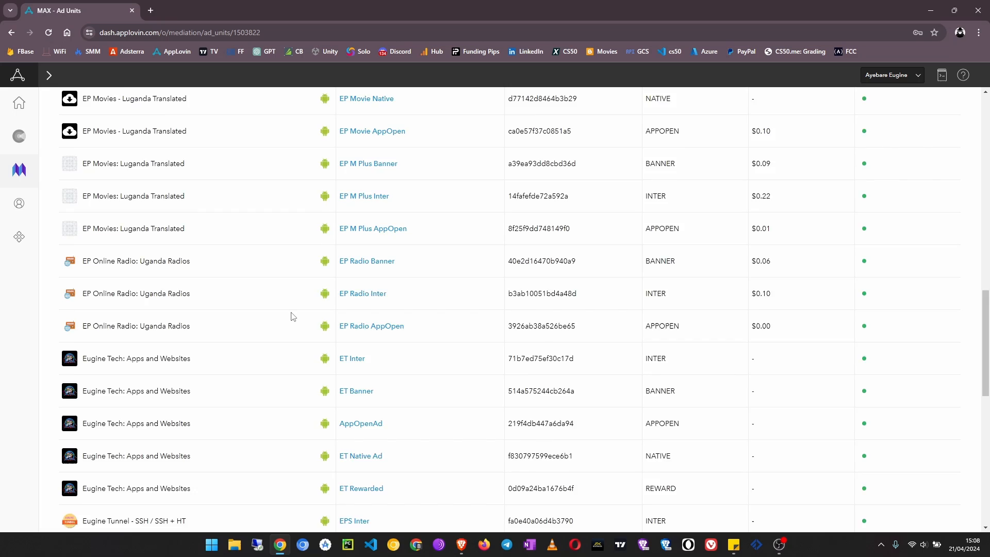
{"action": "scroll", "scroll_direction": "up", "scroll_amount": 3}
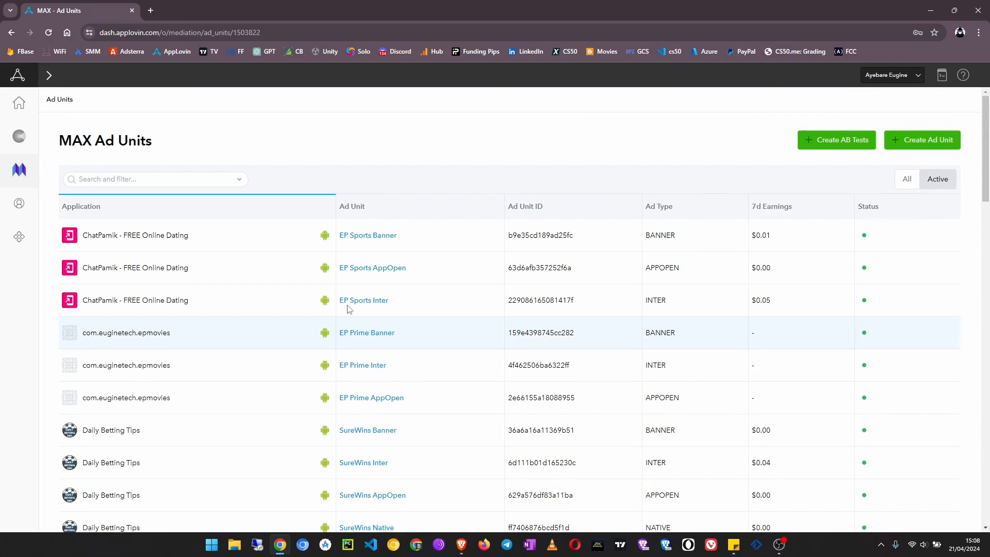
{"action": "mouse_move", "coordinate": [699, 145]}
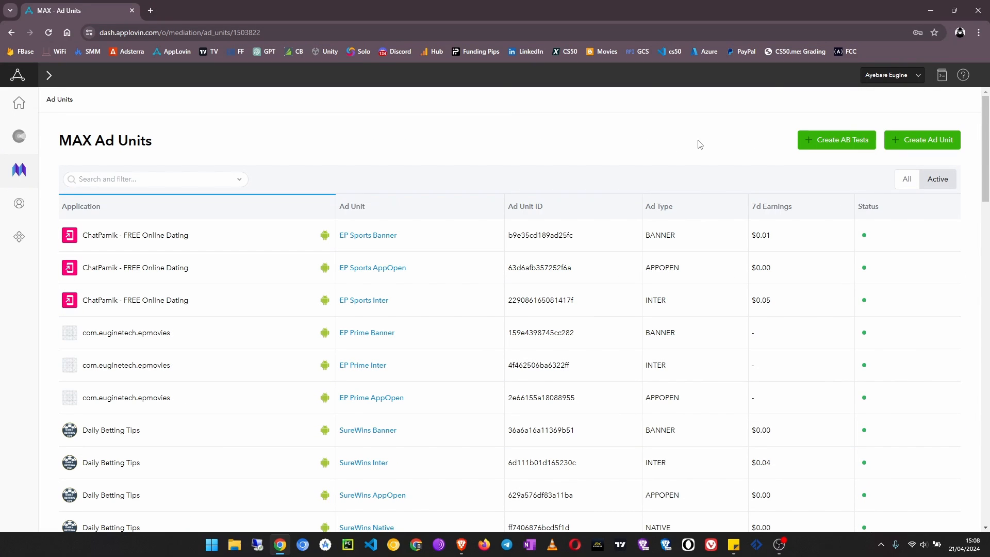
{"action": "mouse_move", "coordinate": [587, 196]}
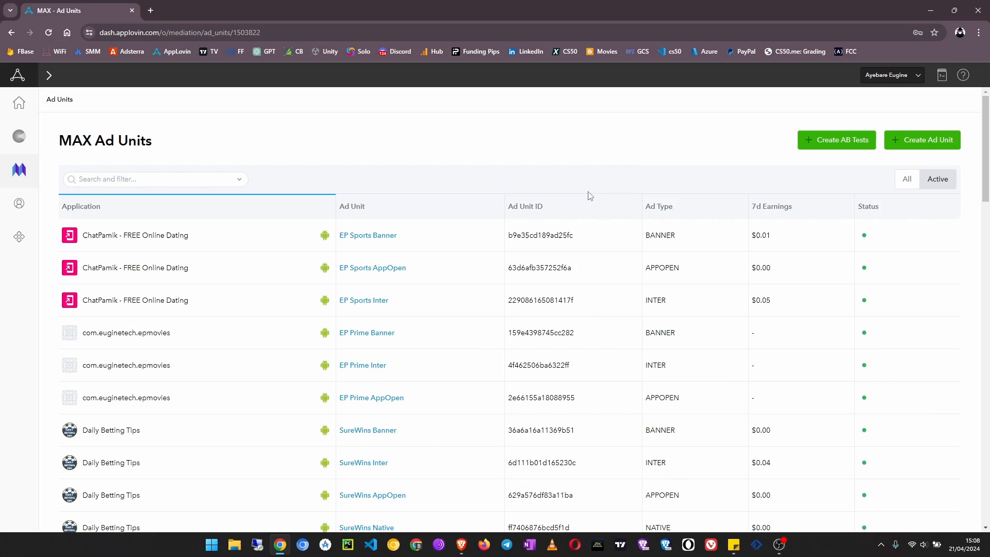
{"action": "mouse_move", "coordinate": [698, 341]}
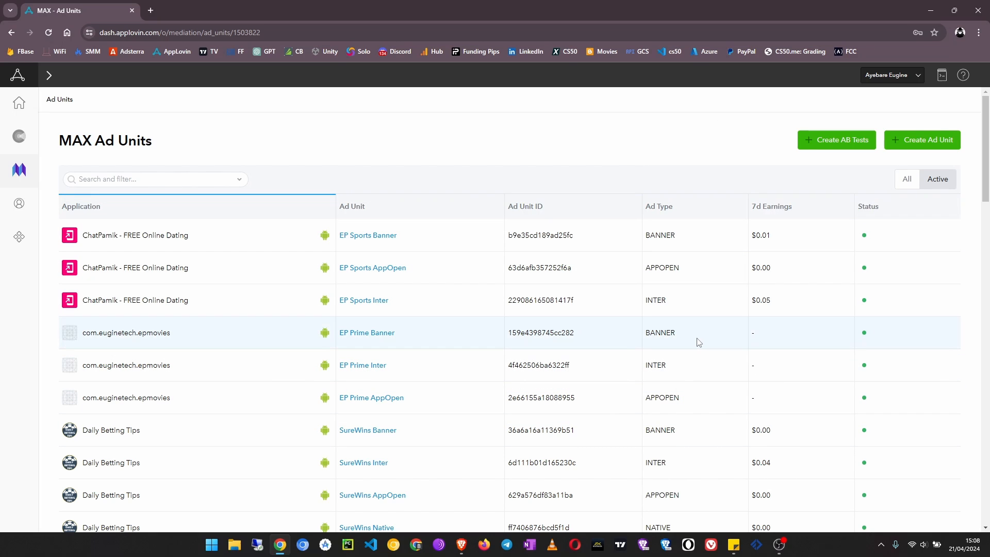
{"action": "mouse_move", "coordinate": [623, 332]}
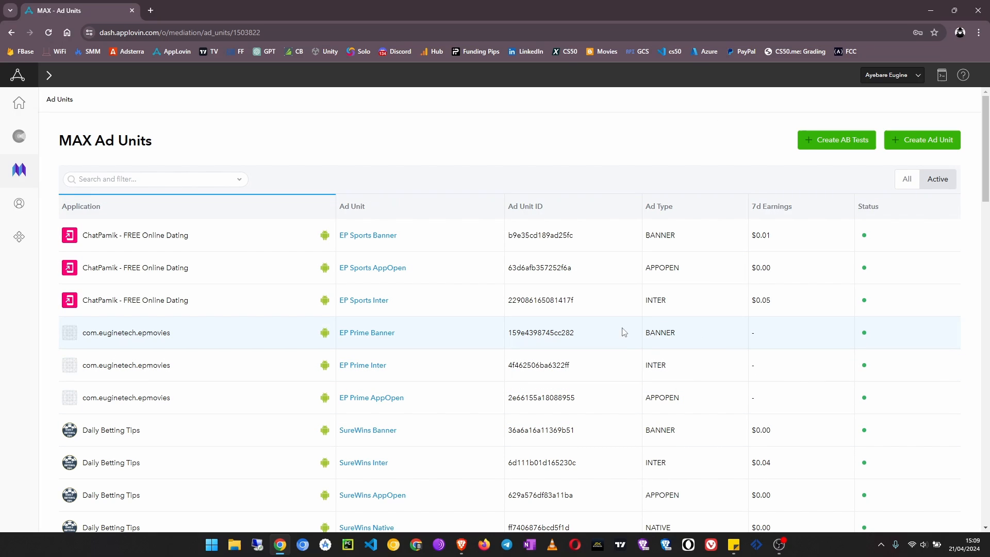
{"action": "mouse_move", "coordinate": [936, 143]}
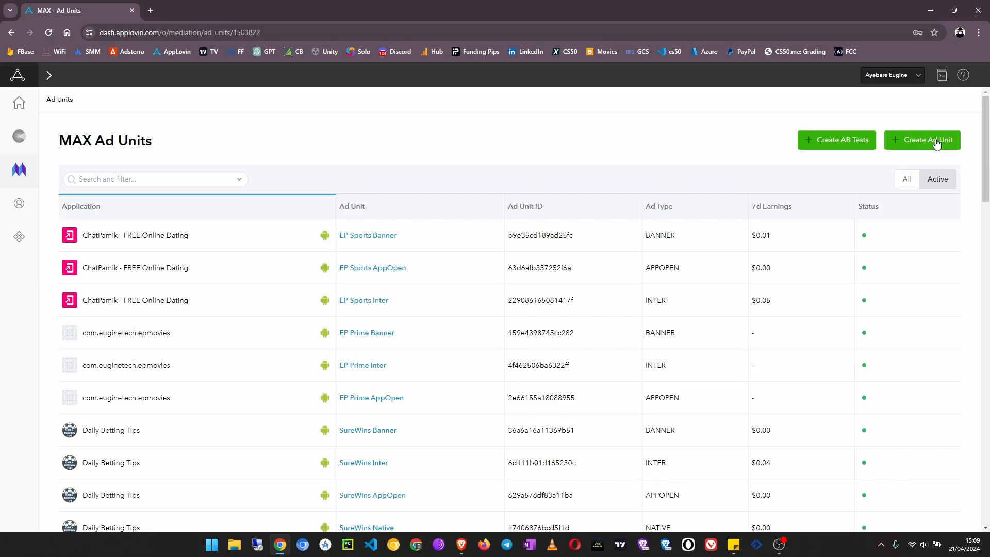
Step: Create a new ad unit, trying MREC and Native ad types before choosing Rewarded
{"action": "left_click", "coordinate": [921, 140]}
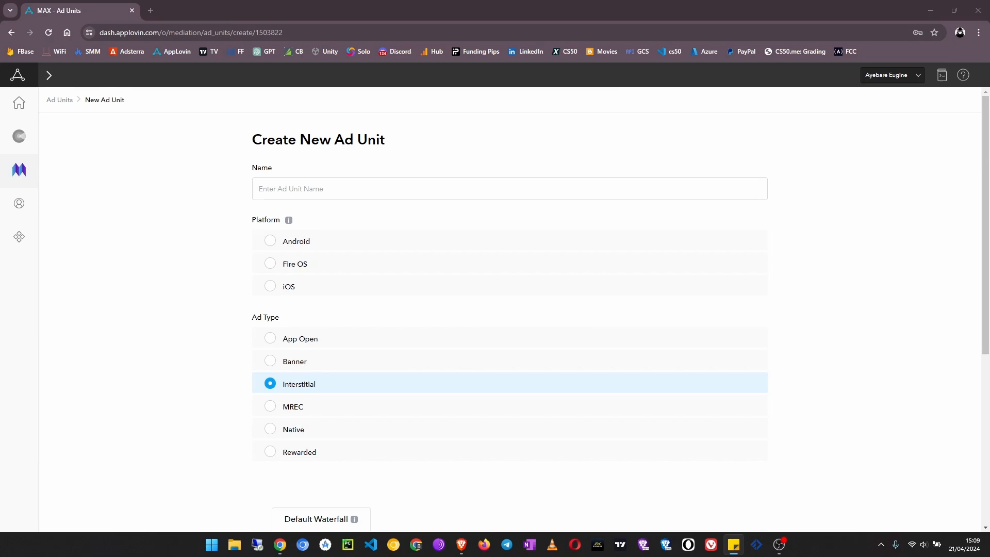
{"action": "mouse_move", "coordinate": [763, 347]}
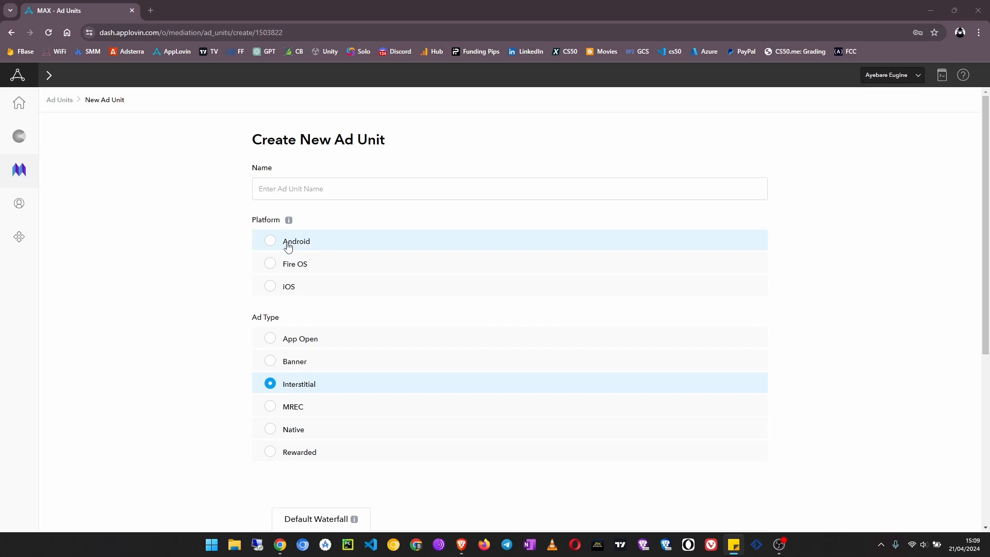
{"action": "mouse_move", "coordinate": [352, 286]}
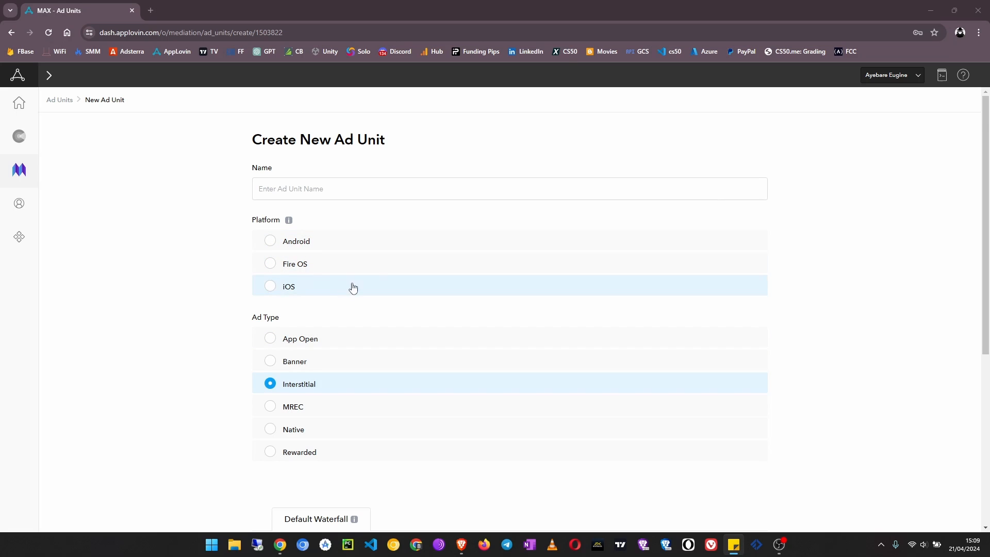
{"action": "scroll", "scroll_direction": "down", "scroll_amount": 3}
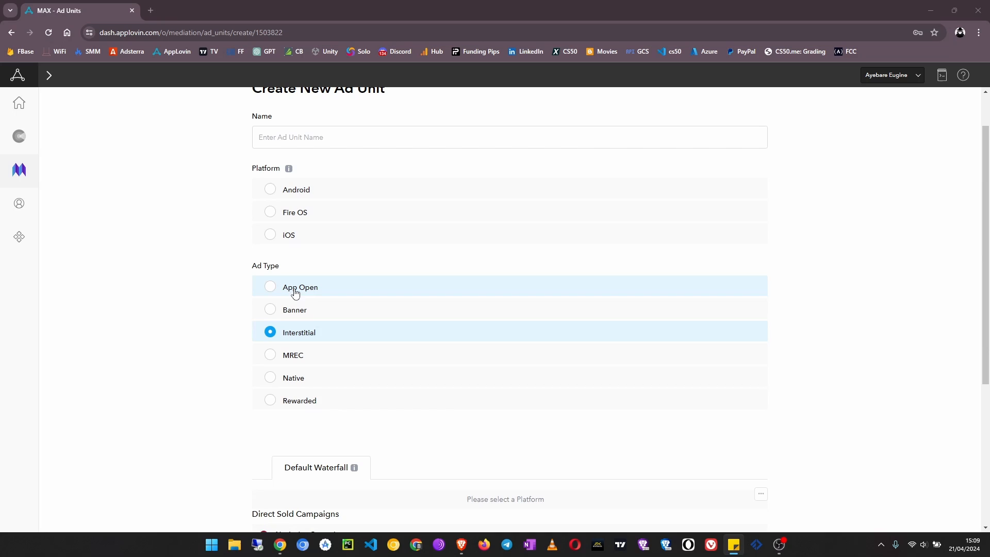
{"action": "mouse_move", "coordinate": [303, 340]}
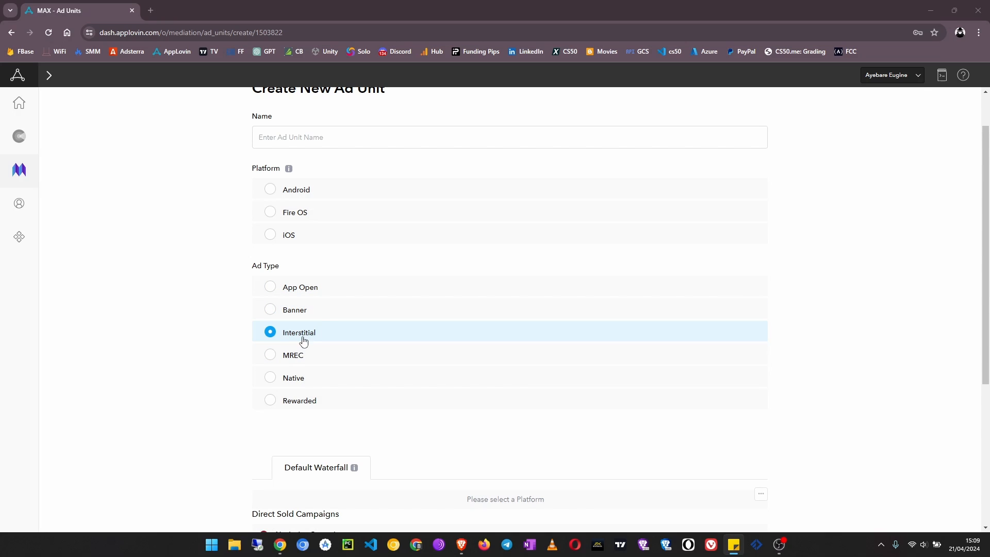
{"action": "left_click", "coordinate": [269, 355]}
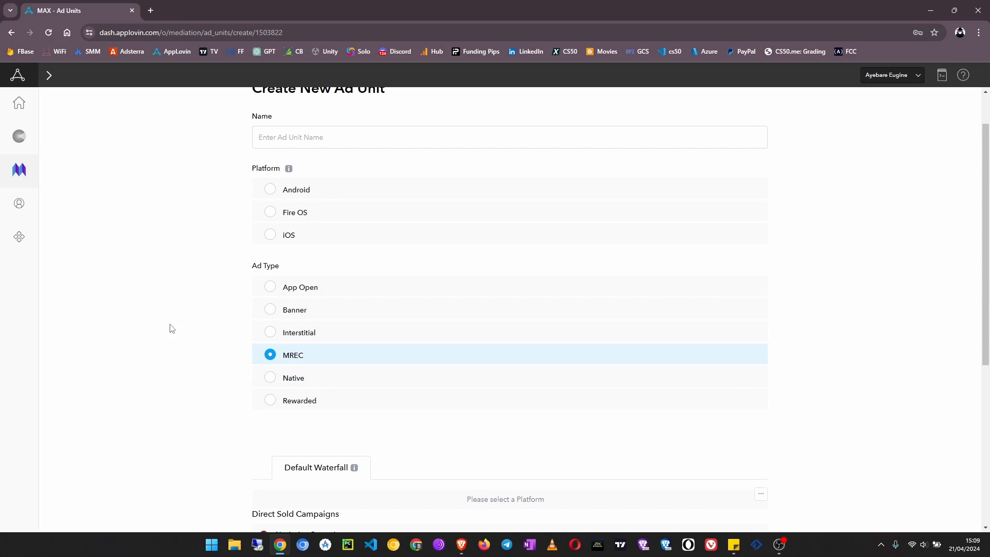
{"action": "mouse_move", "coordinate": [263, 392]}
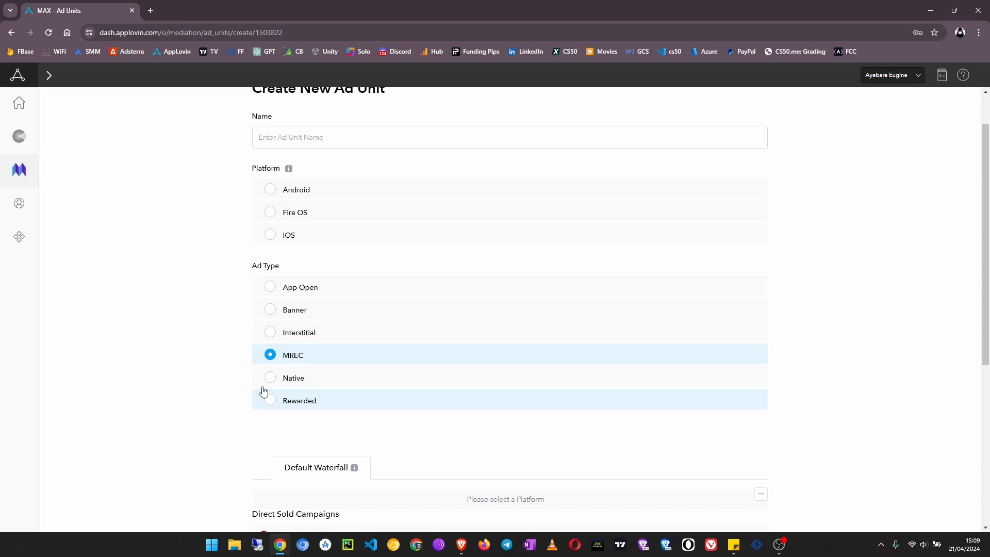
{"action": "mouse_move", "coordinate": [356, 368]}
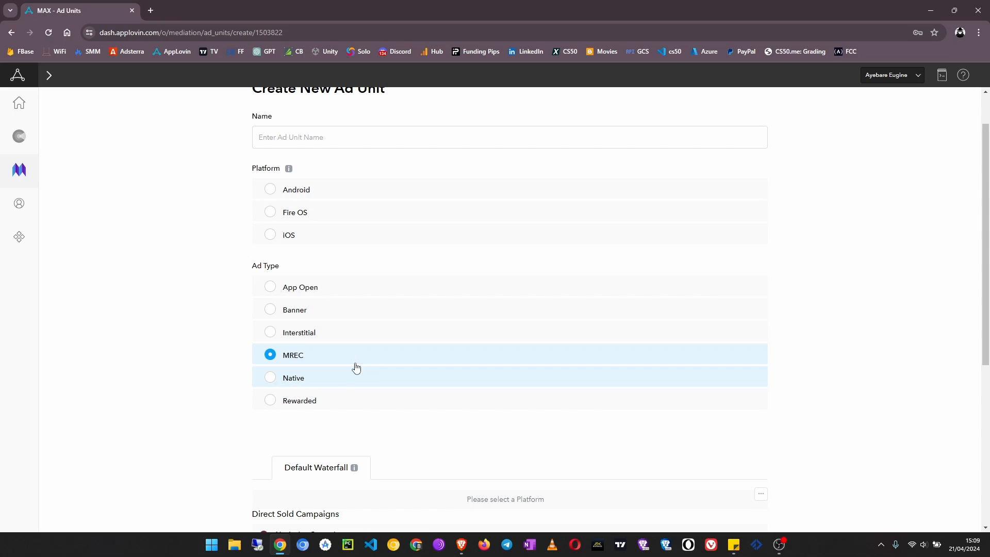
{"action": "left_click", "coordinate": [294, 377]}
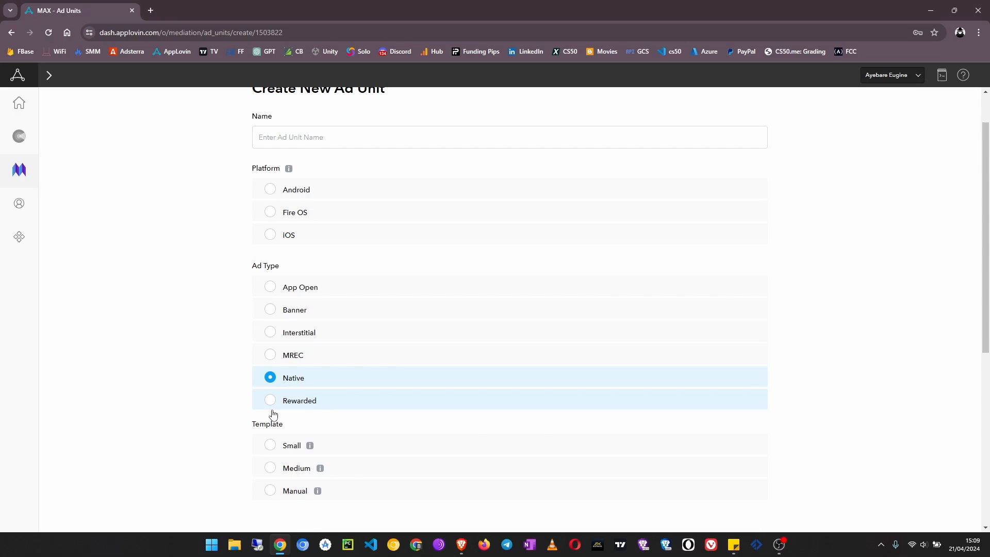
{"action": "left_click", "coordinate": [269, 400]}
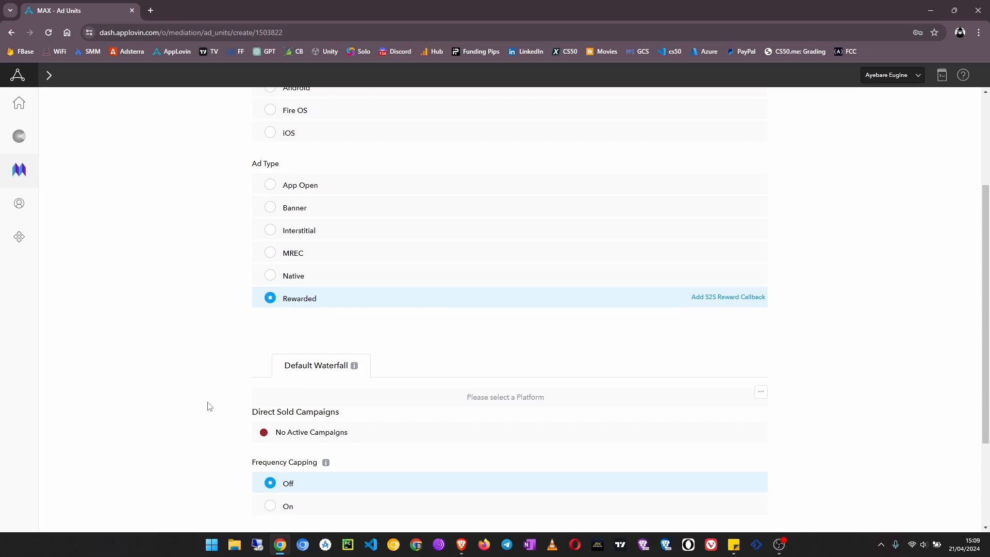
{"action": "scroll", "scroll_direction": "up", "scroll_amount": 3}
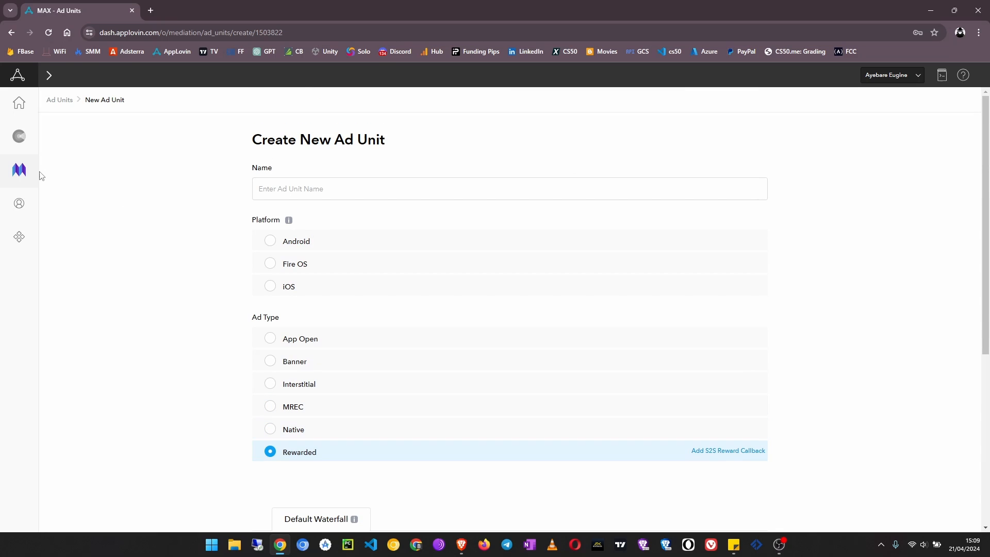
{"action": "mouse_move", "coordinate": [548, 291]}
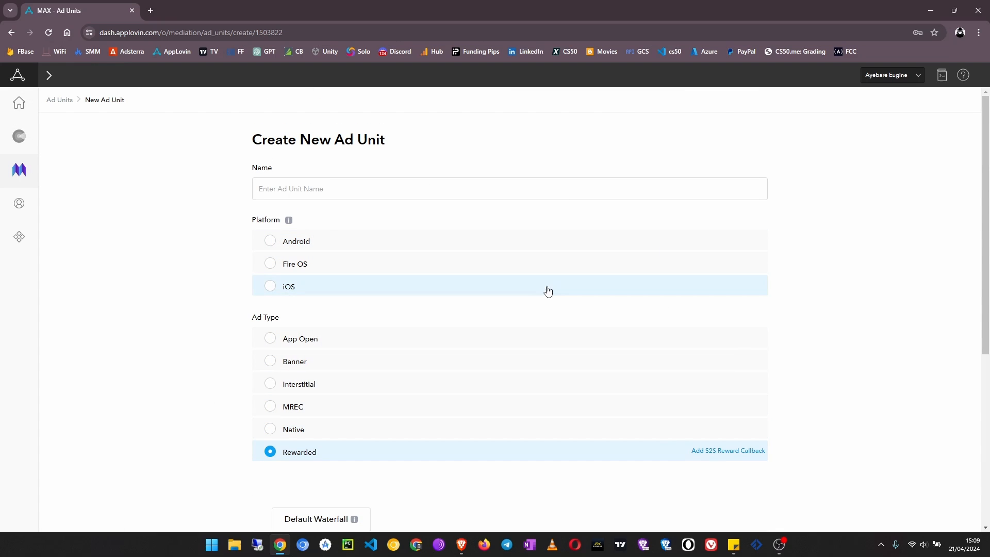
{"action": "mouse_move", "coordinate": [941, 76]}
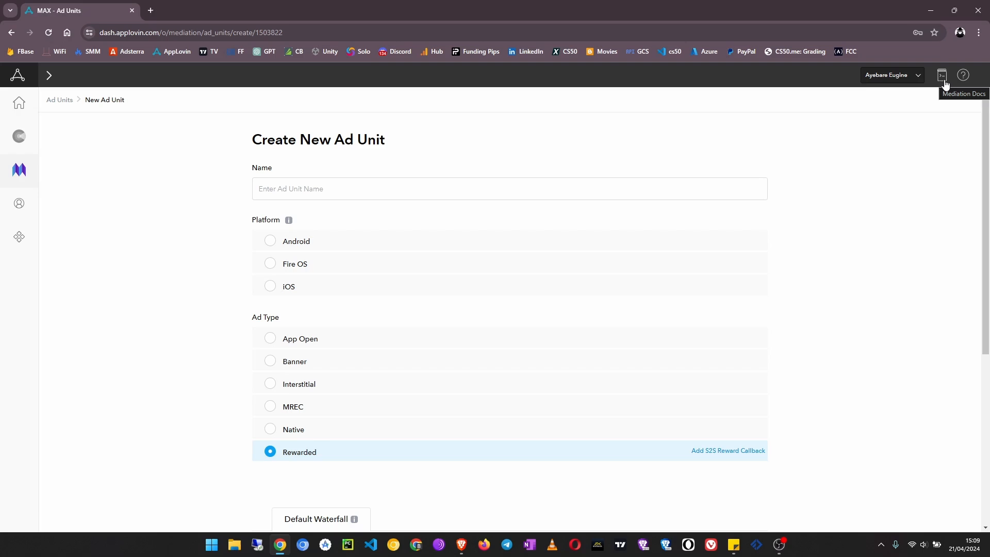
{"action": "left_click", "coordinate": [941, 75]}
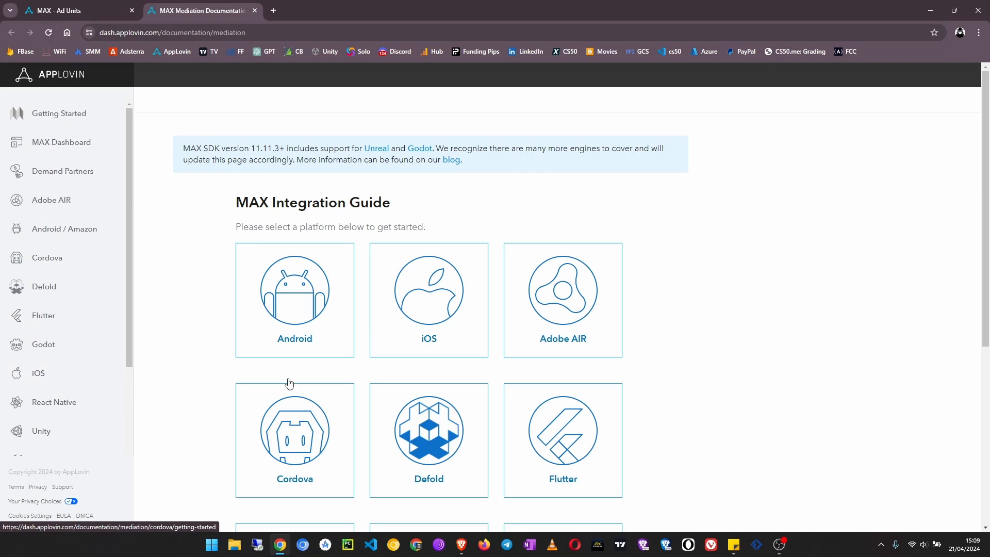
{"action": "mouse_move", "coordinate": [576, 201]}
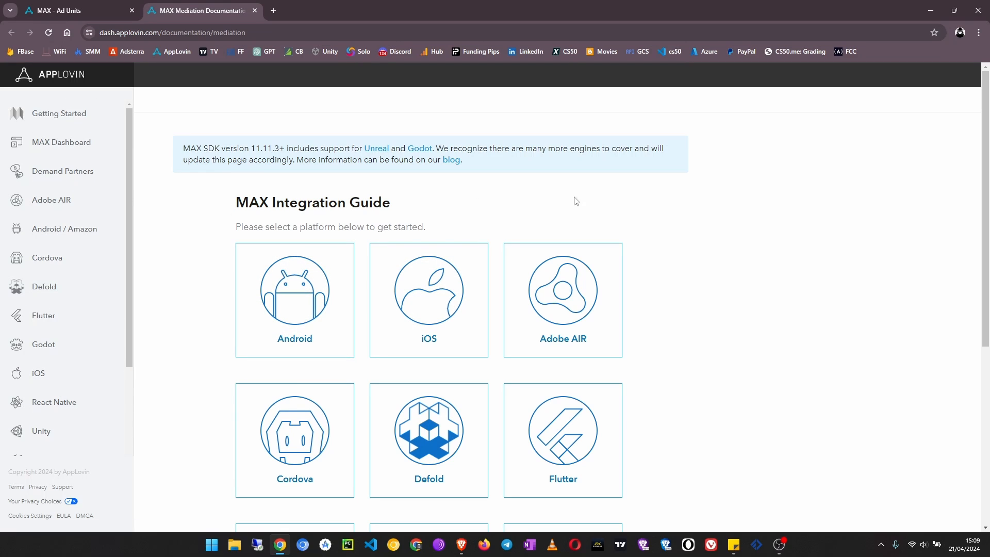
{"action": "mouse_move", "coordinate": [282, 192]}
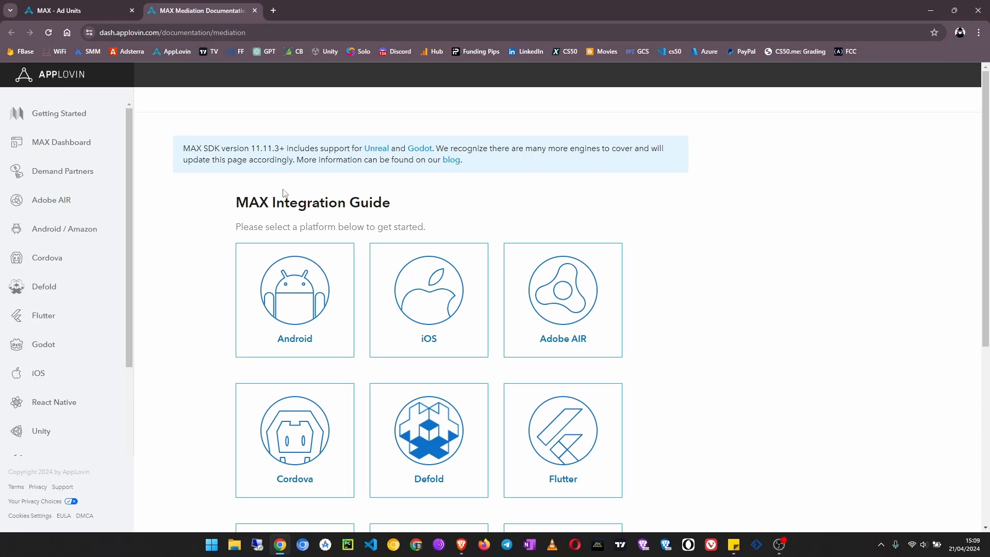
{"action": "mouse_move", "coordinate": [145, 131]}
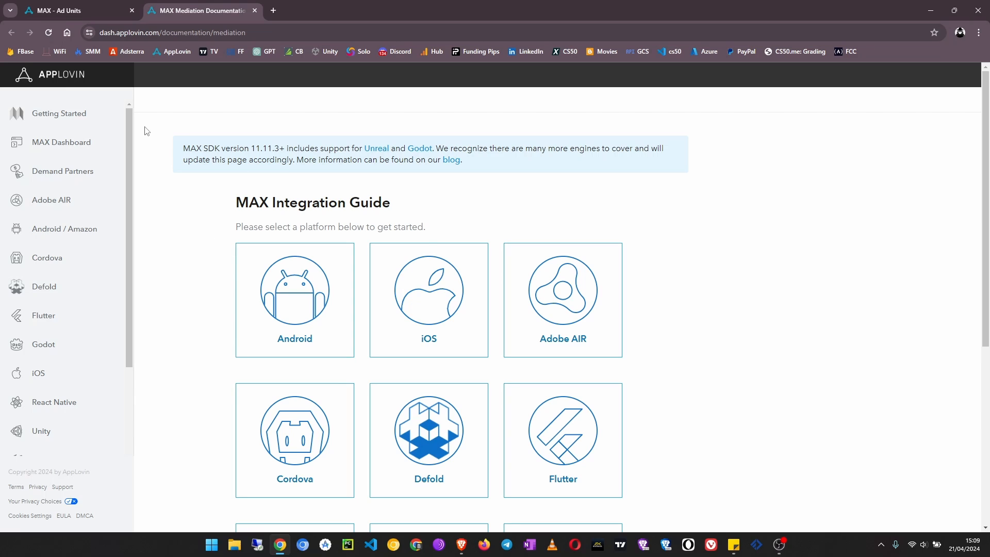
{"action": "mouse_move", "coordinate": [810, 223]}
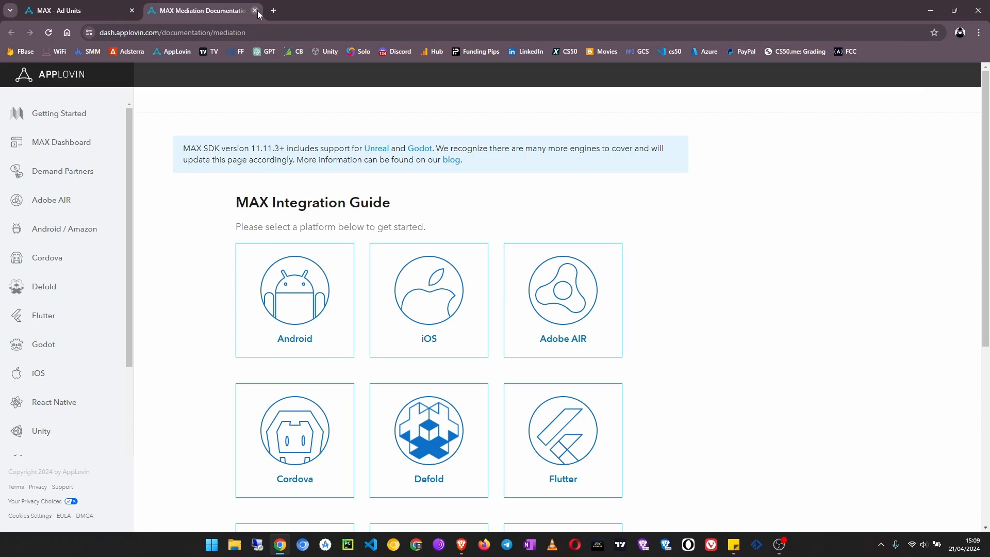
Step: Close the documentation tab and go to AppDiscovery Monetization Performance analytics
{"action": "left_click", "coordinate": [255, 11]}
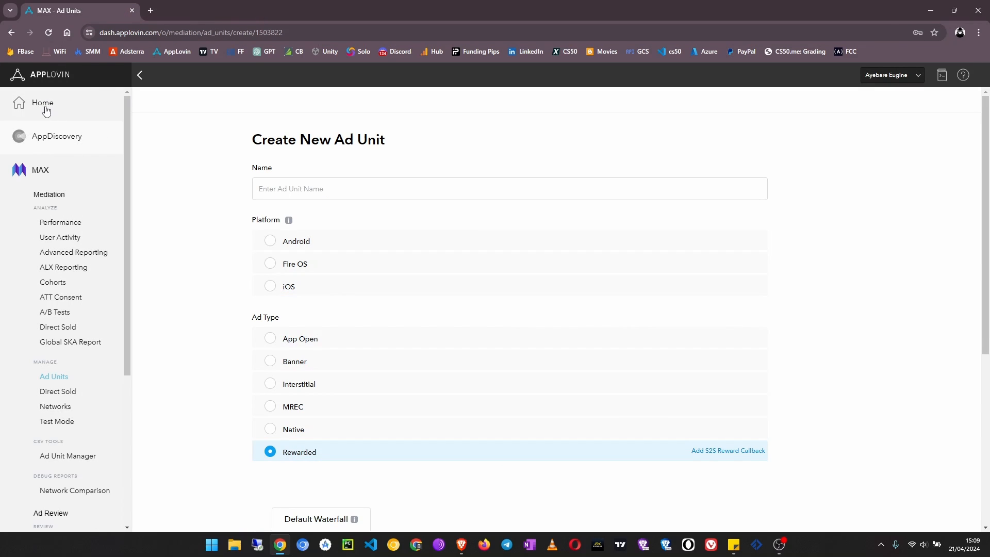
{"action": "mouse_move", "coordinate": [56, 205]}
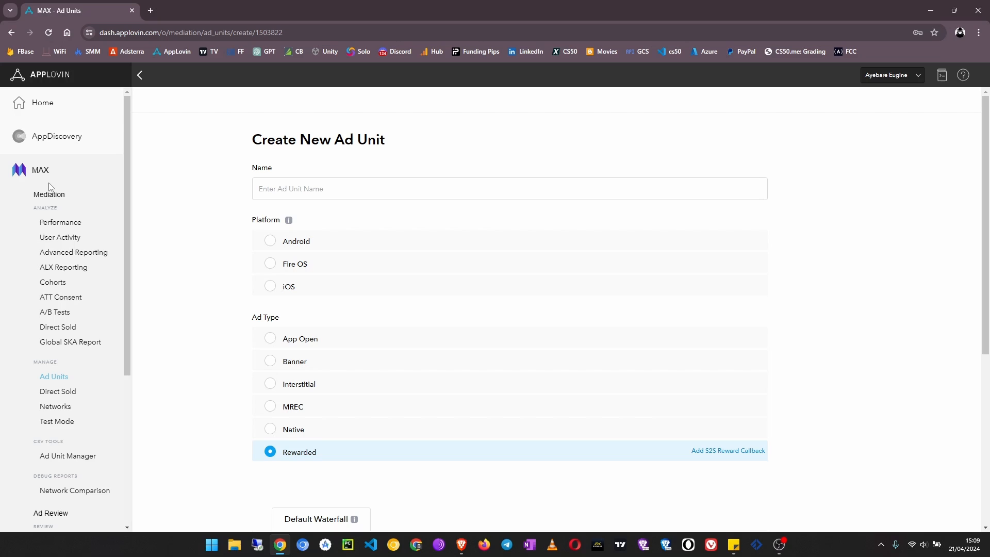
{"action": "mouse_move", "coordinate": [40, 174]}
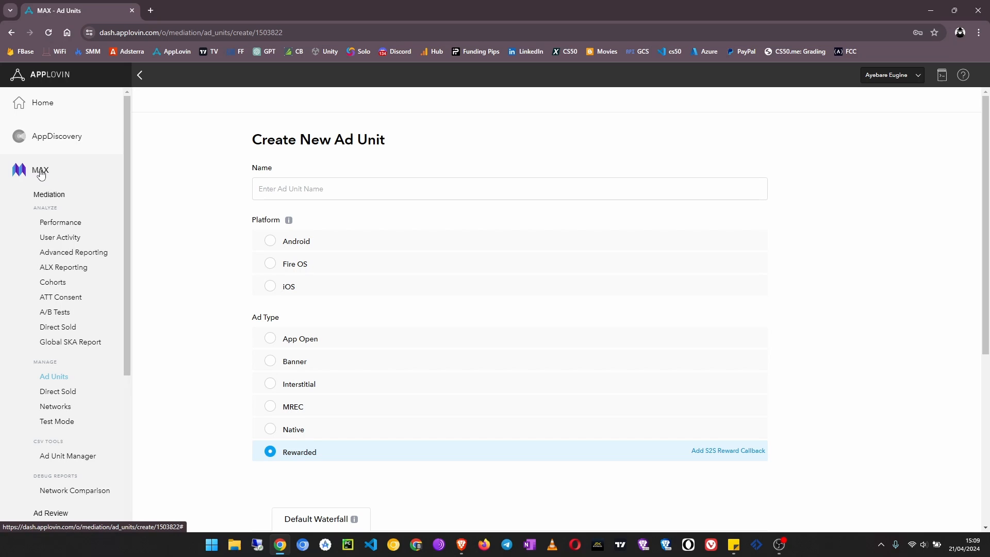
{"action": "mouse_move", "coordinate": [56, 139]}
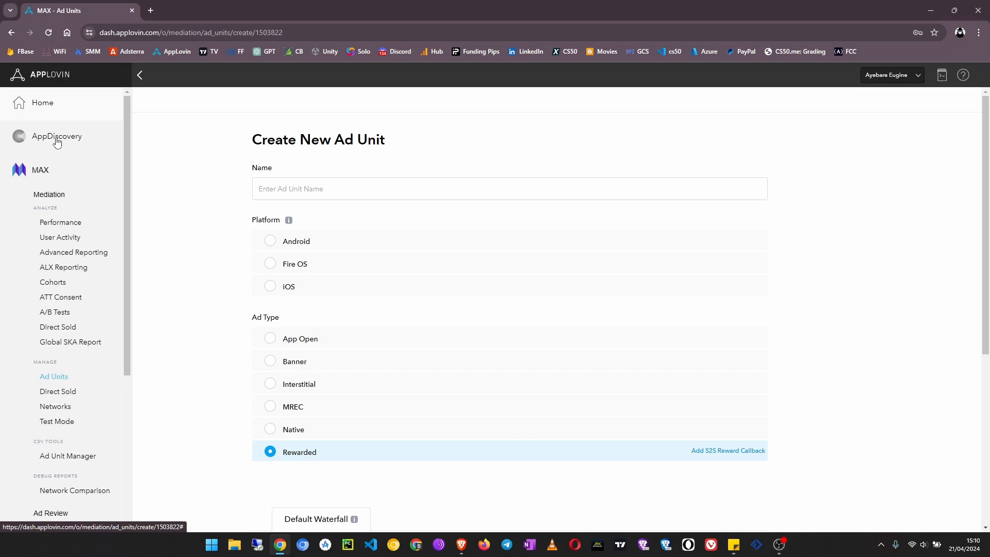
{"action": "left_click", "coordinate": [57, 136]}
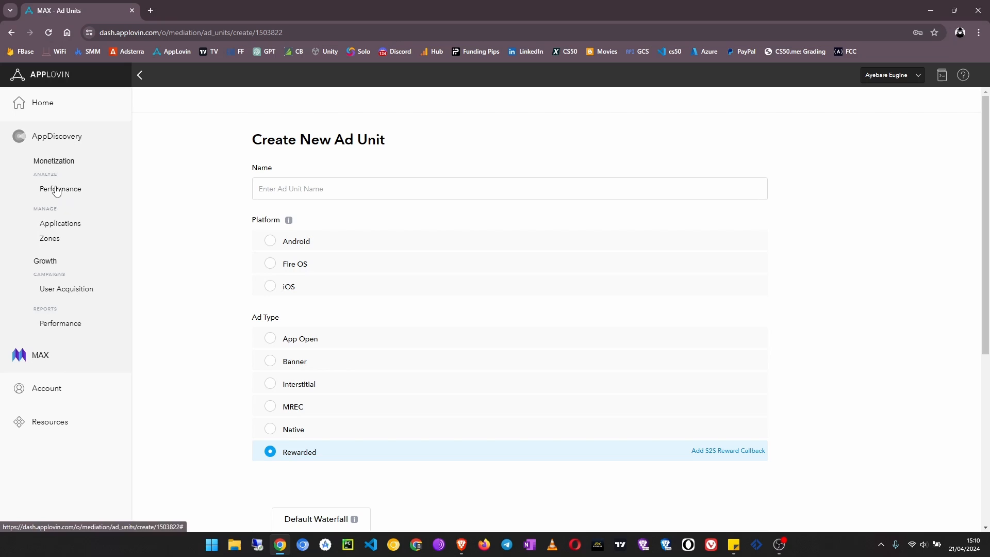
{"action": "left_click", "coordinate": [60, 188]}
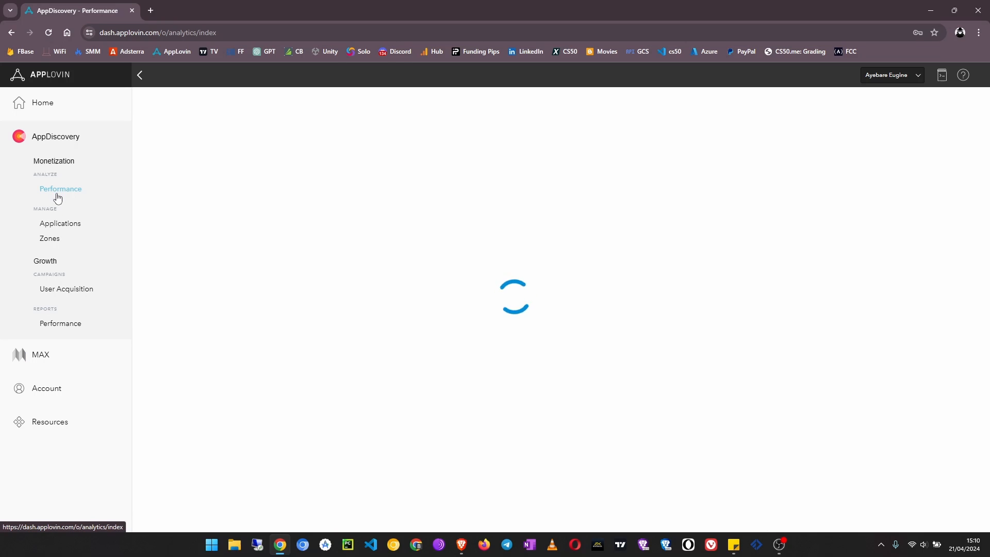
{"action": "mouse_move", "coordinate": [77, 217]}
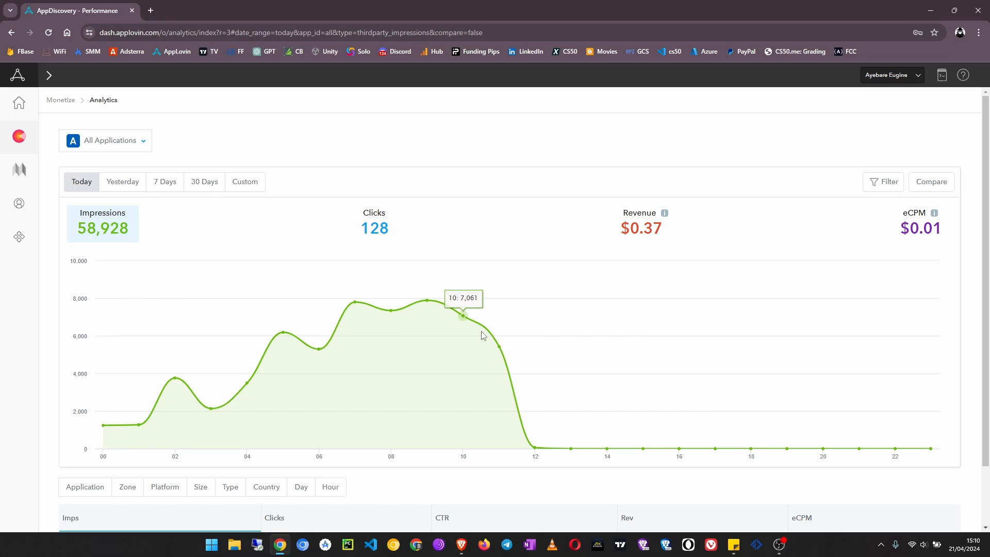
{"action": "mouse_move", "coordinate": [676, 242]}
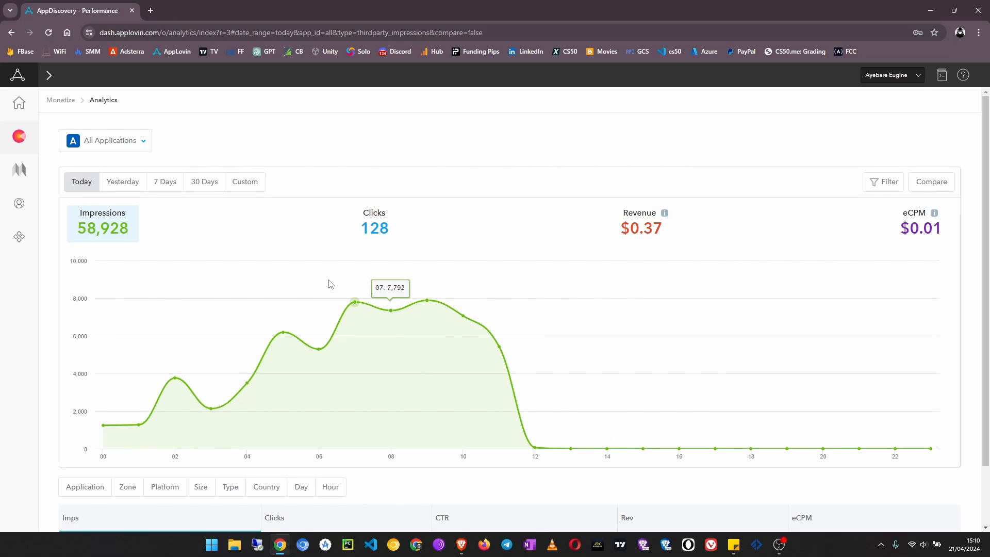
Step: Scroll down the Today analytics showing 58,928 impressions, 128 clicks and $0.37 revenue
{"action": "scroll", "scroll_direction": "down", "scroll_amount": 3}
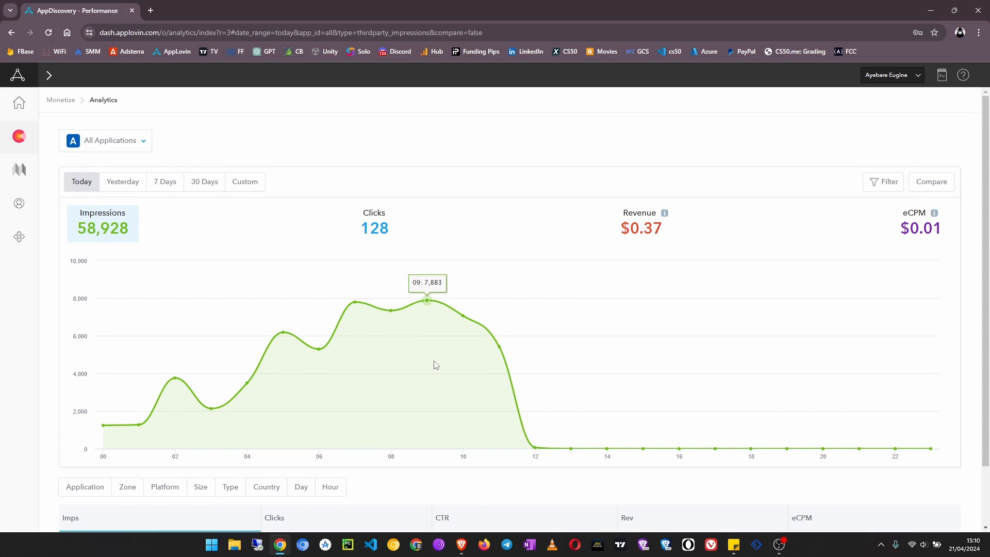
{"action": "mouse_move", "coordinate": [390, 309]}
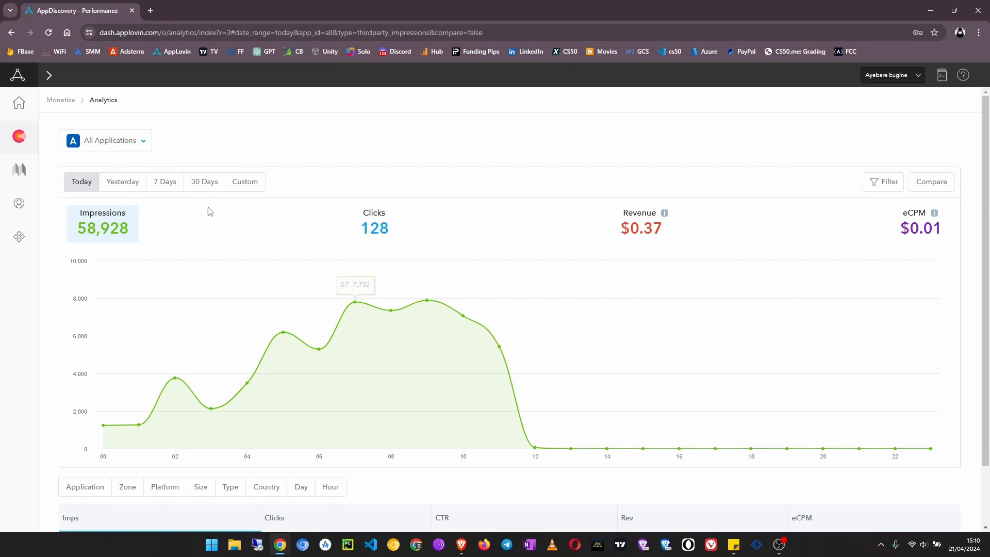
Step: Set a custom date range from 1 November 2022 to 21 April 2024 for the report
{"action": "left_click", "coordinate": [203, 181]}
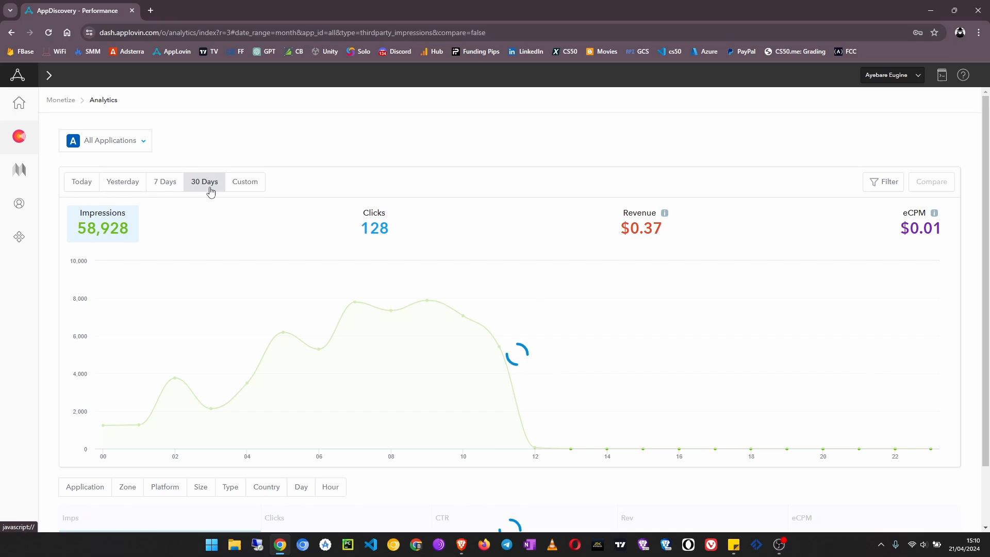
{"action": "left_click", "coordinate": [204, 186]}
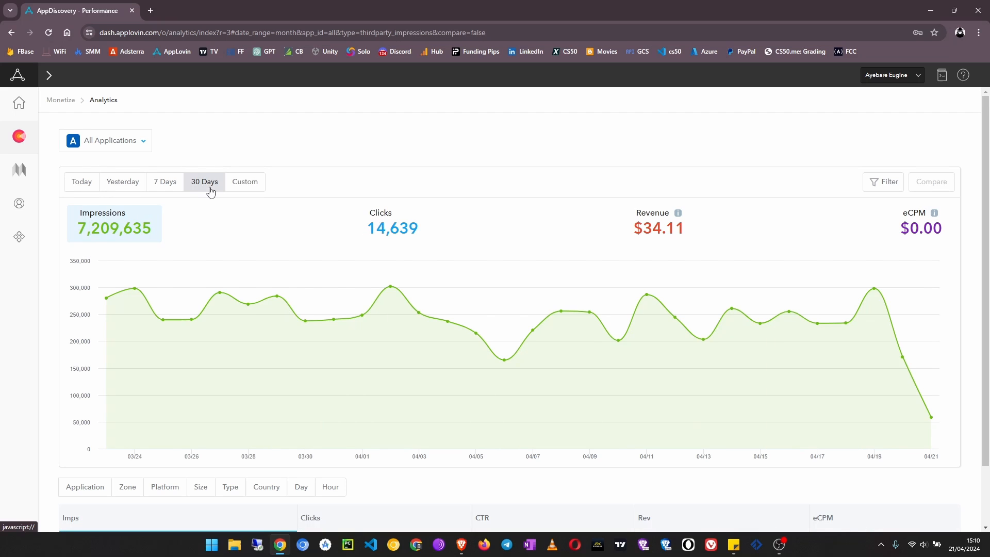
{"action": "mouse_move", "coordinate": [901, 356]}
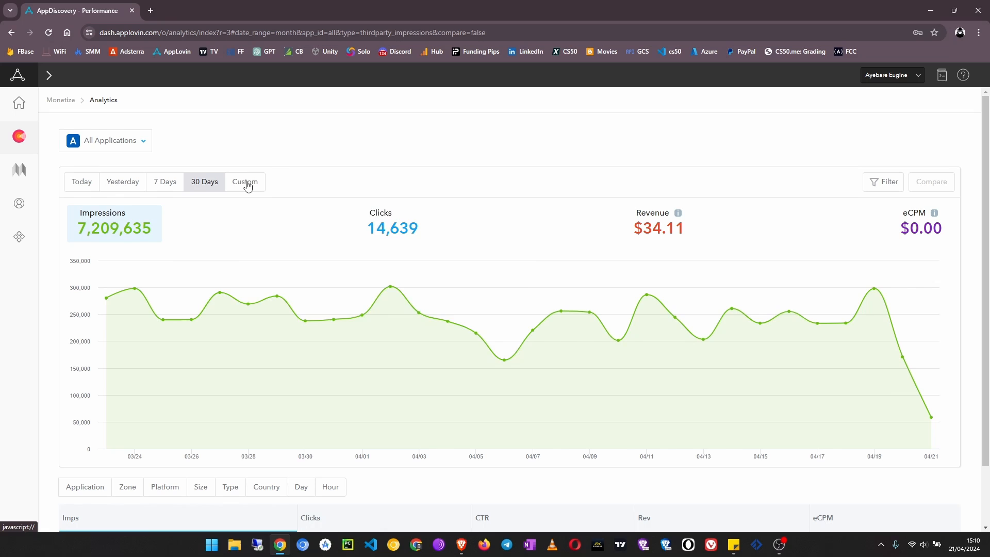
{"action": "left_click", "coordinate": [246, 181]}
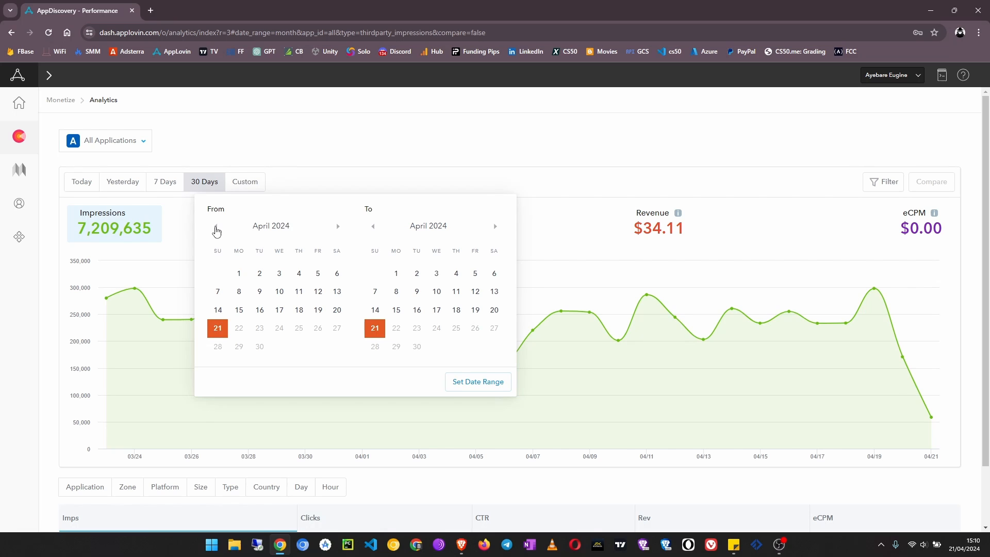
{"action": "left_click", "coordinate": [215, 227]}
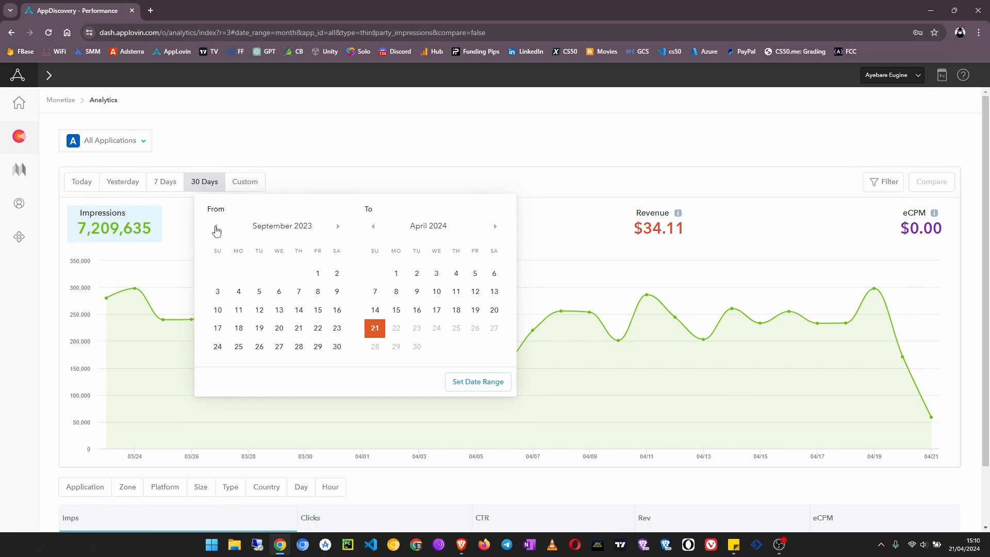
{"action": "left_click", "coordinate": [216, 226]}
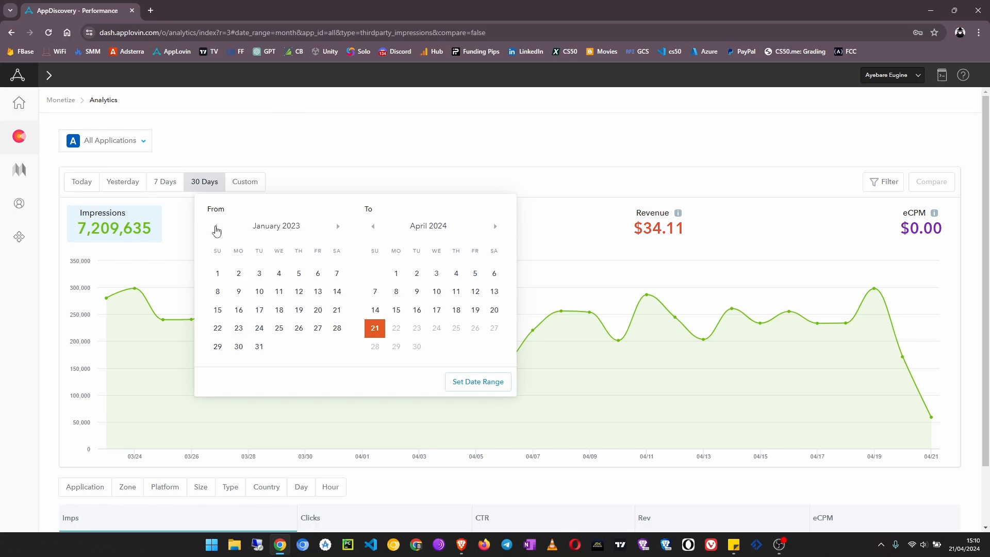
{"action": "left_click", "coordinate": [216, 226]}
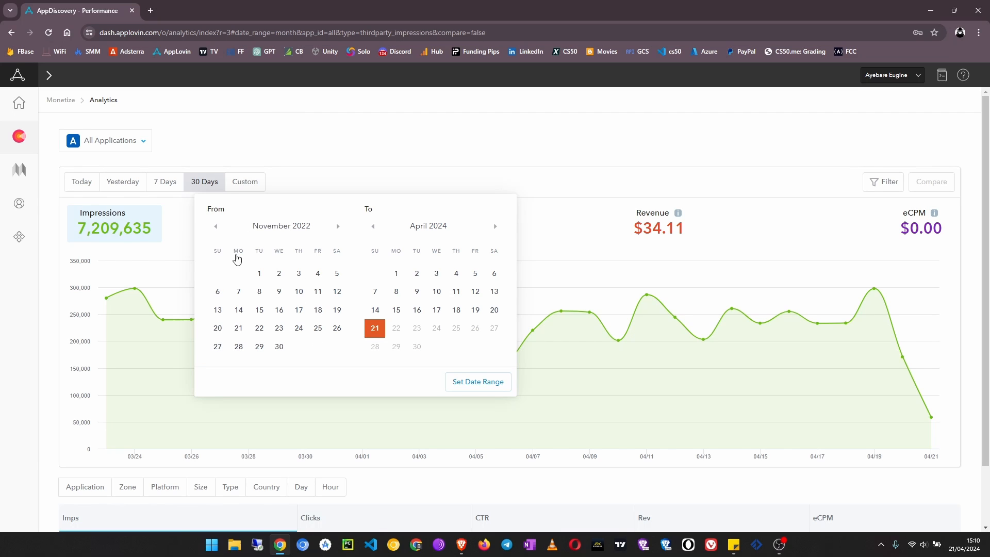
{"action": "left_click", "coordinate": [257, 272]}
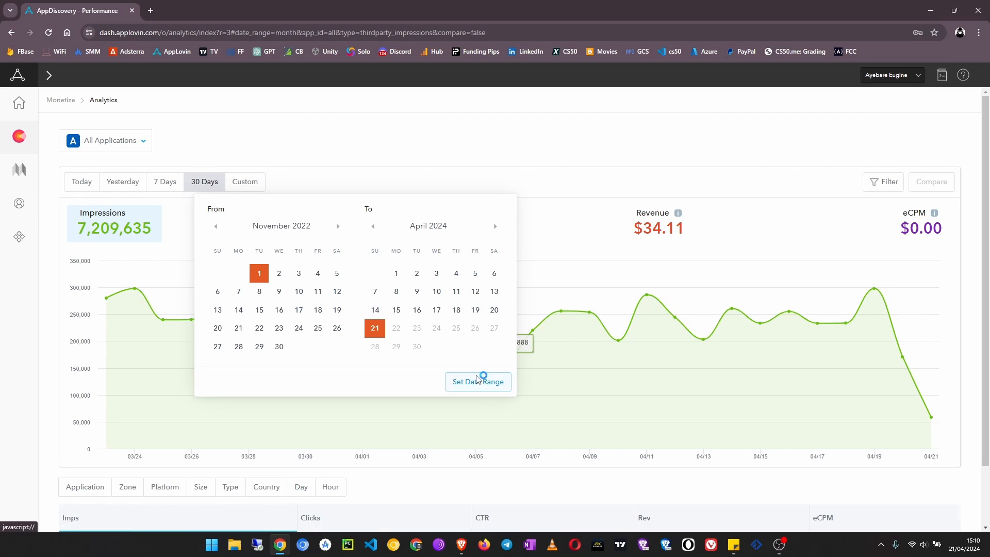
{"action": "left_click", "coordinate": [477, 382]}
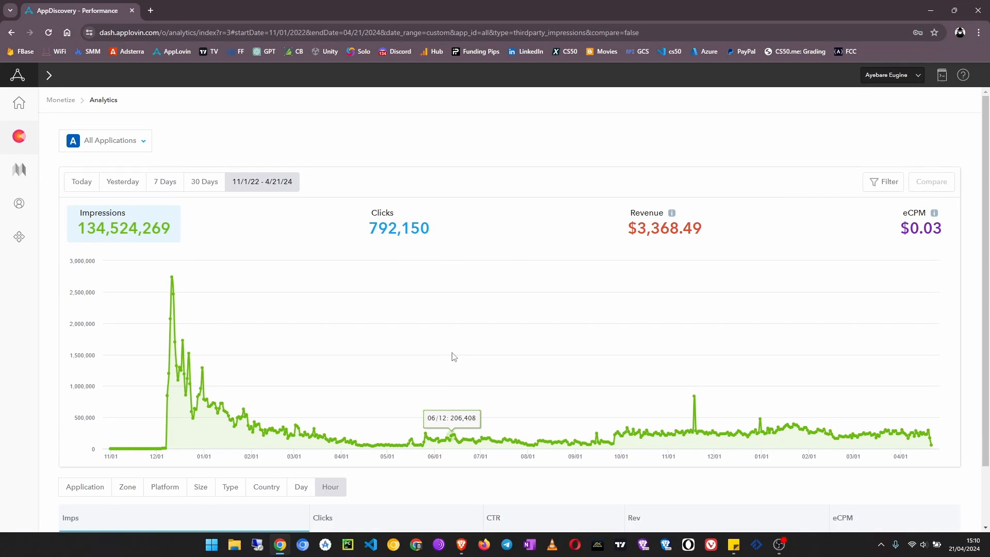
{"action": "mouse_move", "coordinate": [641, 242]}
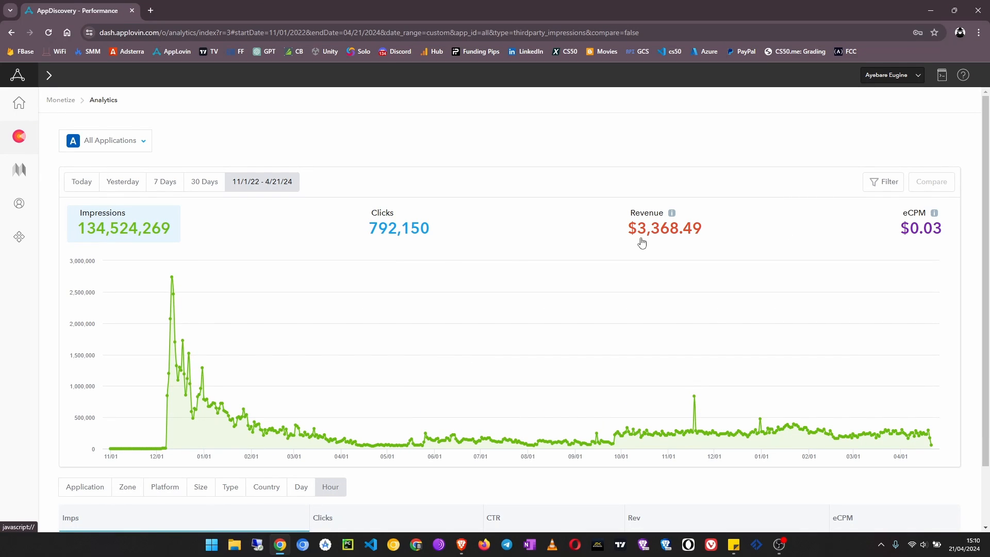
{"action": "mouse_move", "coordinate": [512, 339]}
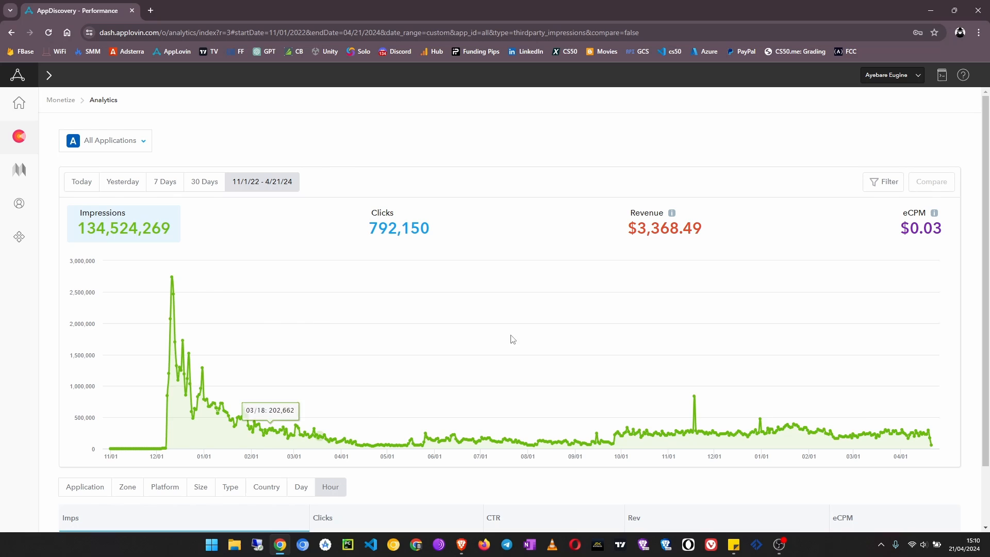
{"action": "mouse_move", "coordinate": [940, 238]}
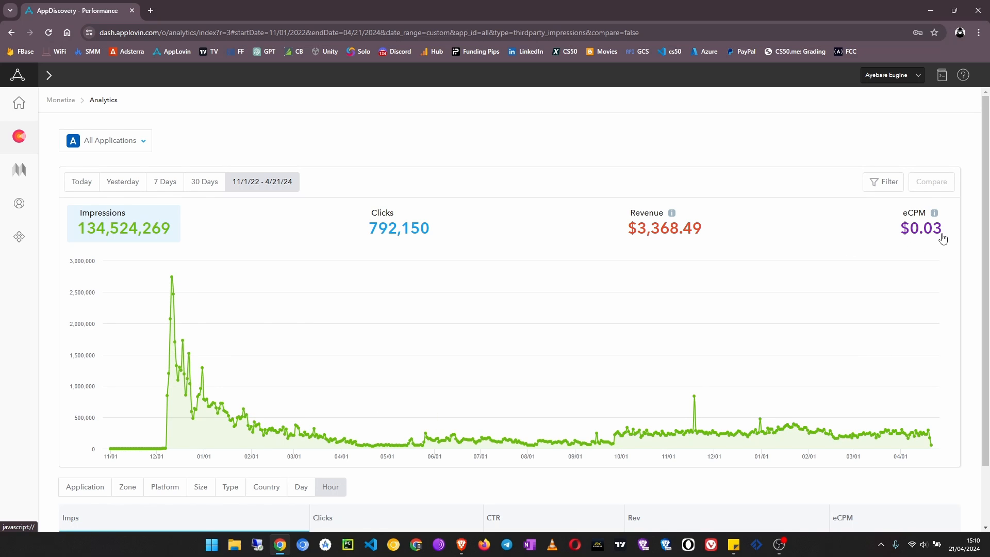
Step: Chart the Clicks metric and review the full-range totals with 0.59% CTR and $0.03 eCPM
{"action": "scroll", "scroll_direction": "down", "scroll_amount": 3}
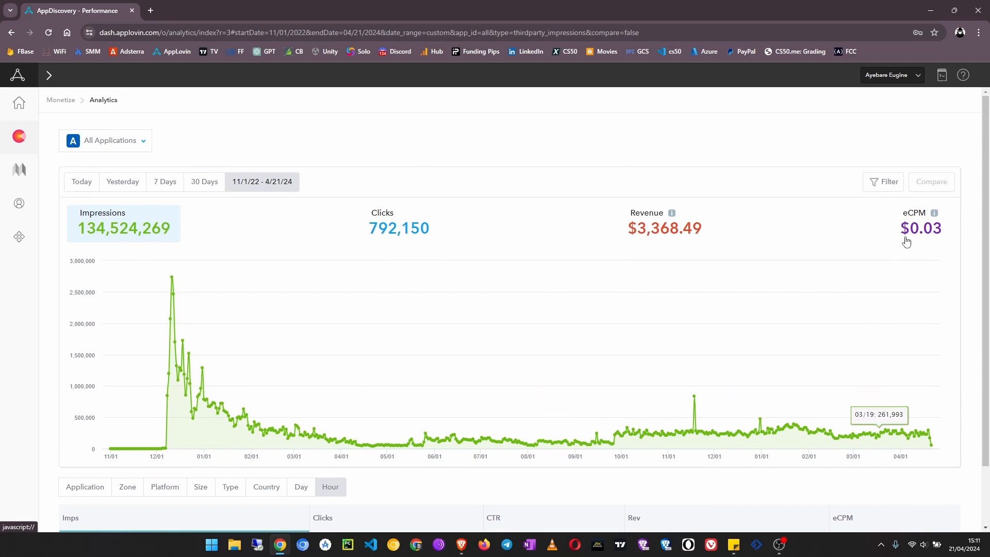
{"action": "scroll", "scroll_direction": "down", "scroll_amount": 3}
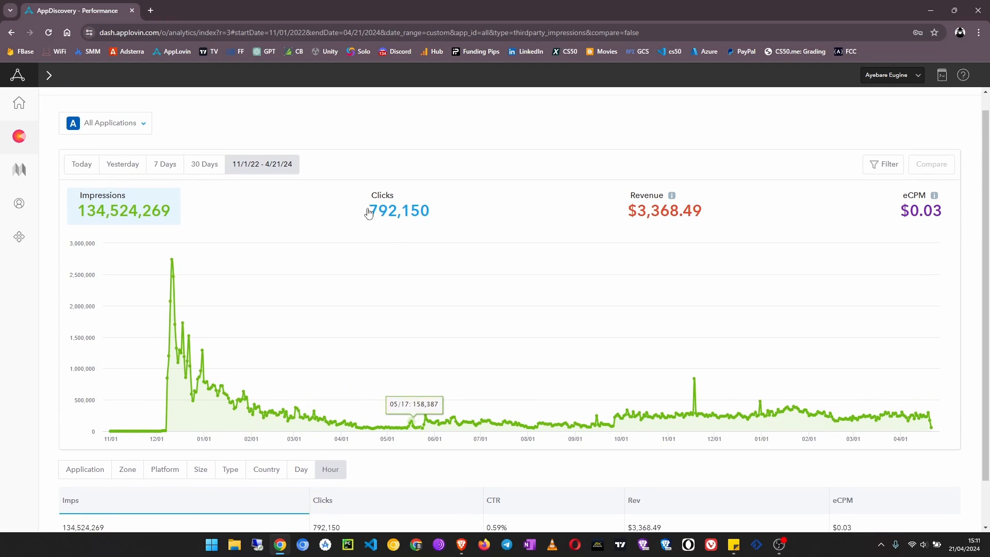
{"action": "left_click", "coordinate": [382, 211]}
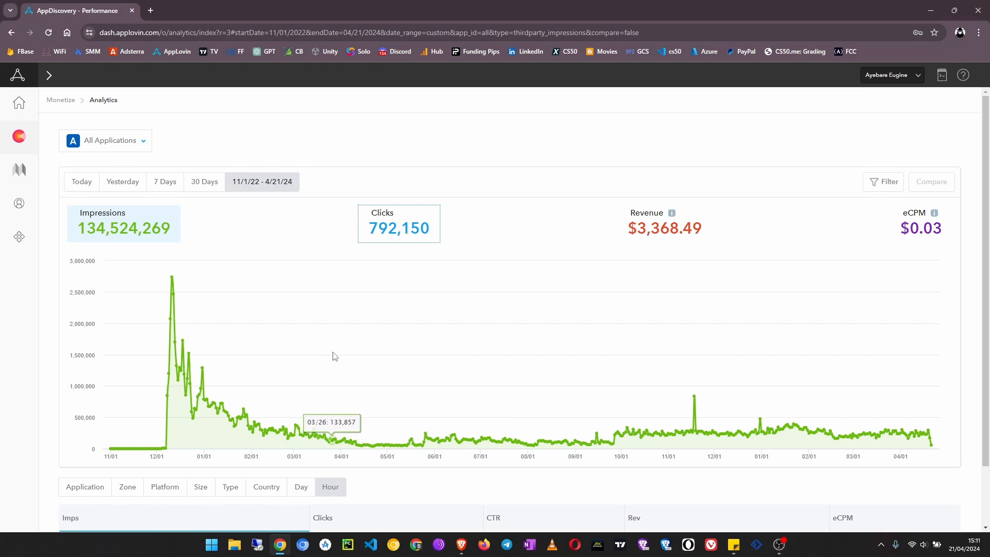
{"action": "scroll", "scroll_direction": "down", "scroll_amount": 3}
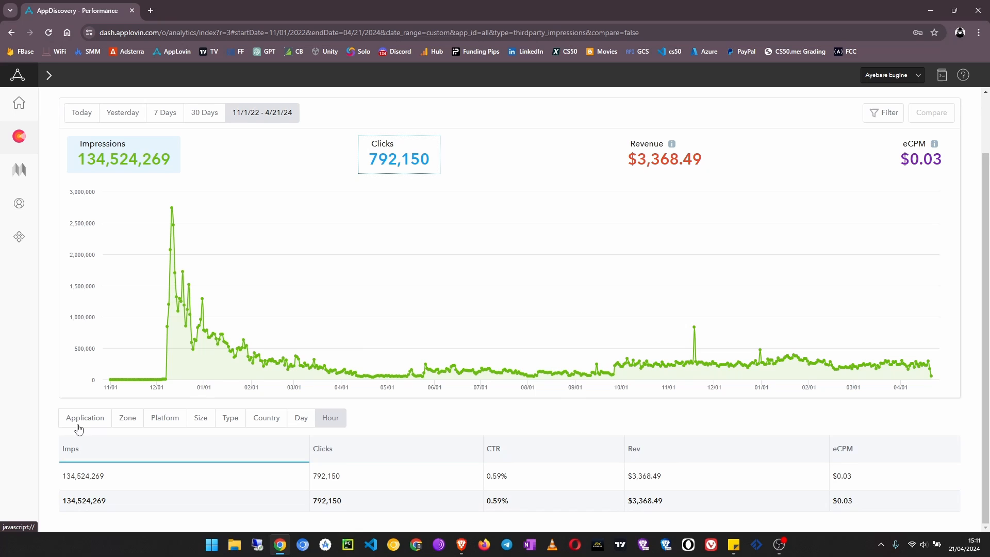
{"action": "mouse_move", "coordinate": [283, 426]}
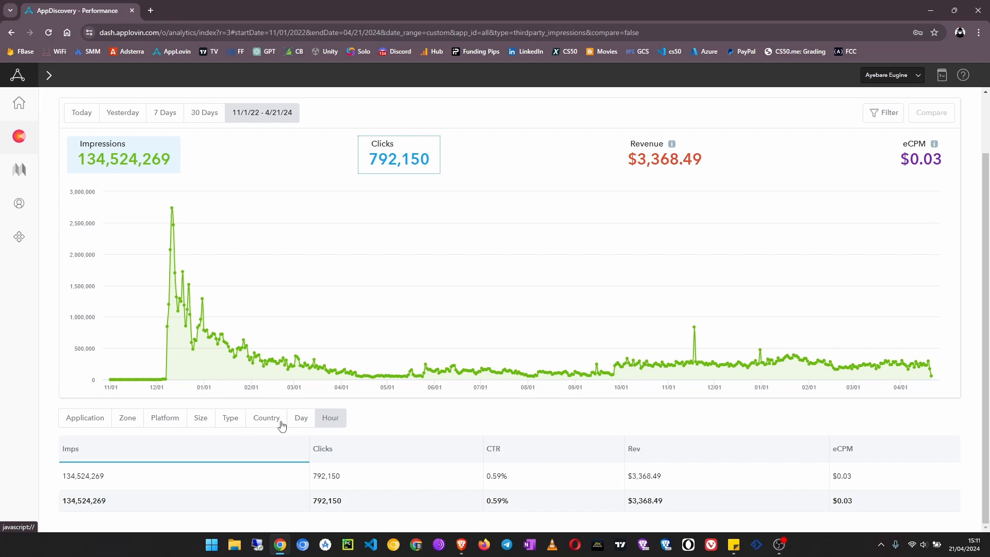
{"action": "mouse_move", "coordinate": [377, 376]}
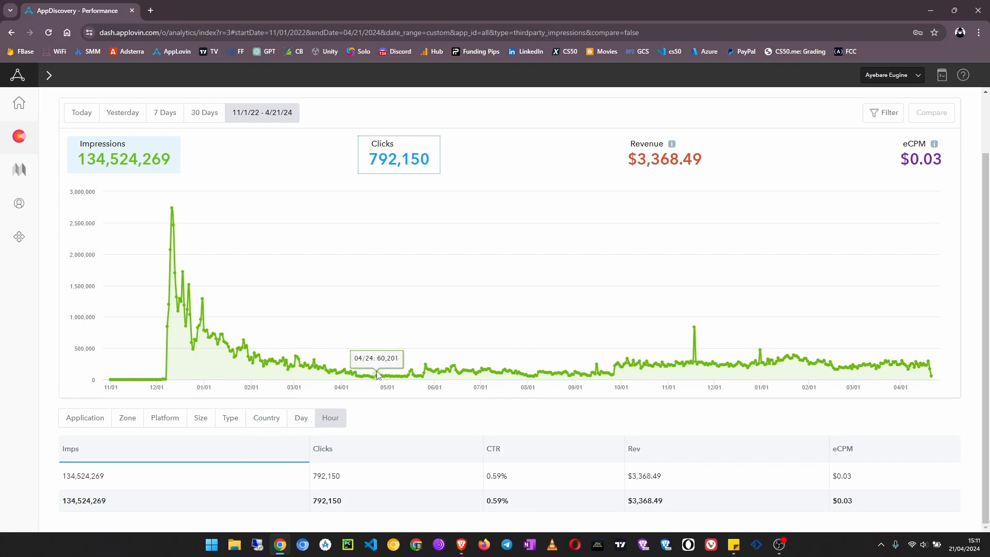
{"action": "mouse_move", "coordinate": [279, 217]}
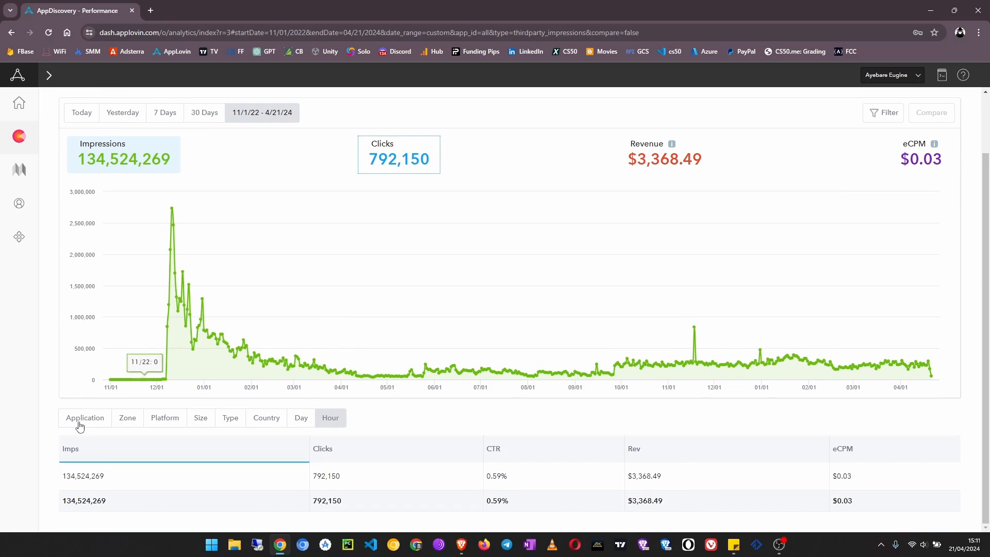
Step: Break the stats down by application, selecting EP Live TV's top $1,531.19 revenue
{"action": "left_click", "coordinate": [84, 418]}
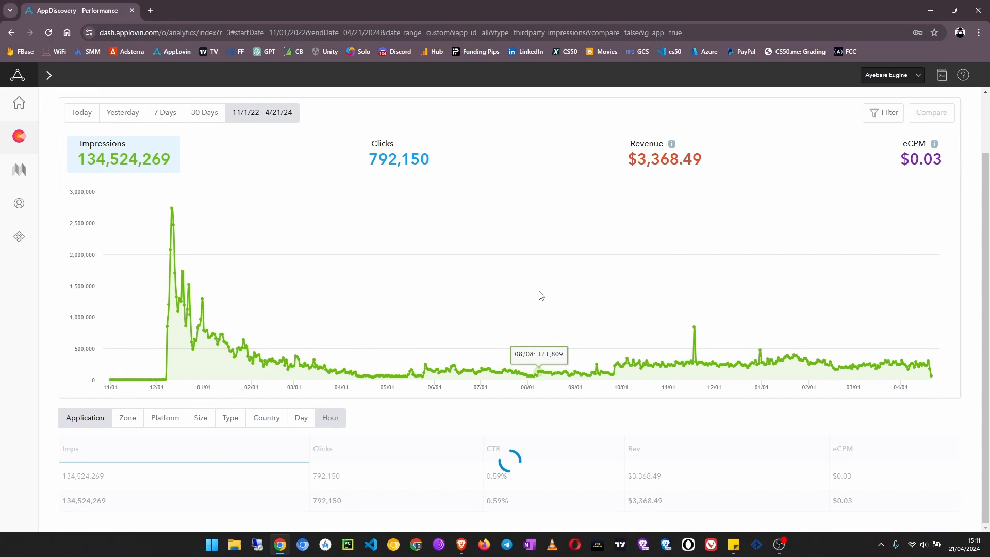
{"action": "scroll", "scroll_direction": "down", "scroll_amount": 3}
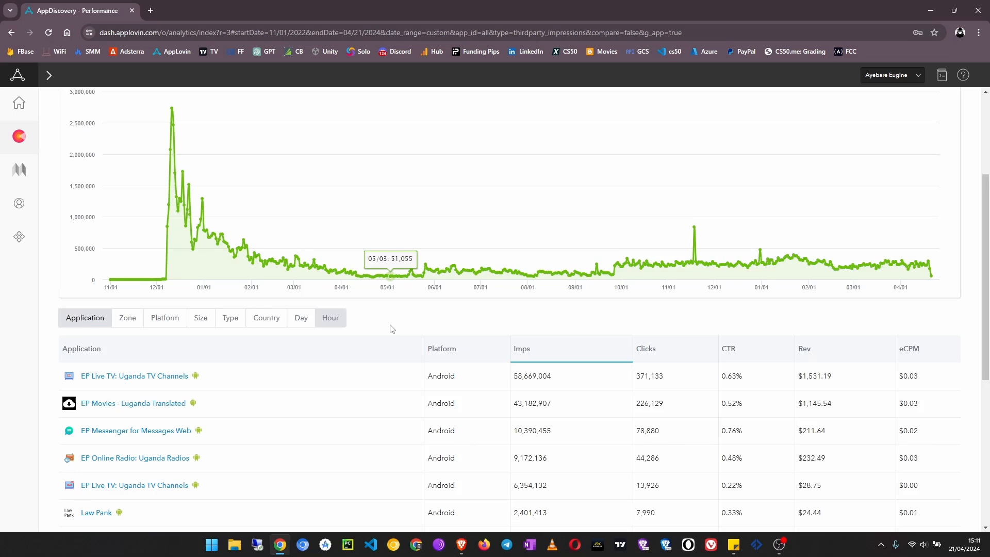
{"action": "scroll", "scroll_direction": "down", "scroll_amount": 3}
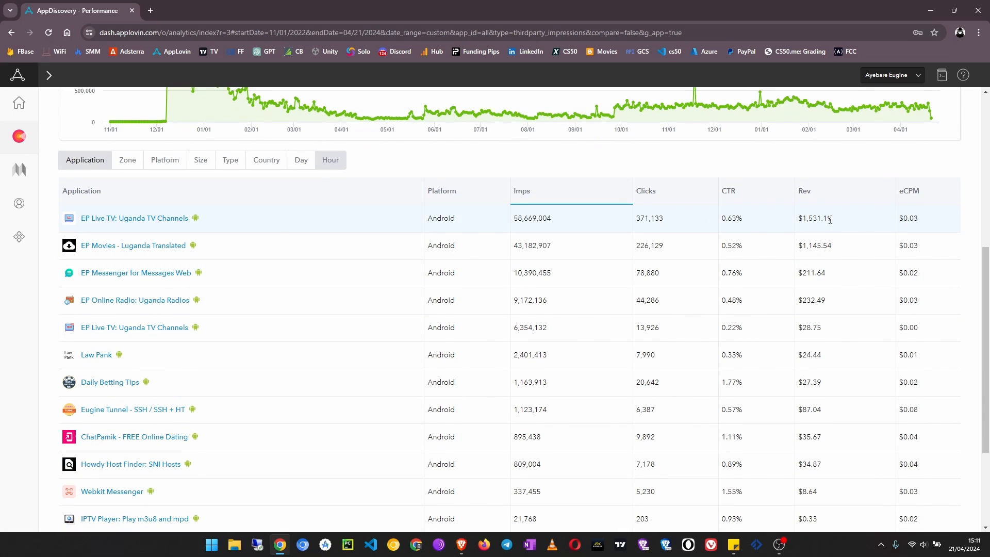
{"action": "double_click", "coordinate": [814, 218]}
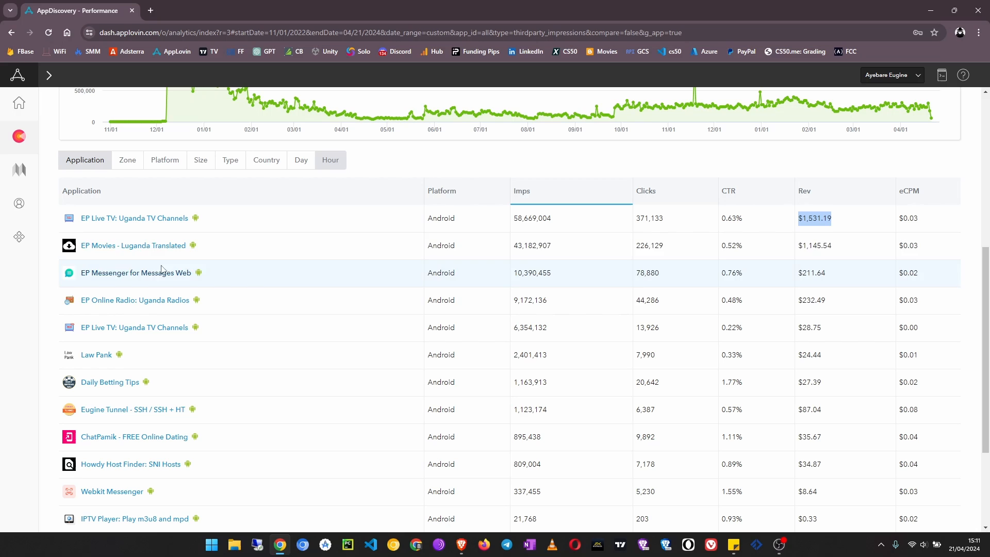
{"action": "mouse_move", "coordinate": [822, 249]}
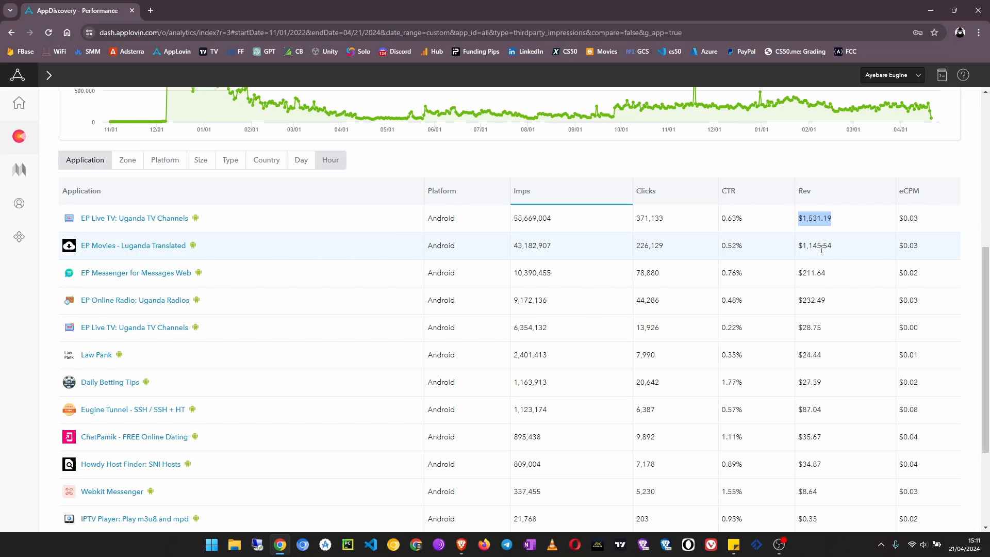
{"action": "mouse_move", "coordinate": [215, 320]}
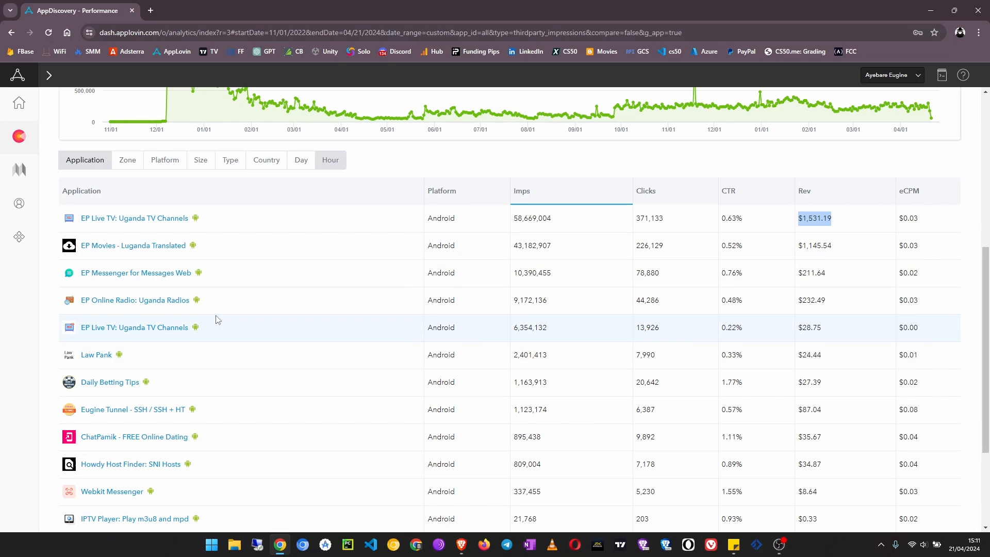
{"action": "mouse_move", "coordinate": [824, 315]}
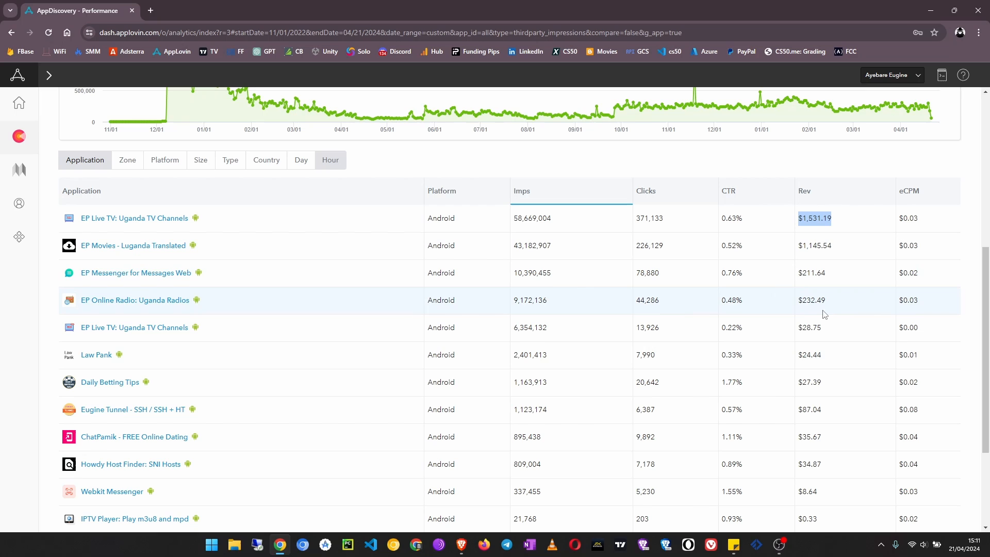
{"action": "mouse_move", "coordinate": [776, 299]}
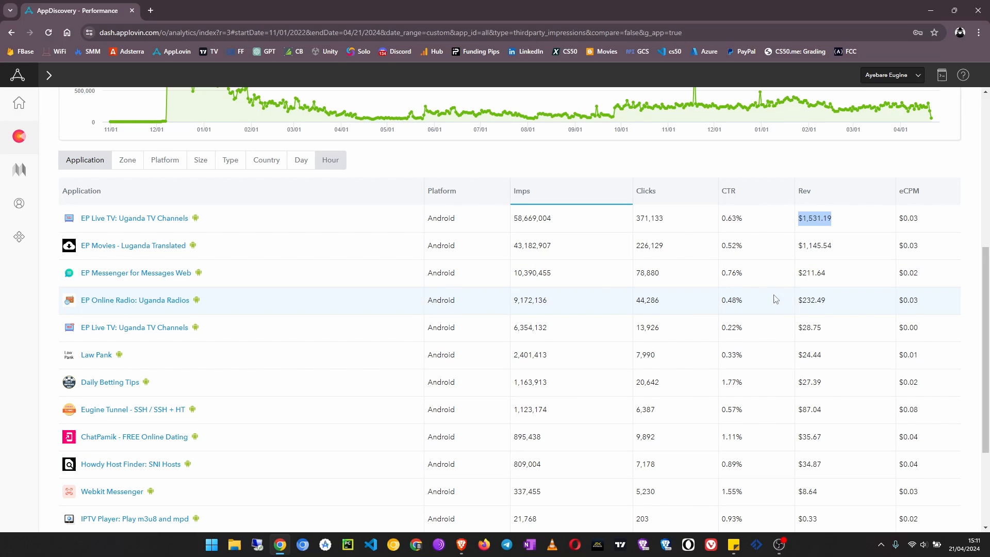
{"action": "mouse_move", "coordinate": [89, 334]}
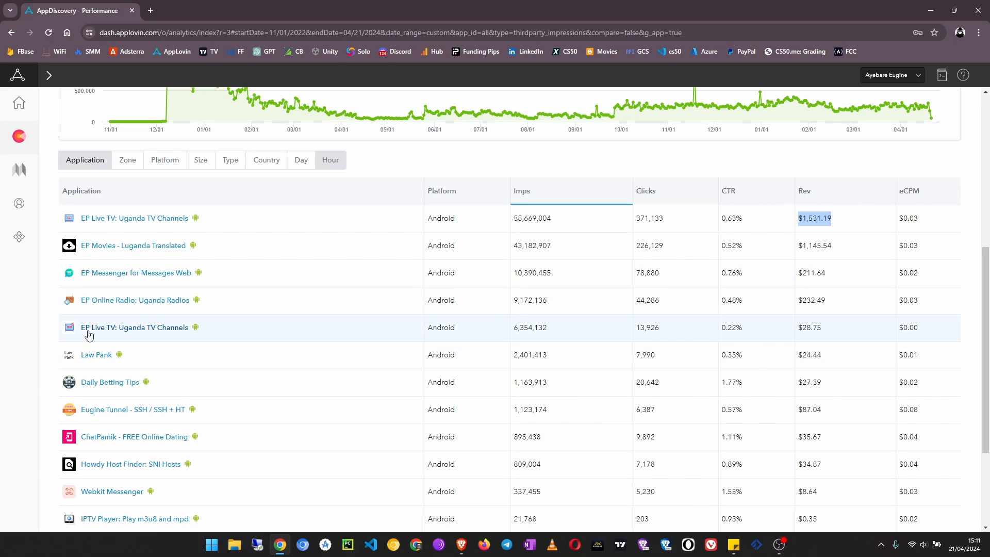
{"action": "mouse_move", "coordinate": [833, 339]}
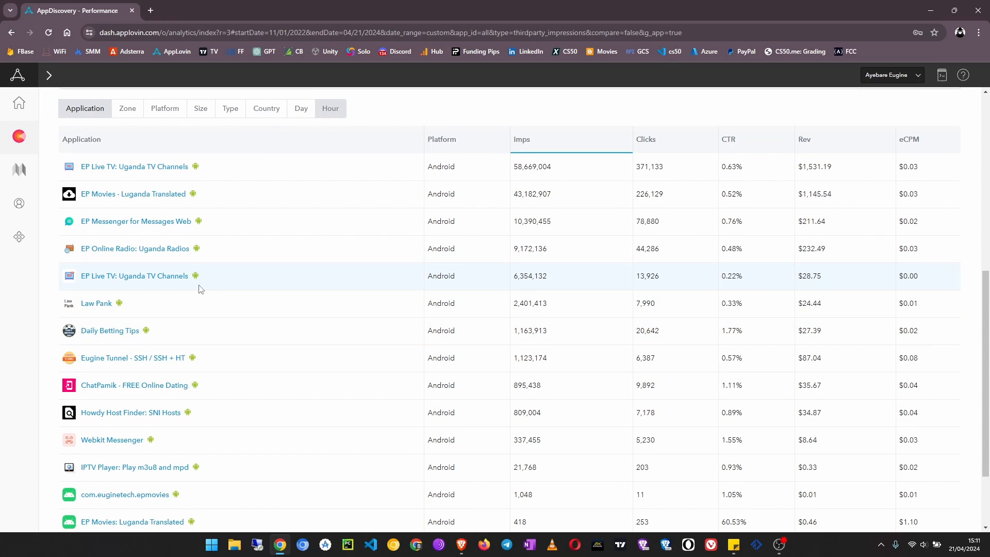
{"action": "scroll", "scroll_direction": "up", "scroll_amount": 3}
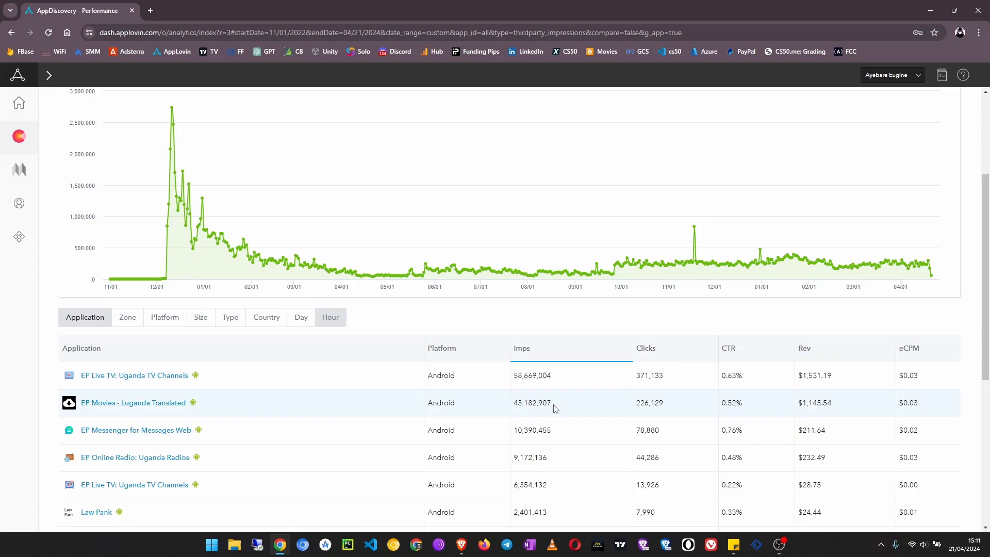
{"action": "scroll", "scroll_direction": "up", "scroll_amount": 3}
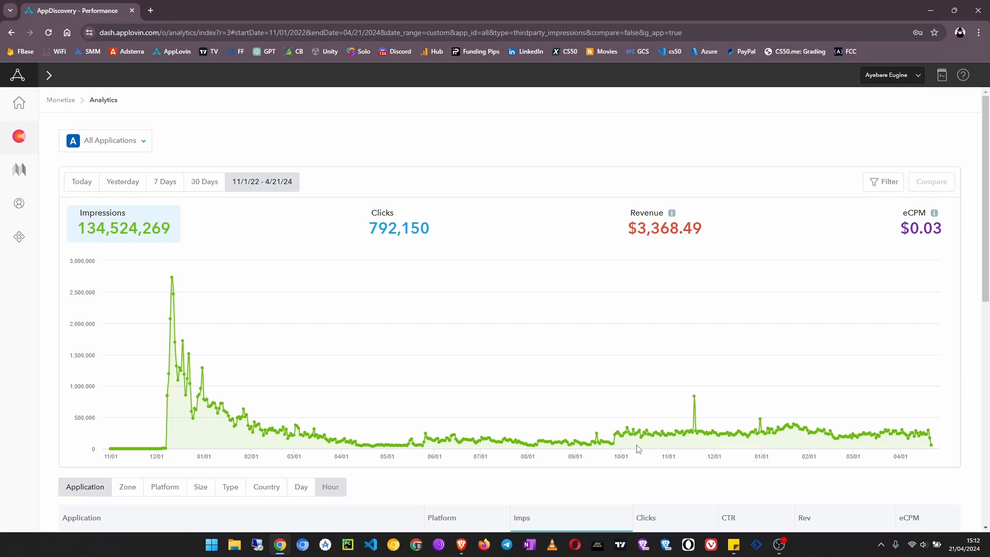
{"action": "scroll", "scroll_direction": "down", "scroll_amount": 3}
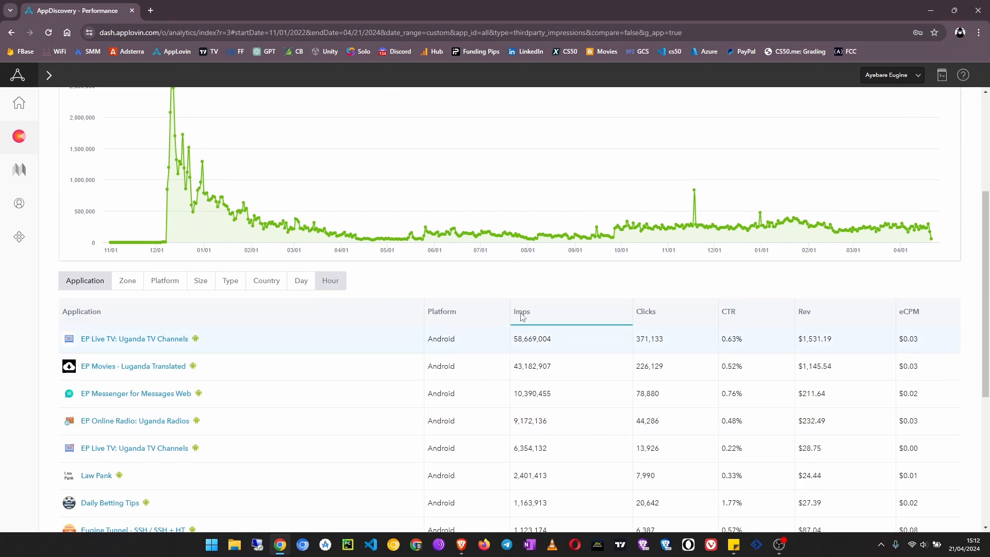
{"action": "scroll", "scroll_direction": "up", "scroll_amount": 3}
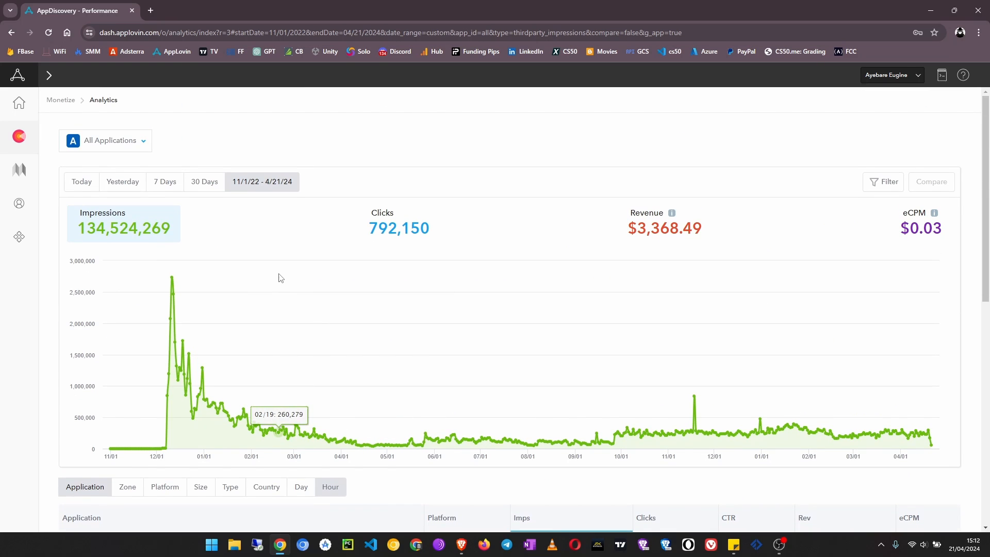
{"action": "mouse_move", "coordinate": [283, 302]}
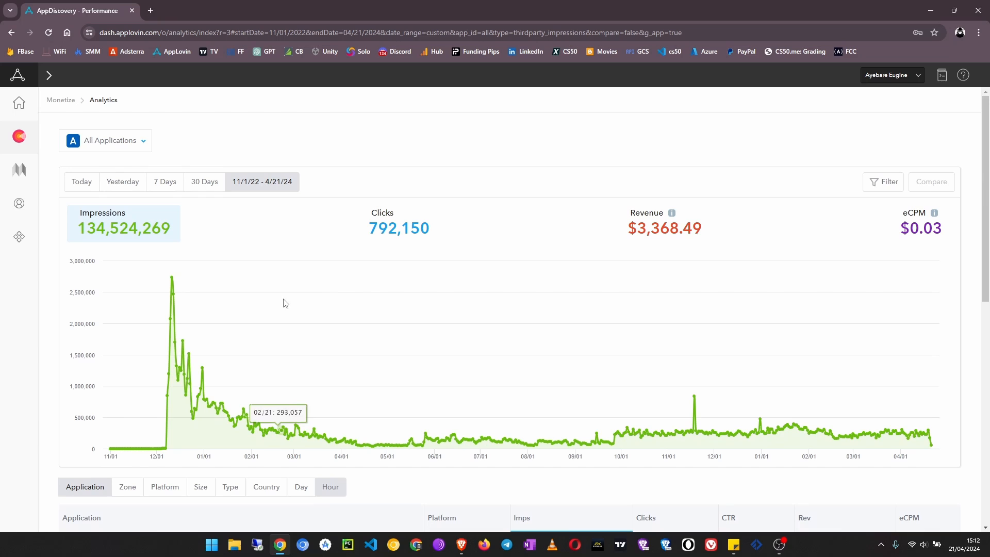
{"action": "mouse_move", "coordinate": [170, 281]}
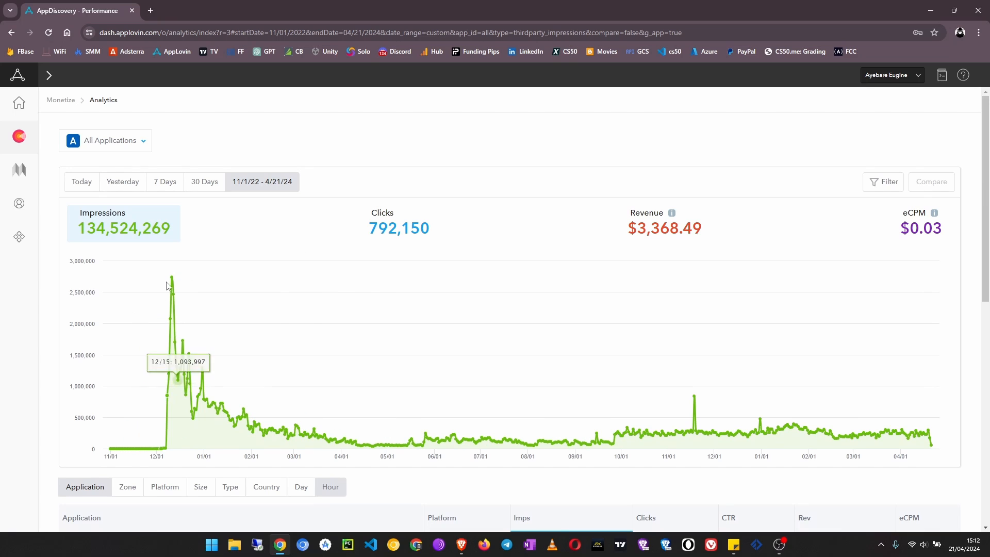
{"action": "mouse_move", "coordinate": [175, 291]}
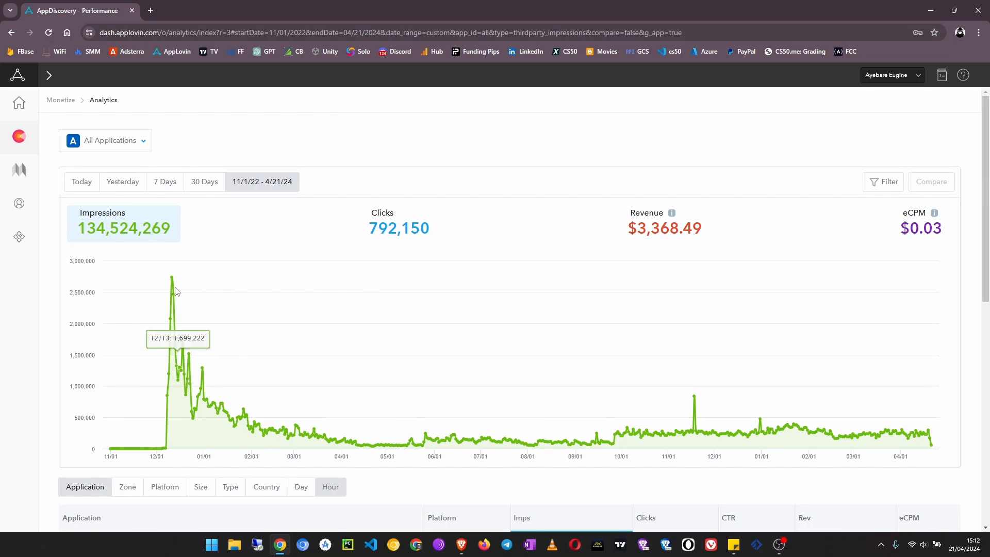
{"action": "mouse_move", "coordinate": [176, 273]}
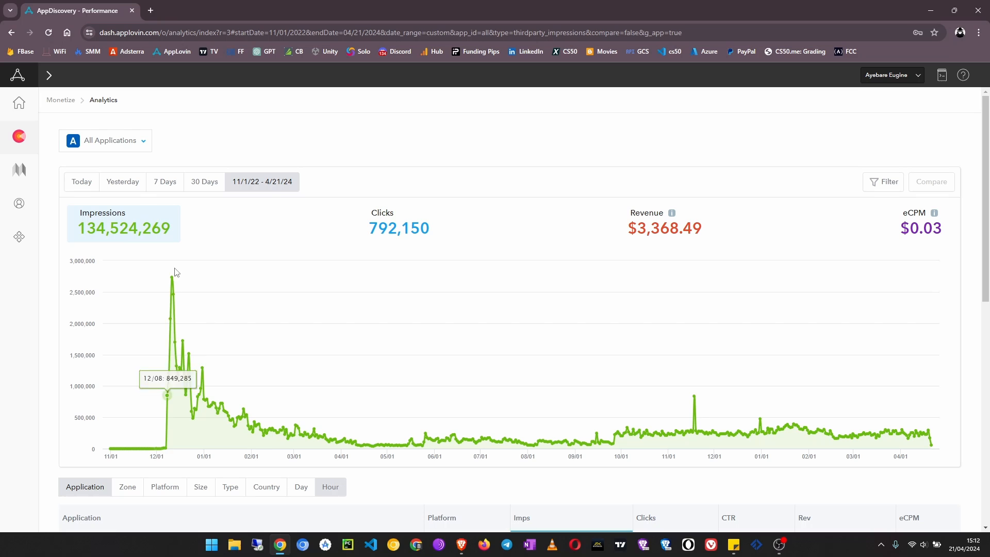
{"action": "mouse_move", "coordinate": [176, 280]}
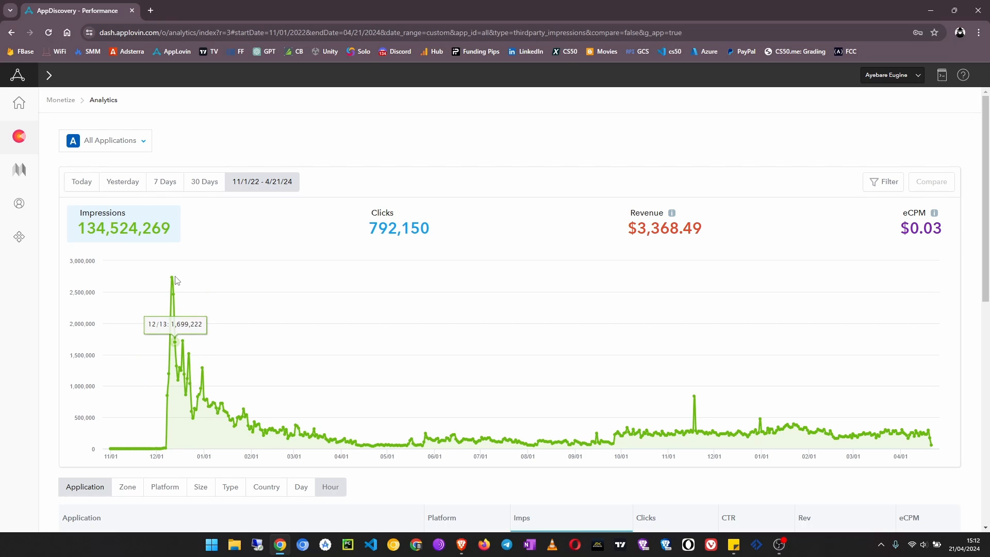
{"action": "mouse_move", "coordinate": [169, 283]}
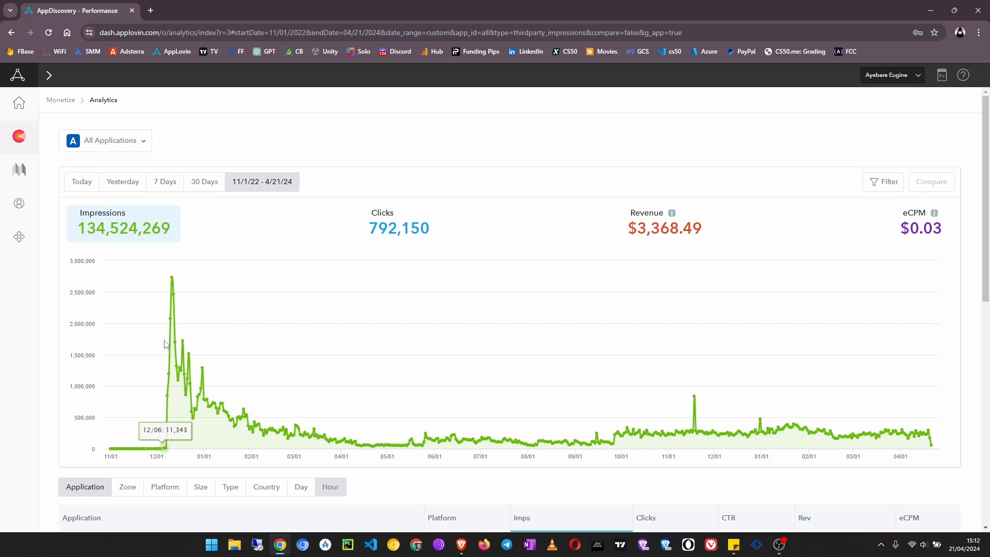
{"action": "mouse_move", "coordinate": [221, 404]}
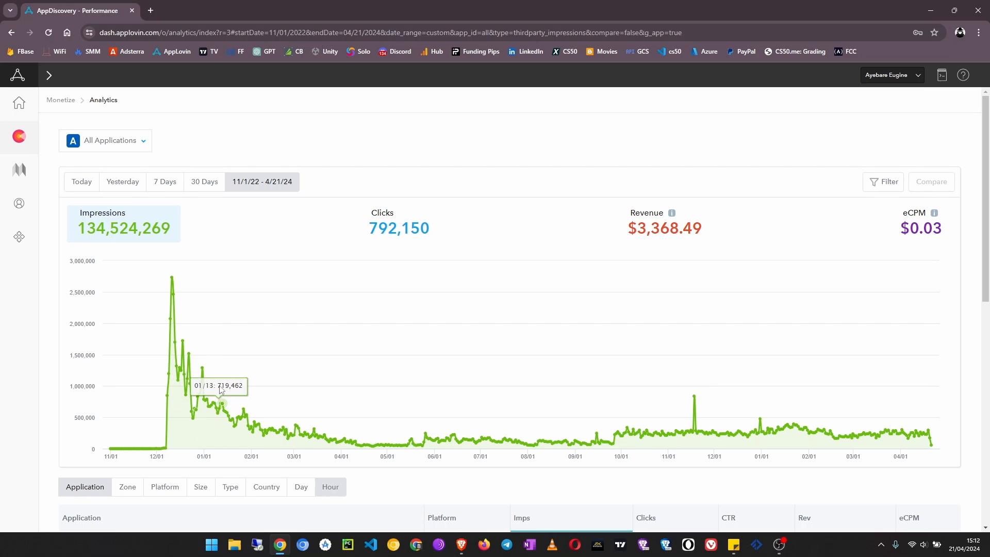
{"action": "mouse_move", "coordinate": [170, 285]}
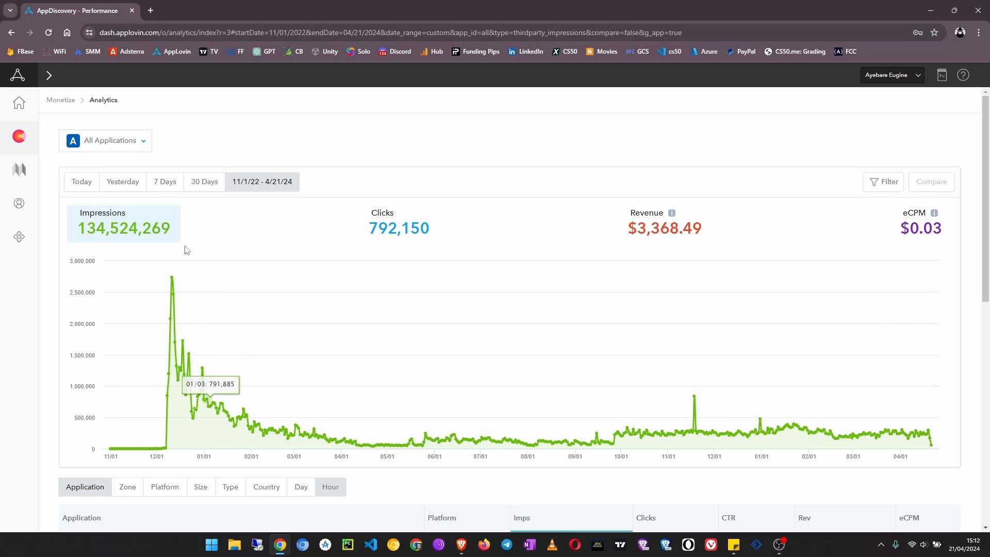
{"action": "mouse_move", "coordinate": [198, 275]}
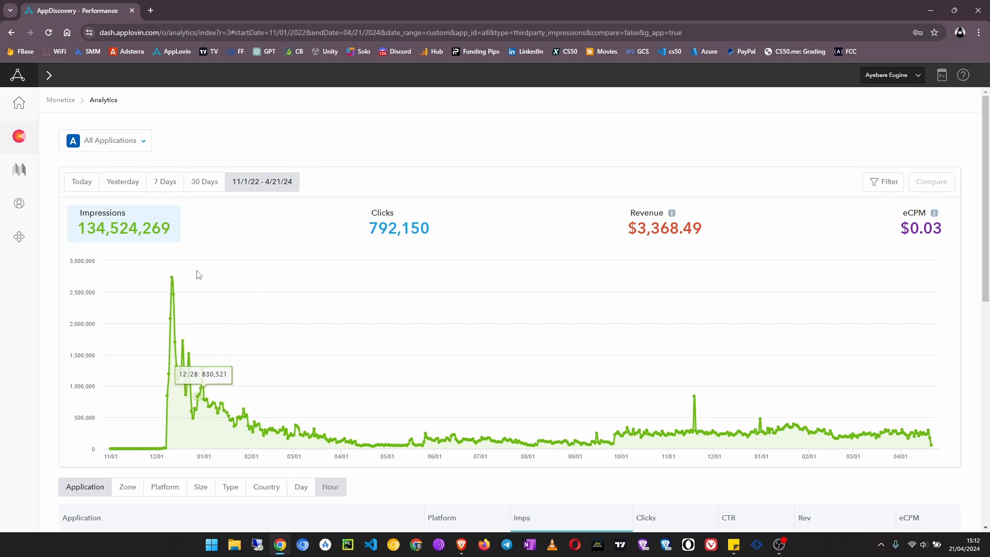
{"action": "mouse_move", "coordinate": [158, 445]}
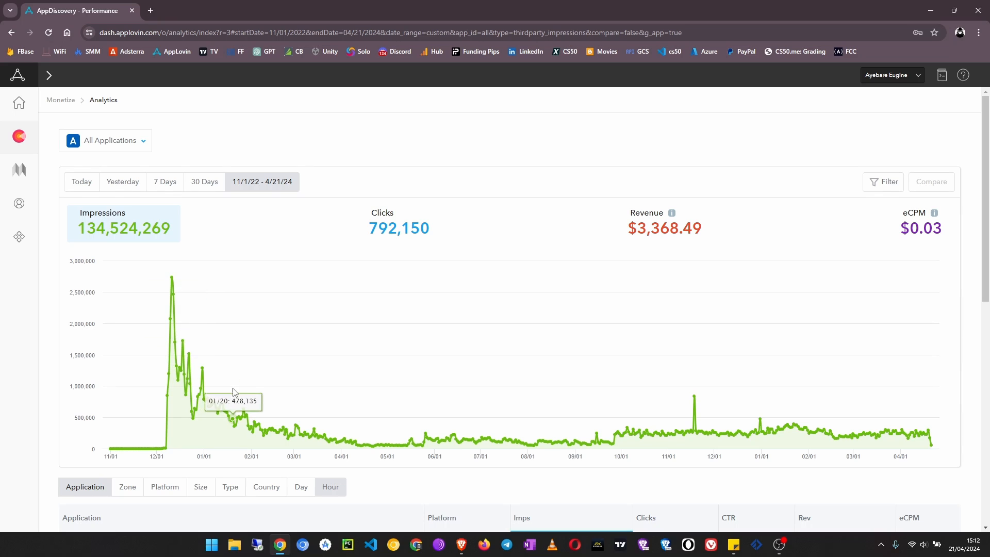
{"action": "mouse_move", "coordinate": [173, 291]}
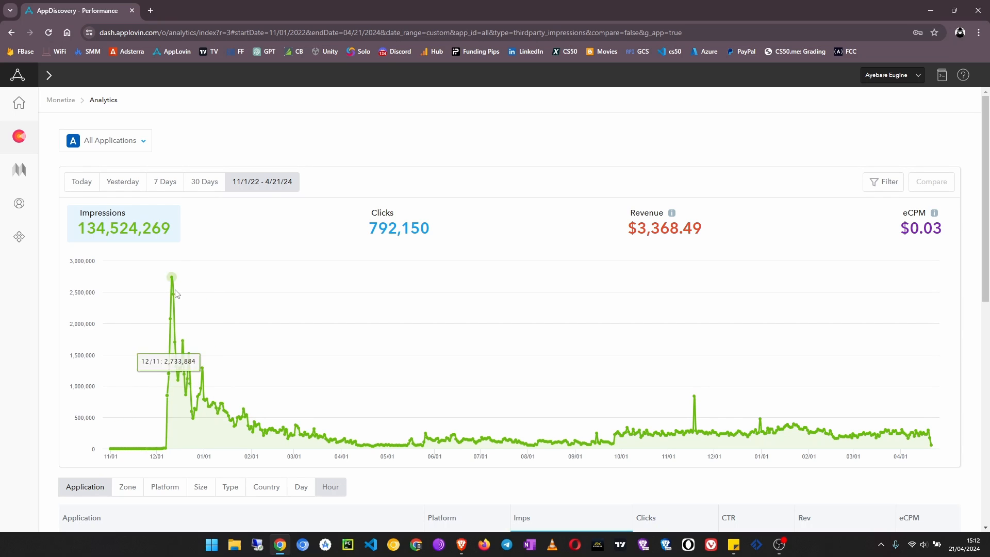
{"action": "mouse_move", "coordinate": [171, 284]}
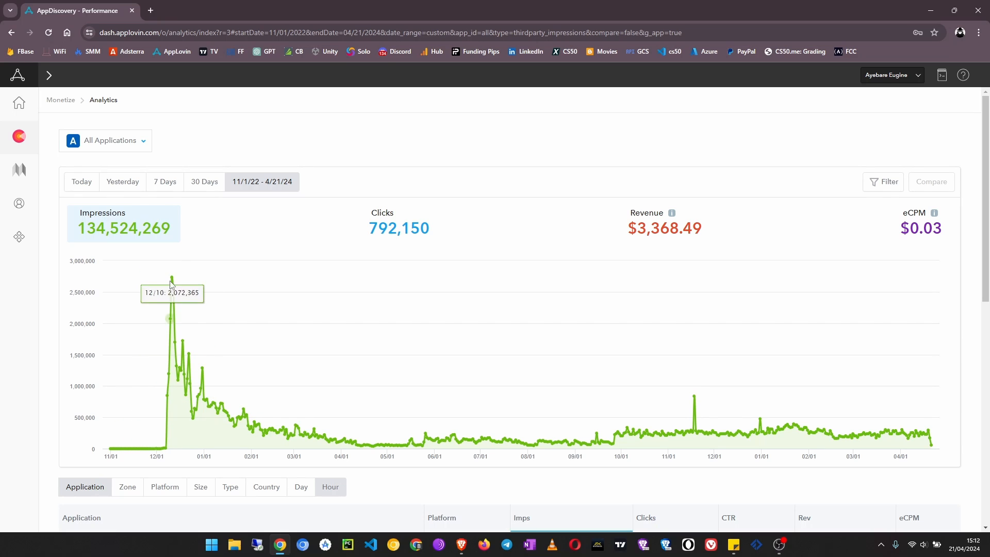
{"action": "mouse_move", "coordinate": [171, 281]}
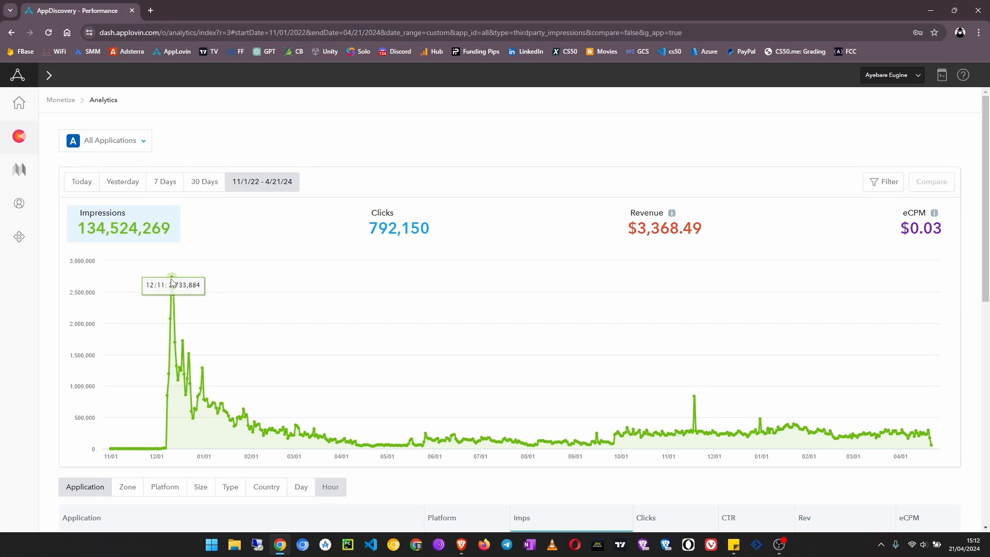
{"action": "mouse_move", "coordinate": [173, 342]}
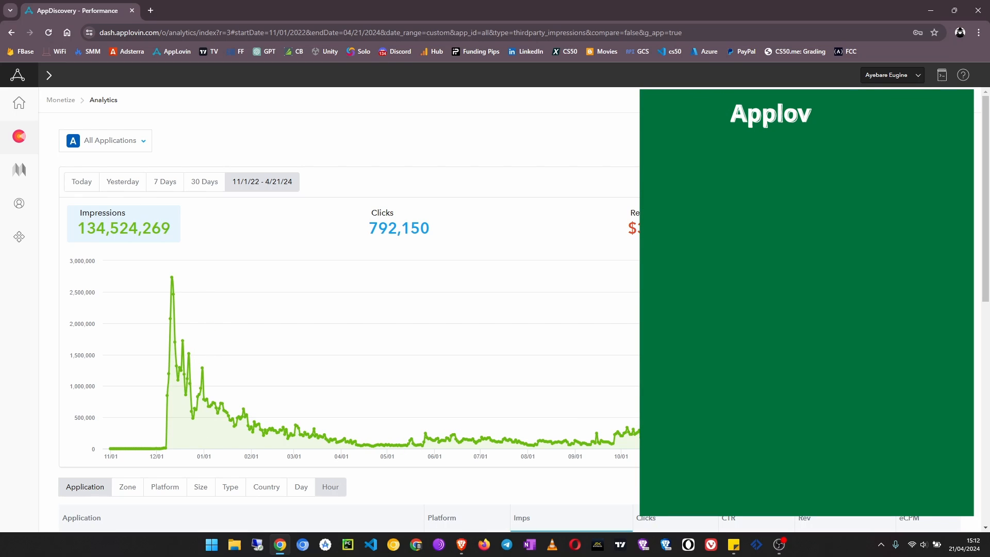
Step: Scroll the full-history impressions chart down and back up
{"action": "scroll", "scroll_direction": "down", "scroll_amount": 3}
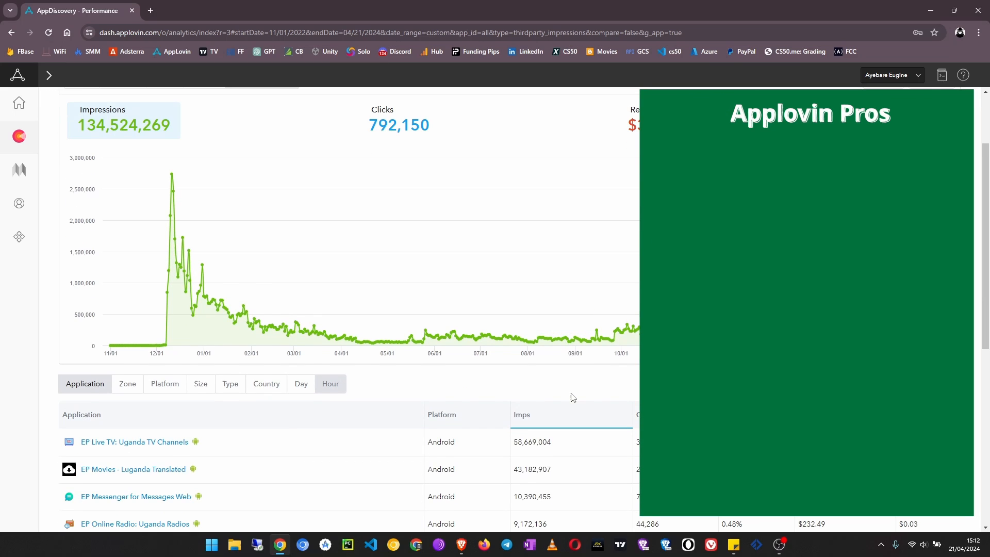
{"action": "scroll", "scroll_direction": "up", "scroll_amount": 3}
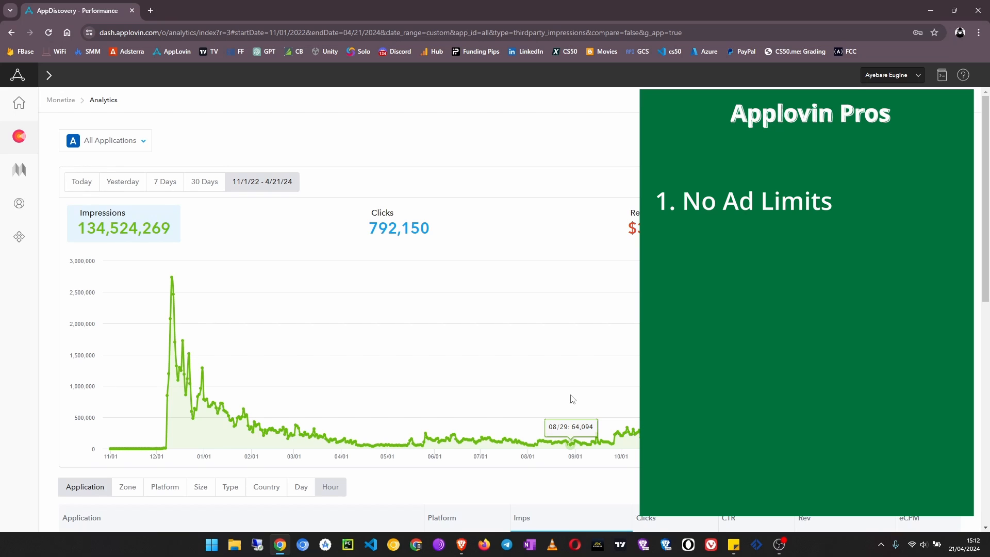
{"action": "mouse_move", "coordinate": [262, 309]}
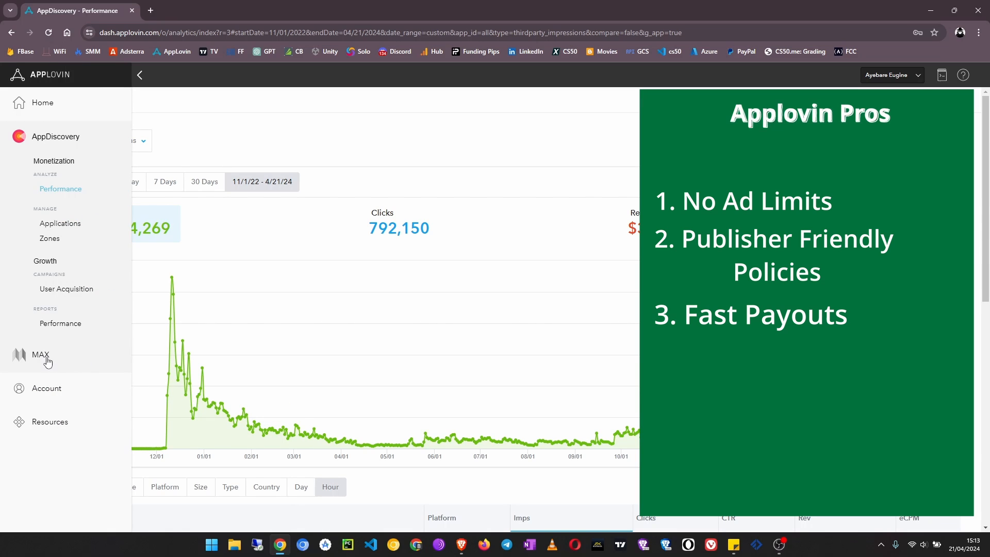
Step: Expand Account in the sidebar and go to the Payments History page
{"action": "left_click", "coordinate": [40, 354]}
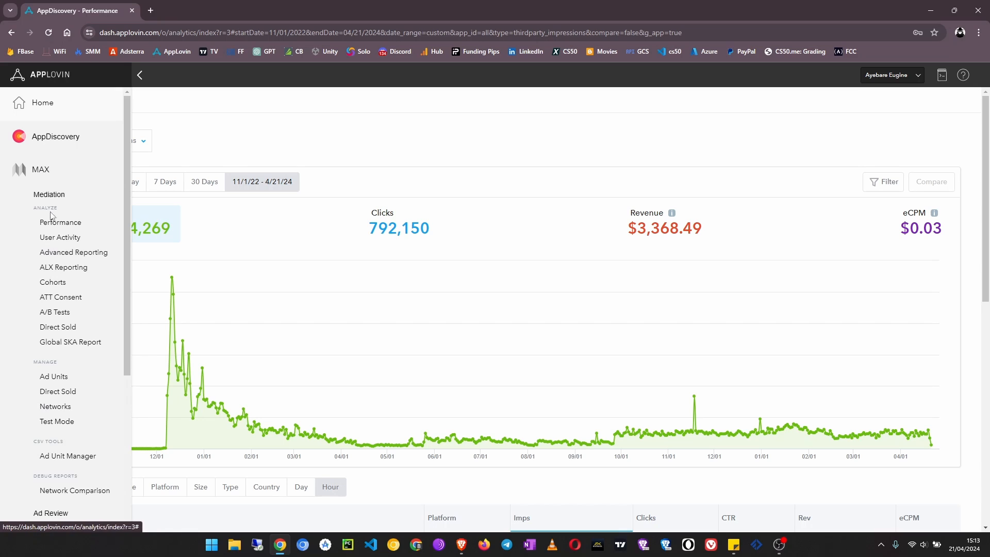
{"action": "mouse_move", "coordinate": [46, 172]}
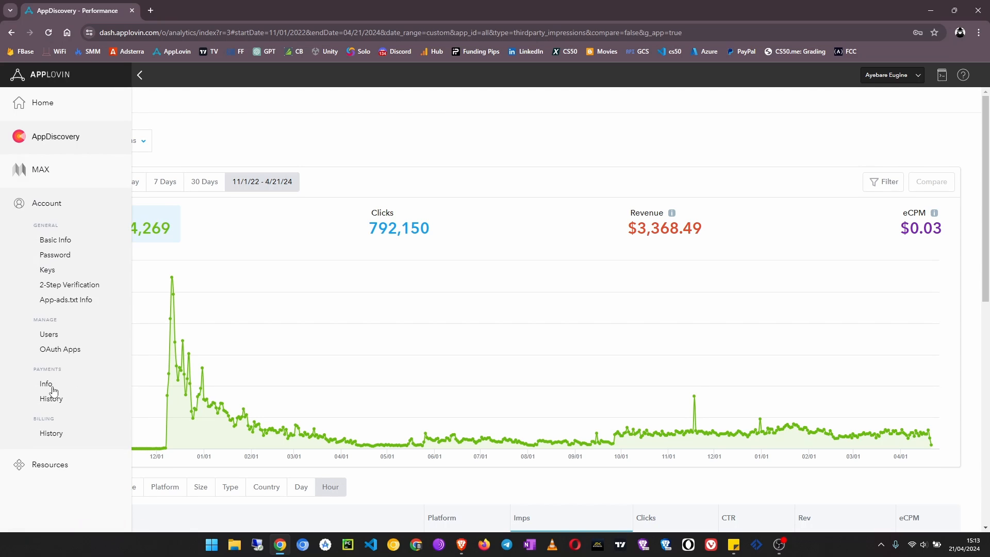
{"action": "mouse_move", "coordinate": [52, 398]}
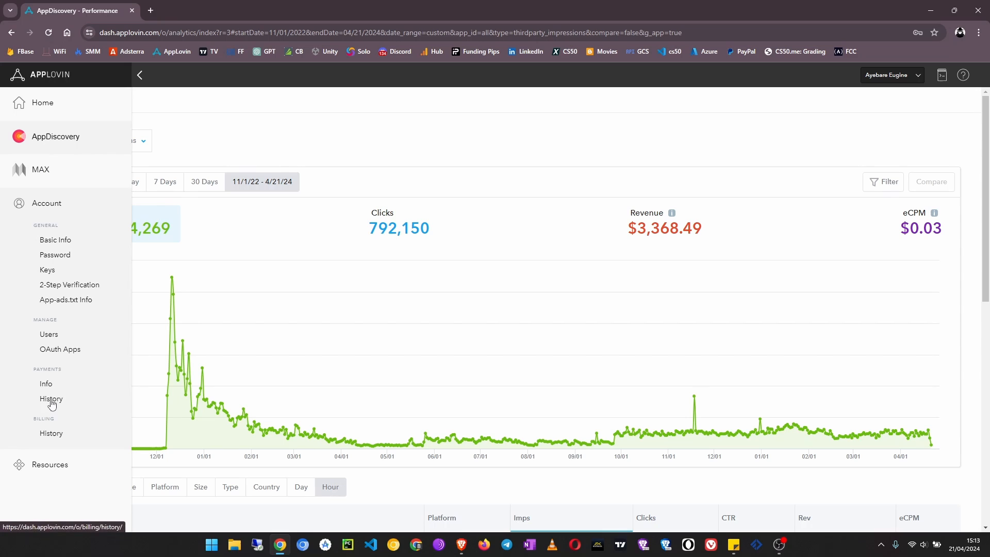
{"action": "left_click", "coordinate": [51, 398]}
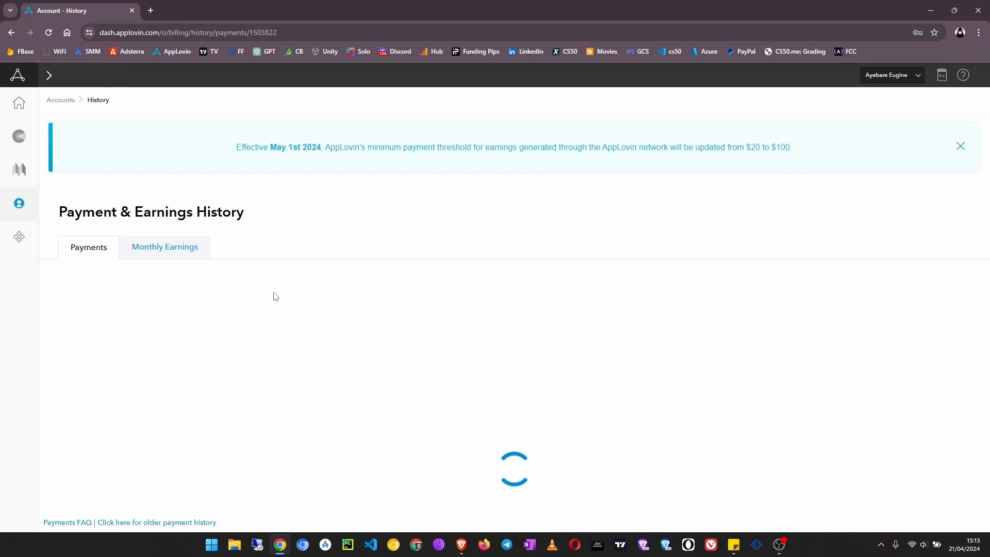
{"action": "mouse_move", "coordinate": [890, 184]}
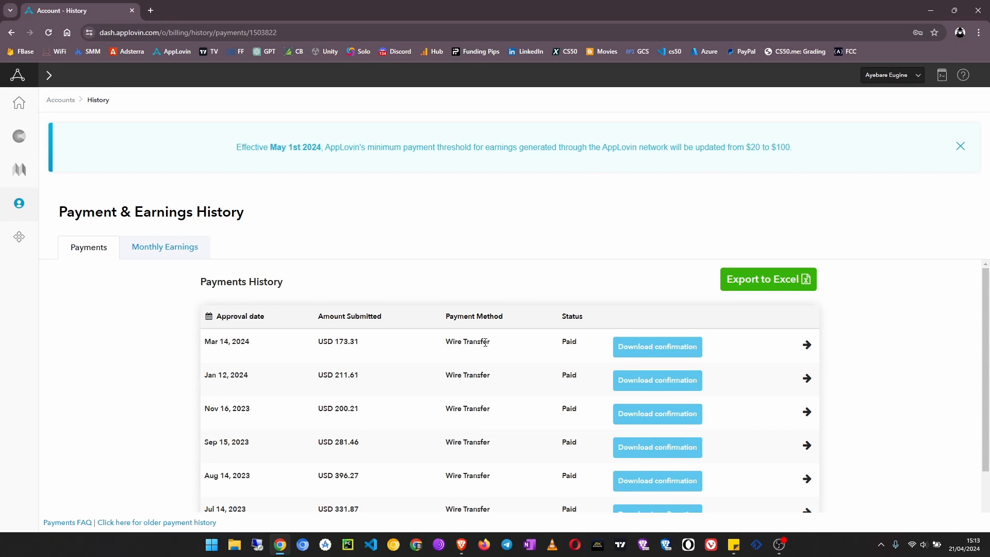
{"action": "mouse_move", "coordinate": [541, 271]}
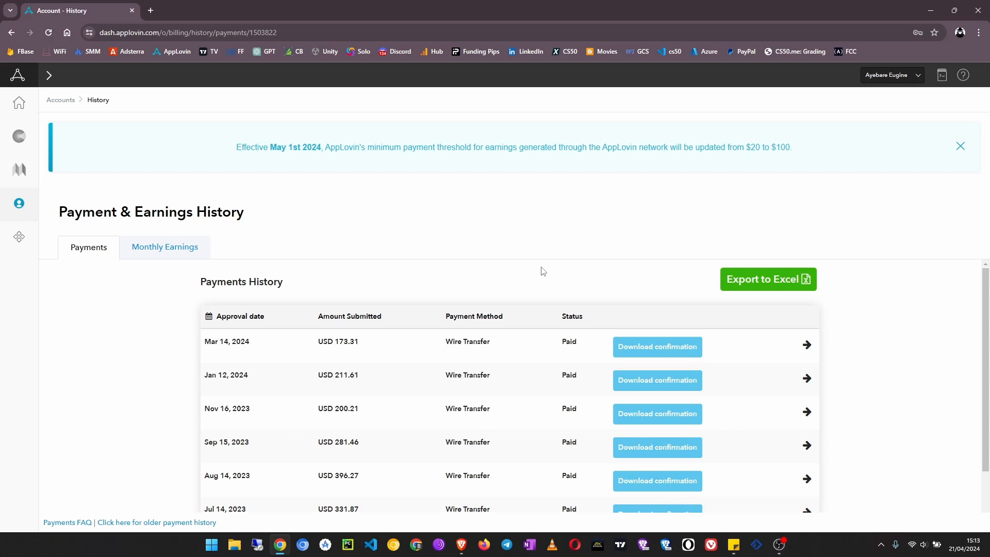
{"action": "mouse_move", "coordinate": [522, 152]}
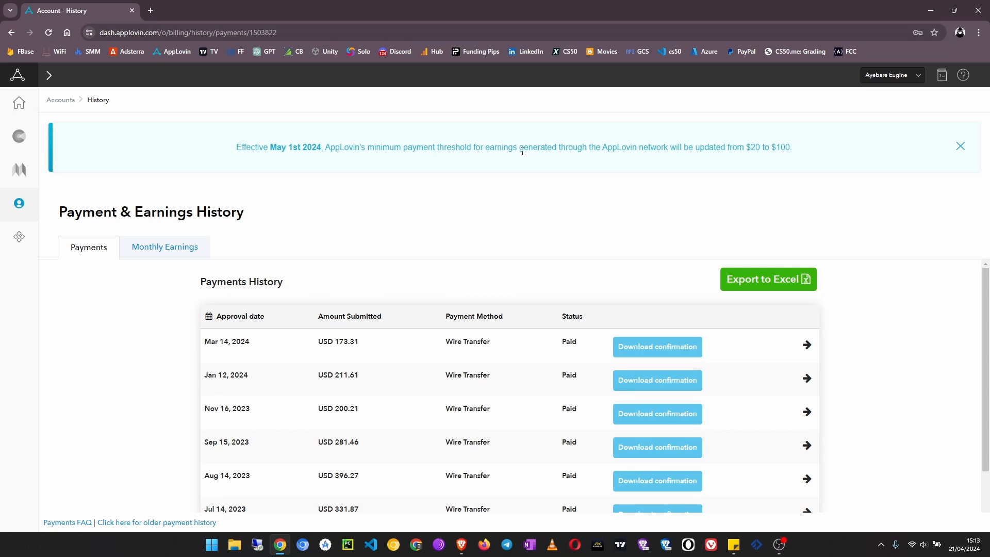
{"action": "mouse_move", "coordinate": [729, 179]}
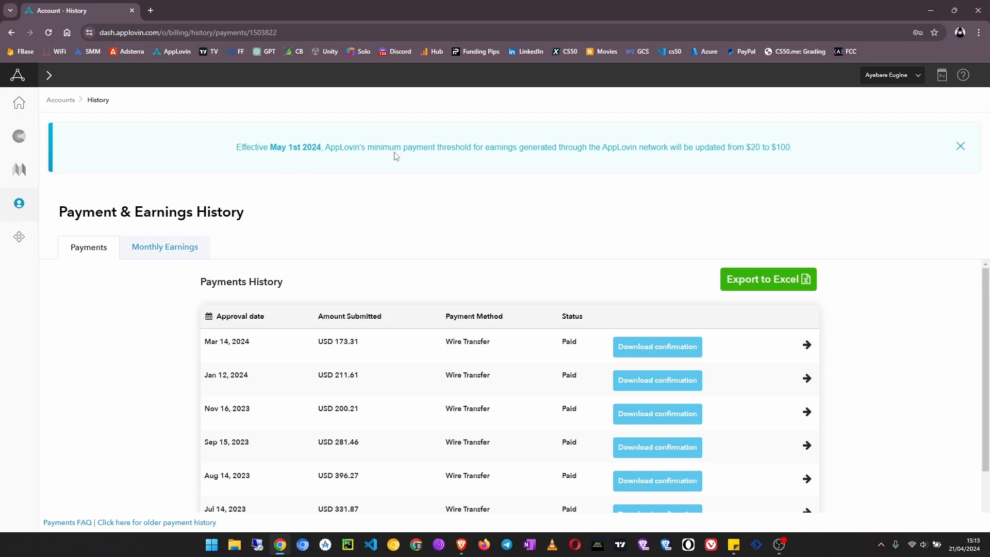
{"action": "mouse_move", "coordinate": [775, 174]}
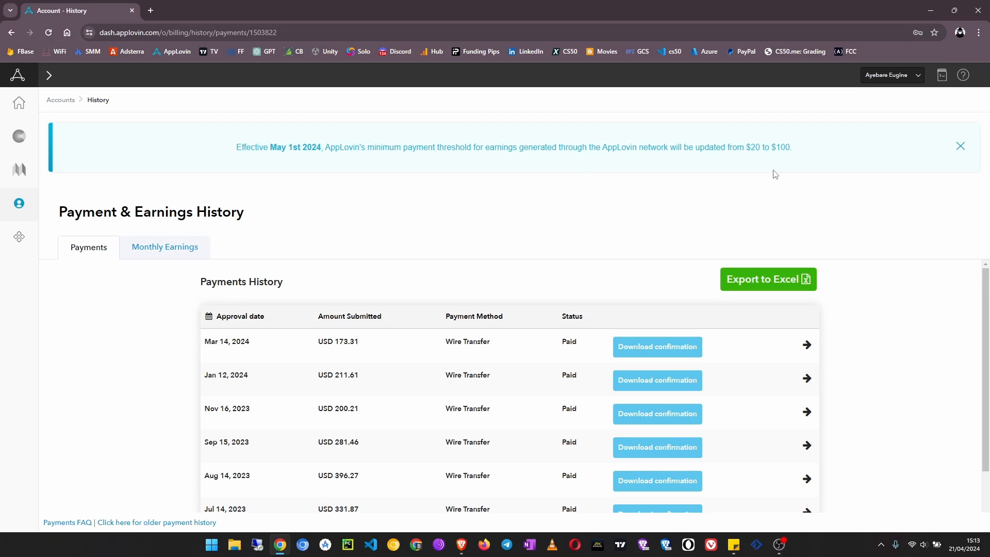
{"action": "mouse_move", "coordinate": [960, 147]}
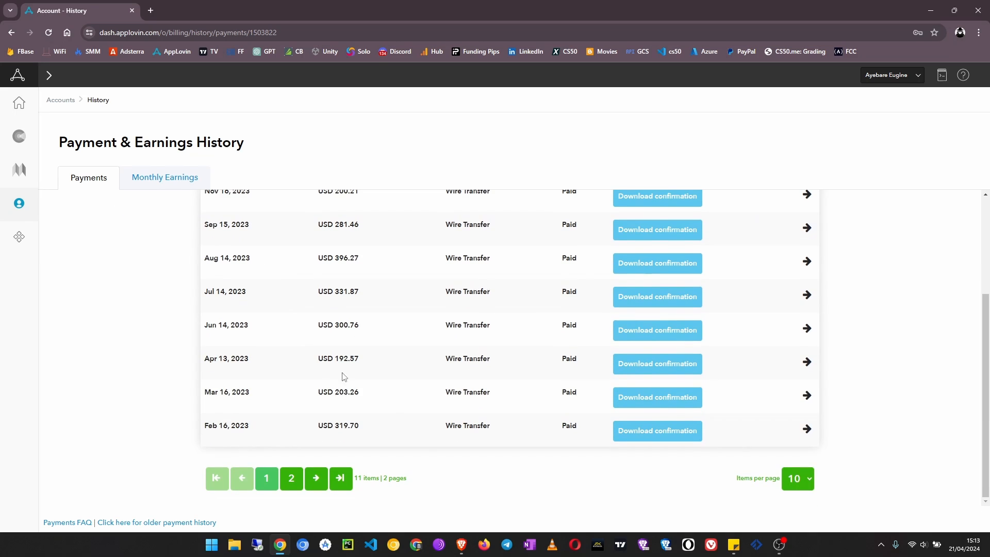
{"action": "scroll", "scroll_direction": "up", "scroll_amount": 3}
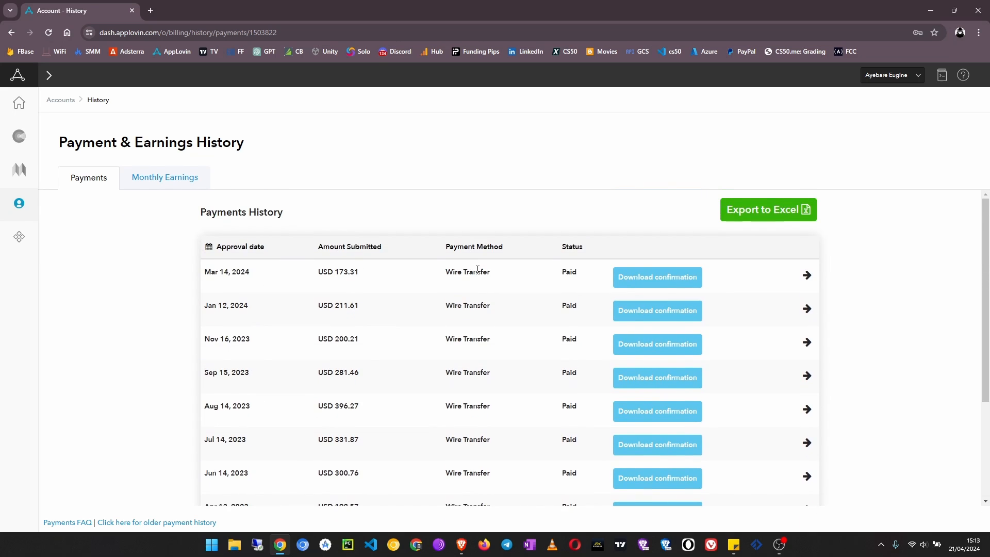
{"action": "scroll", "scroll_direction": "down", "scroll_amount": 3}
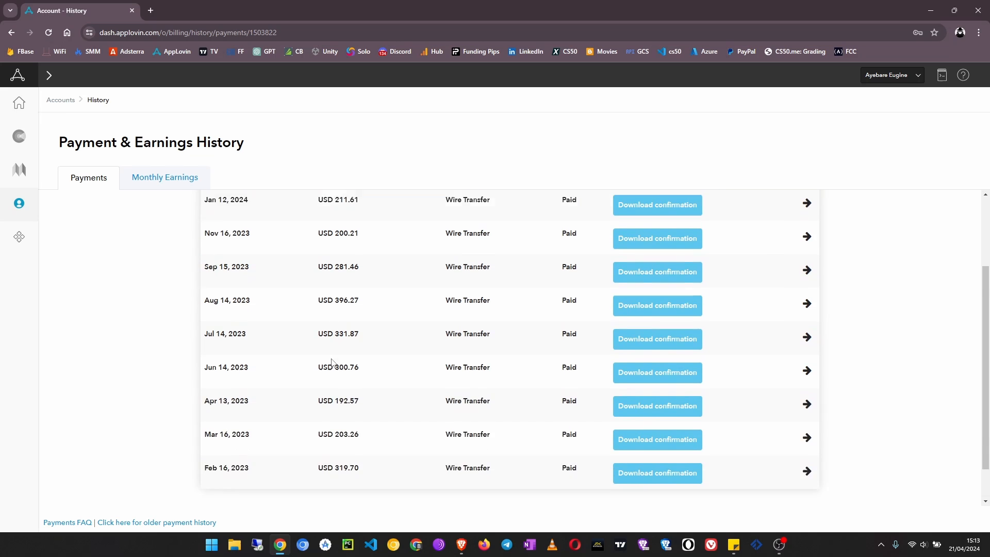
{"action": "scroll", "scroll_direction": "up", "scroll_amount": 3}
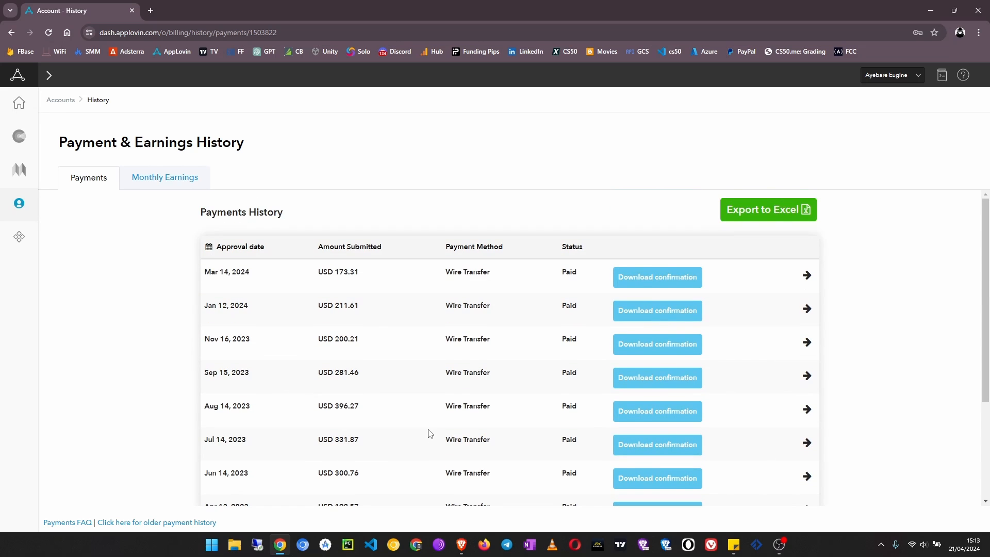
{"action": "scroll", "scroll_direction": "down", "scroll_amount": 3}
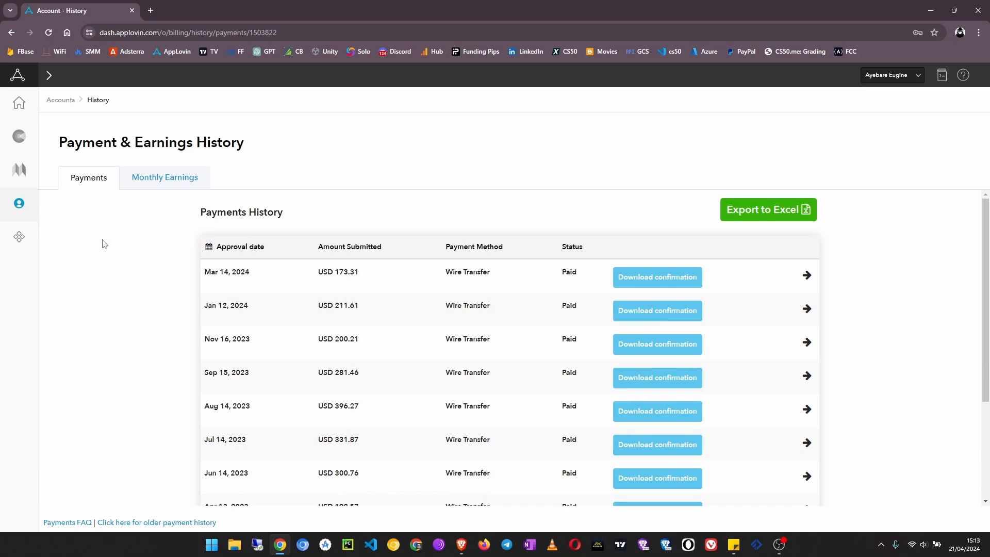
{"action": "mouse_move", "coordinate": [128, 204]}
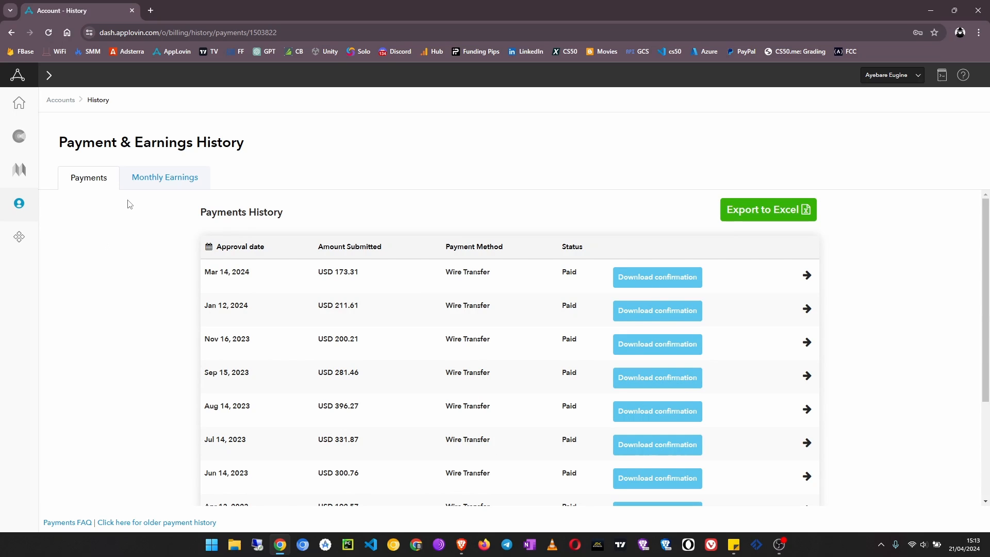
Step: Toggle the sidebar navigation and expand the AppDiscovery section's Monetization and Growth pages
{"action": "left_click", "coordinate": [48, 75]}
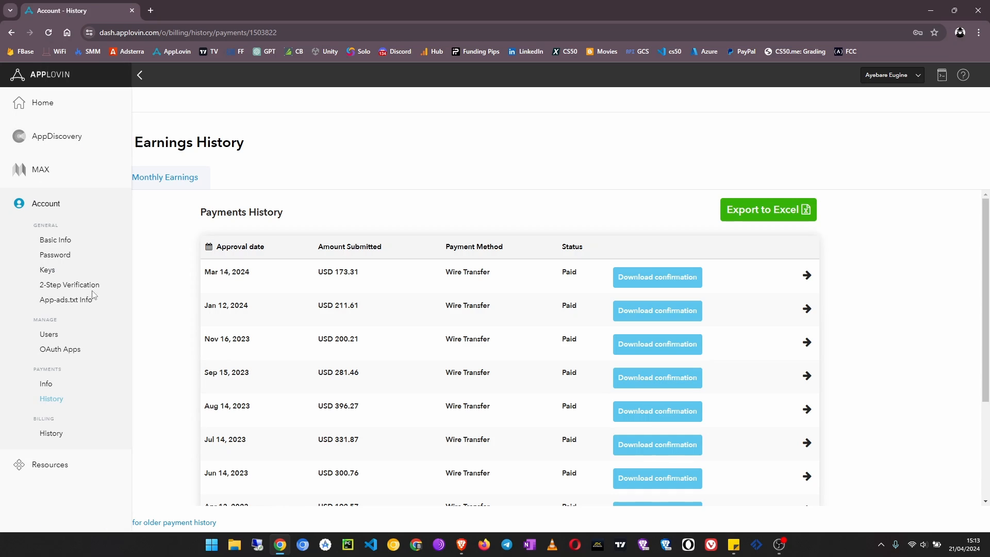
{"action": "mouse_move", "coordinate": [116, 208]}
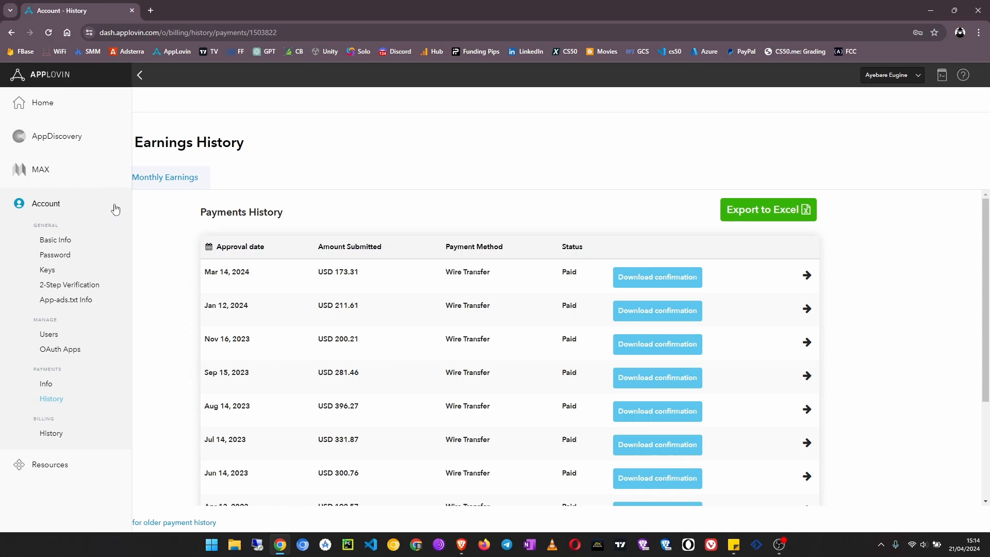
{"action": "left_click", "coordinate": [139, 75]}
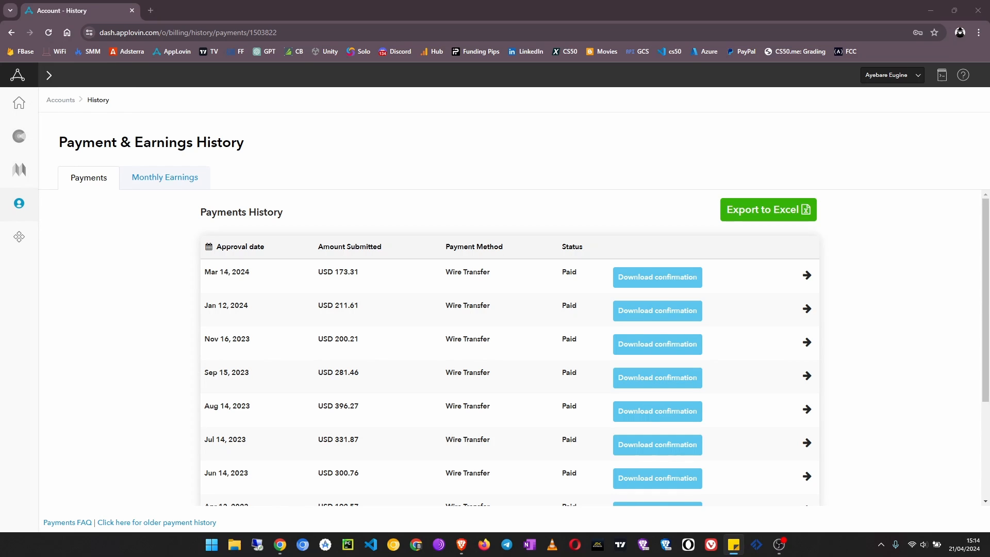
{"action": "left_click", "coordinate": [48, 75]}
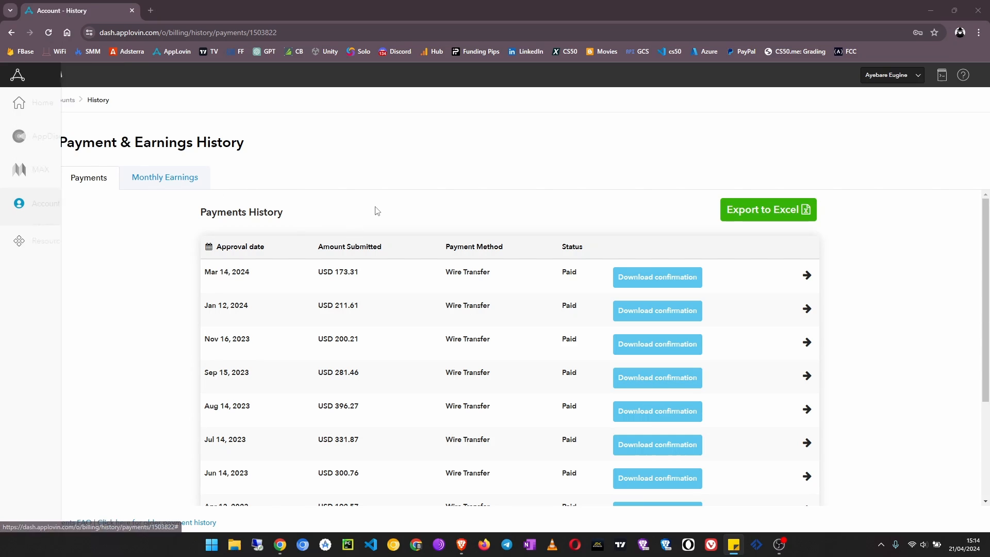
{"action": "left_click", "coordinate": [48, 75]}
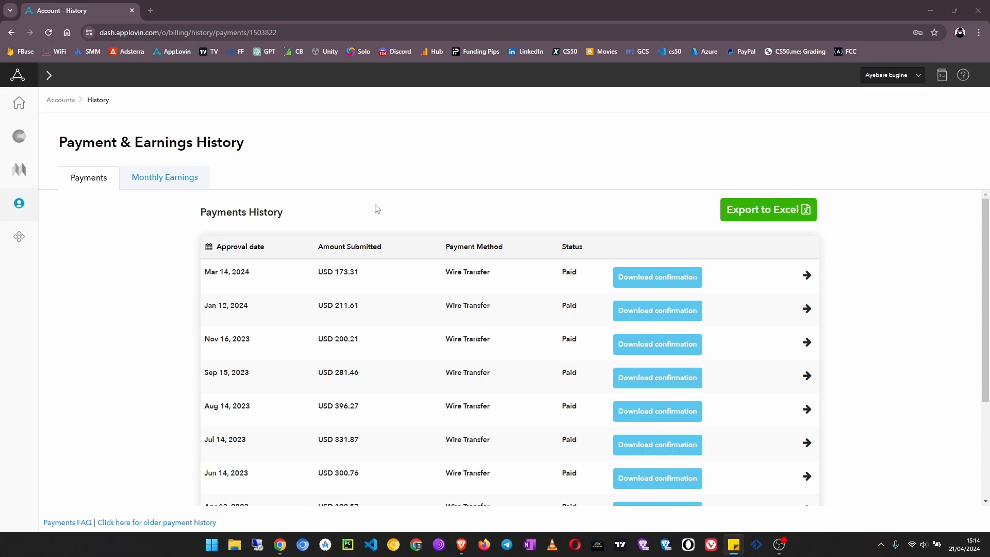
{"action": "mouse_move", "coordinate": [11, 133]}
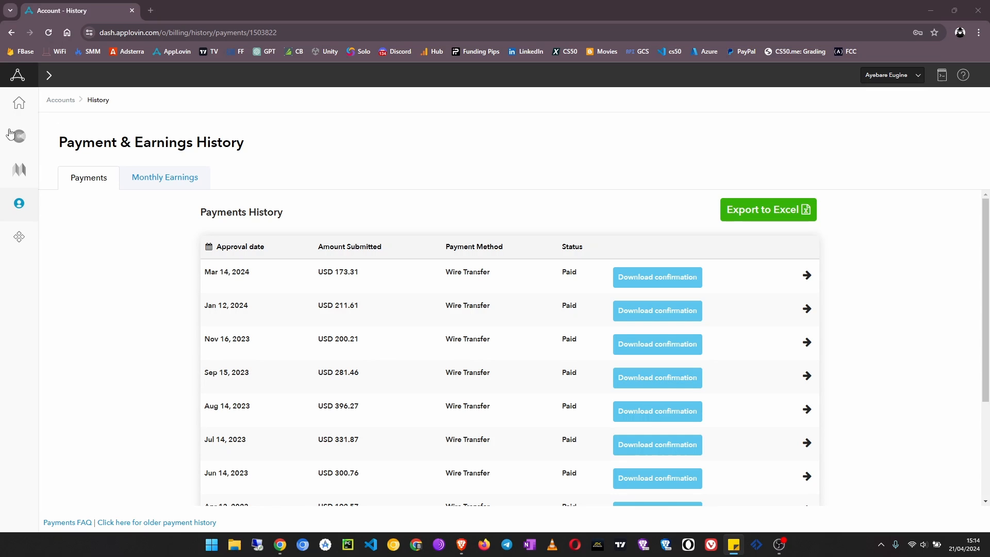
{"action": "left_click", "coordinate": [49, 75]}
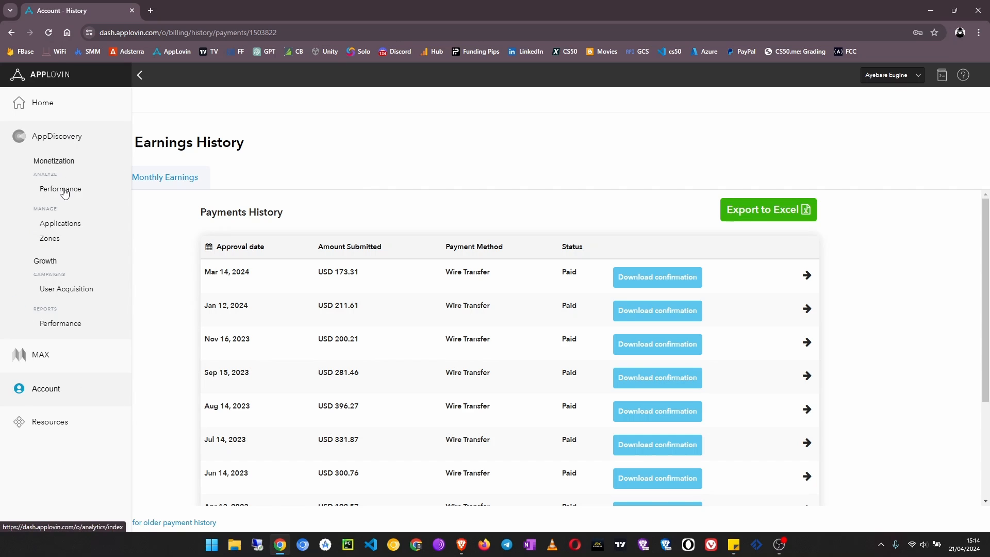
Step: Review AppDiscovery's Monetization Performance for today: 58,928 impressions, 128 clicks, $0.37 revenue, $0.01 eCPM
{"action": "left_click", "coordinate": [60, 189]}
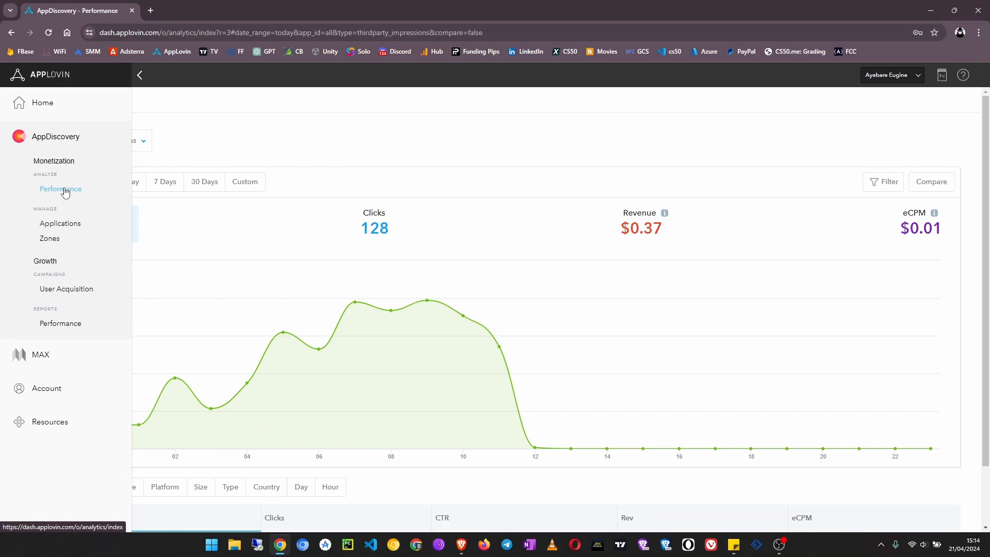
{"action": "left_click", "coordinate": [139, 75]}
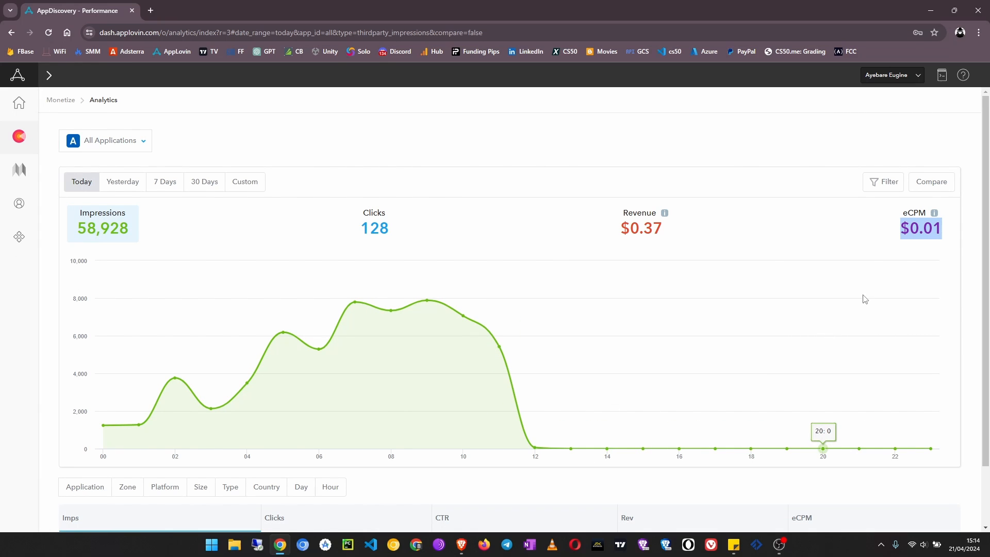
{"action": "scroll", "scroll_direction": "down", "scroll_amount": 3}
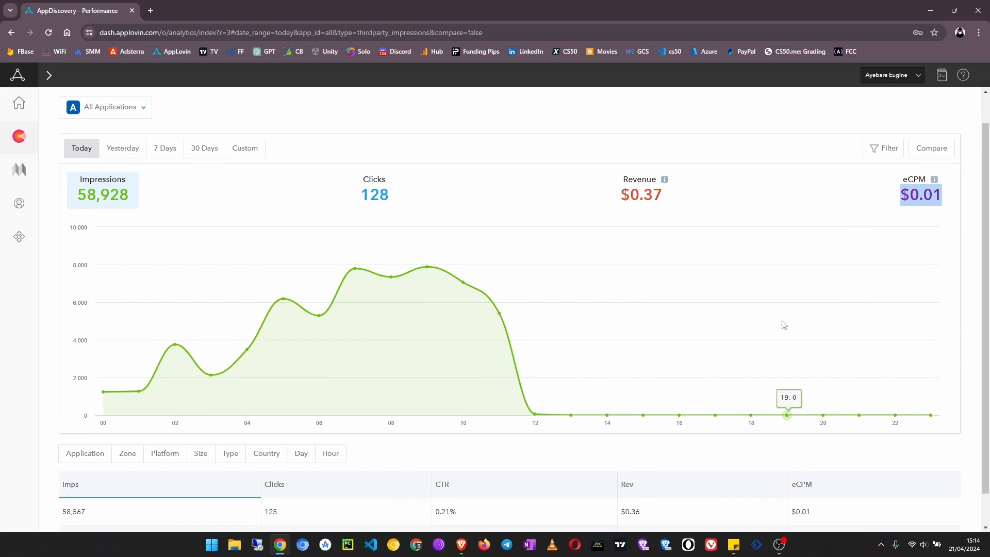
{"action": "scroll", "scroll_direction": "down", "scroll_amount": 3}
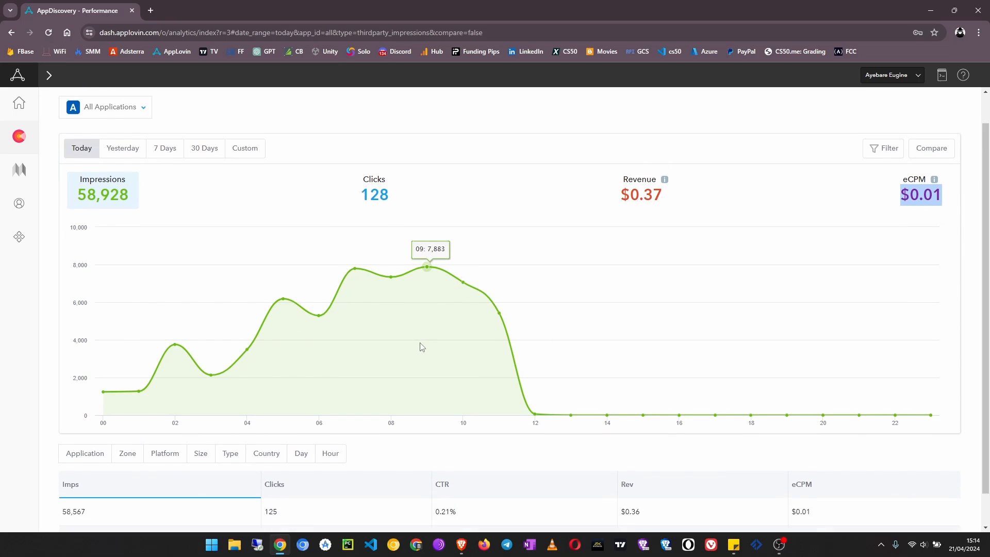
{"action": "scroll", "scroll_direction": "down", "scroll_amount": 3}
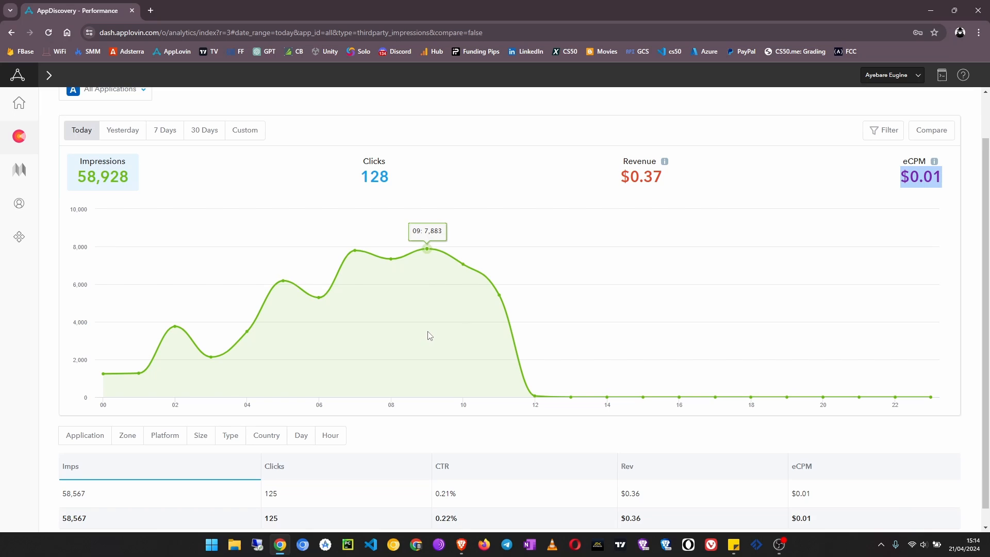
{"action": "mouse_move", "coordinate": [433, 331]}
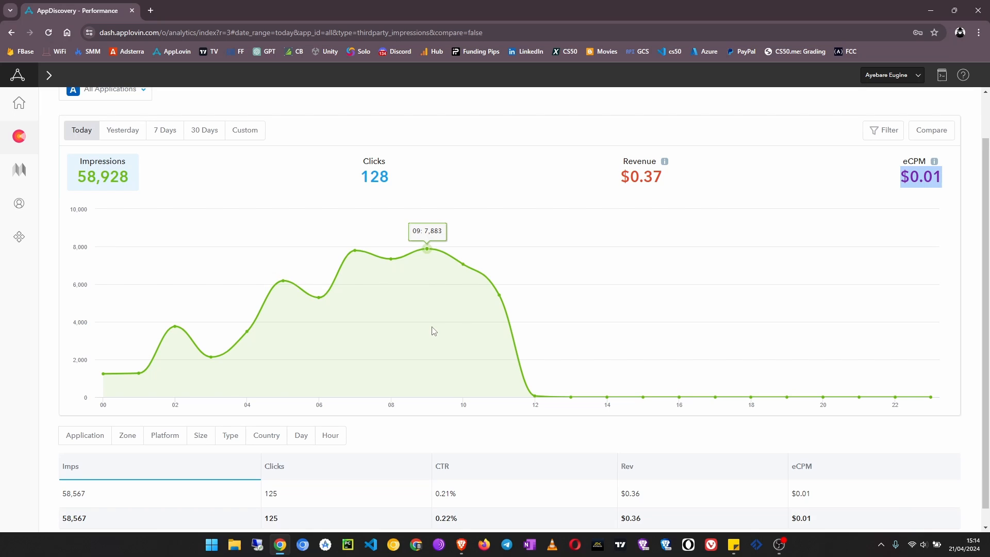
{"action": "scroll", "scroll_direction": "up", "scroll_amount": 3}
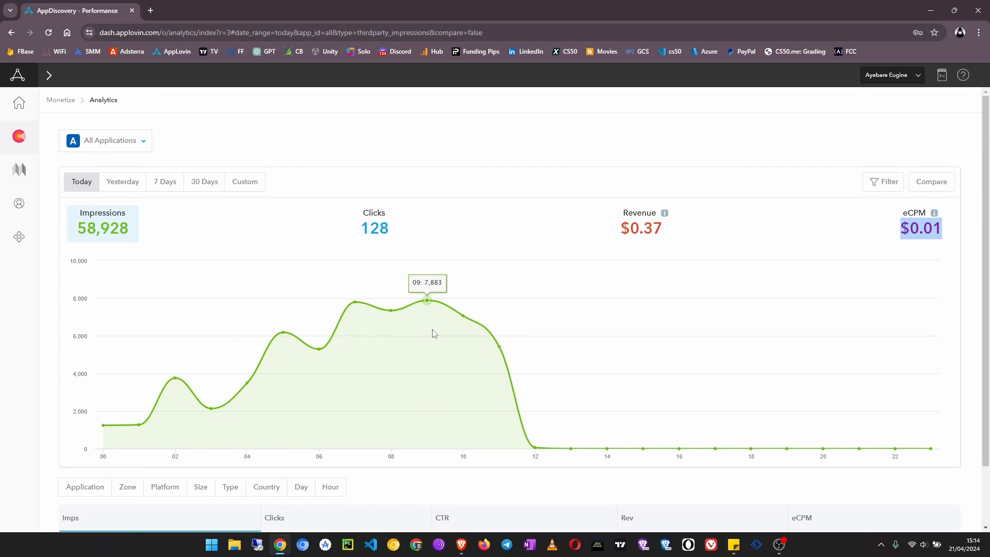
{"action": "scroll", "scroll_direction": "down", "scroll_amount": 3}
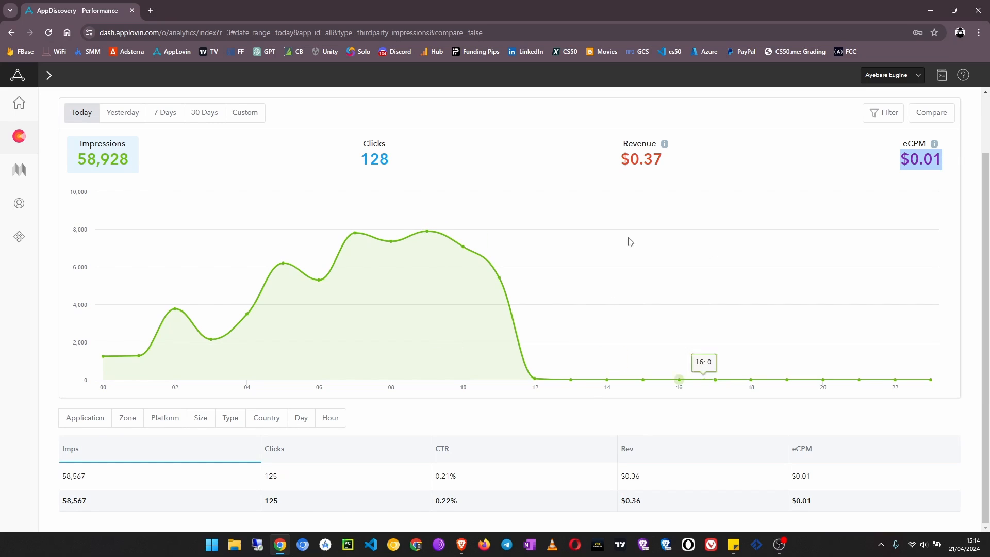
{"action": "mouse_move", "coordinate": [571, 378]}
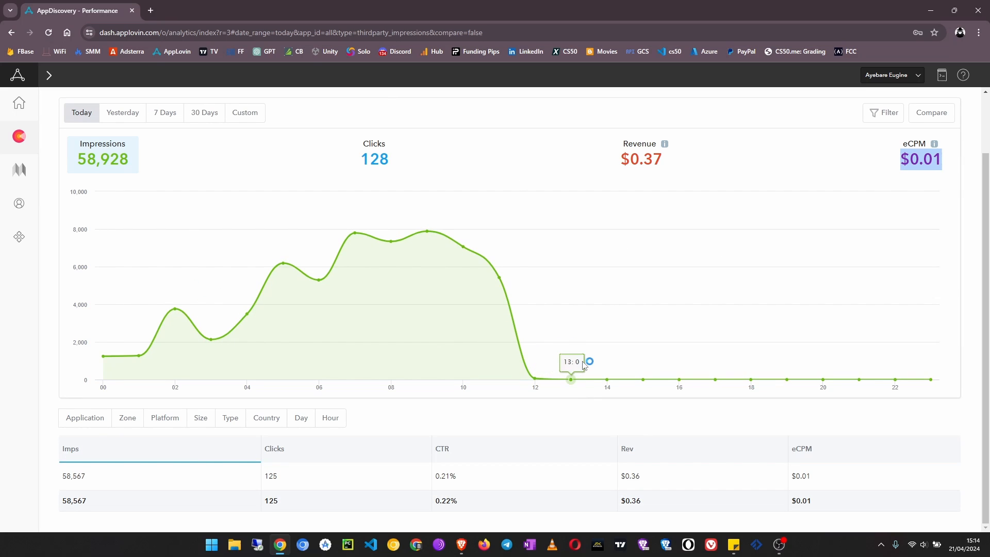